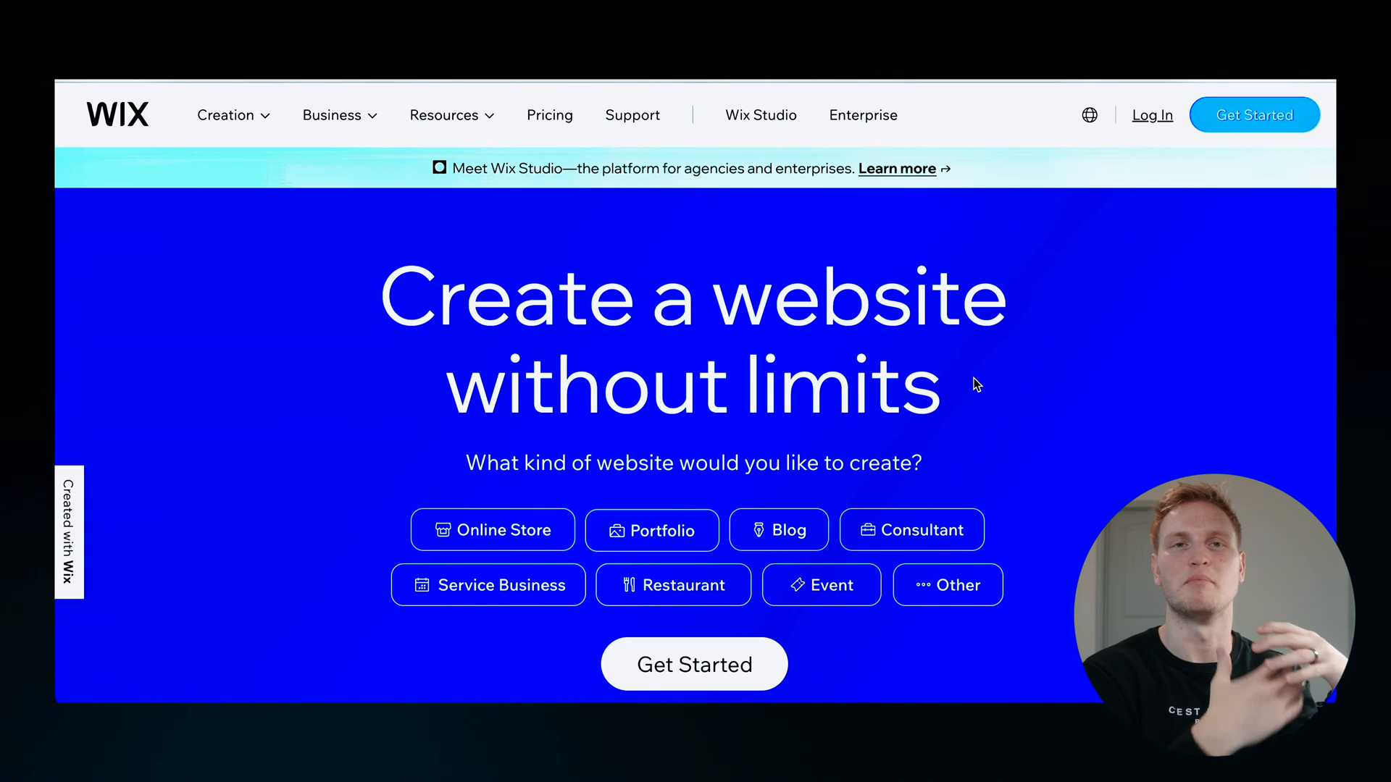
Step: Start a new website and mark it as for myself, my business or a friend
{"action": "scroll", "scroll_direction": "down", "scroll_amount": 3}
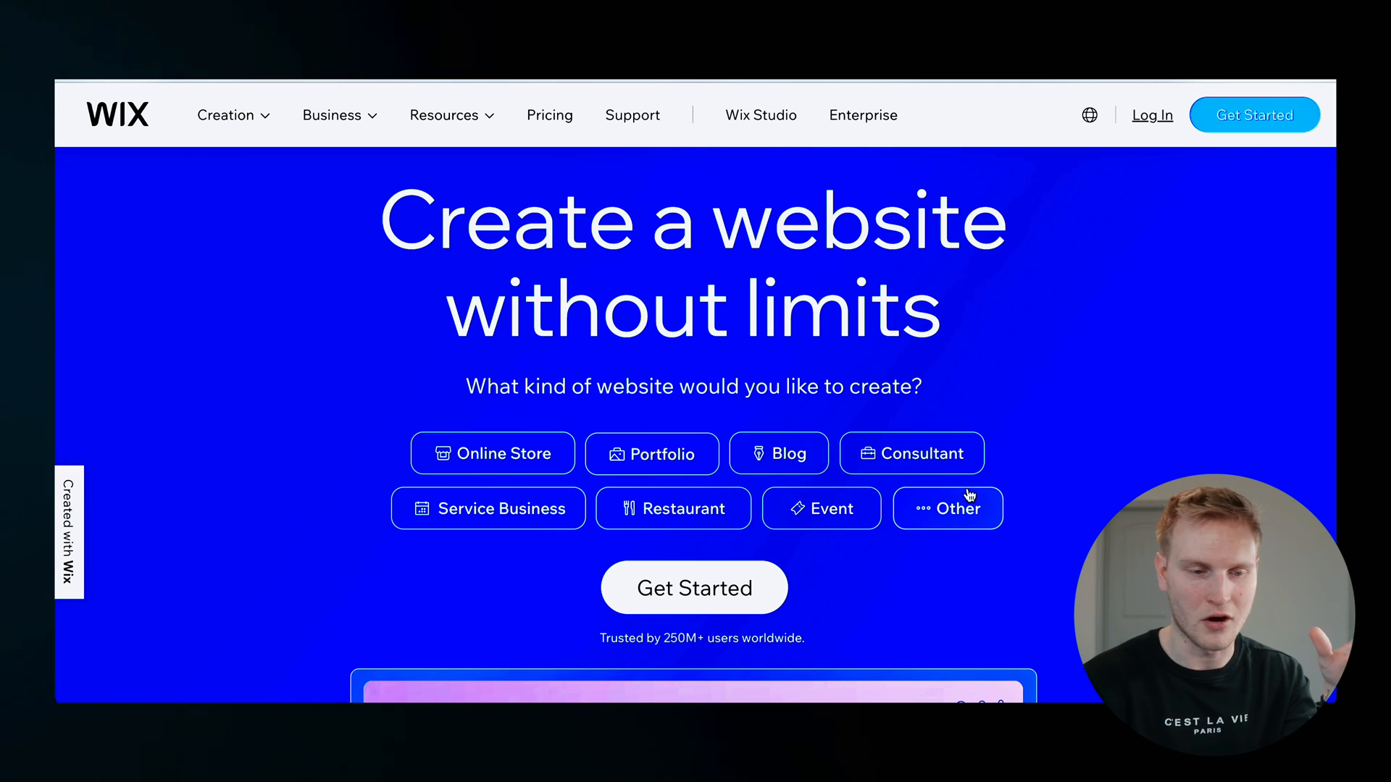
{"action": "mouse_move", "coordinate": [1009, 456]}
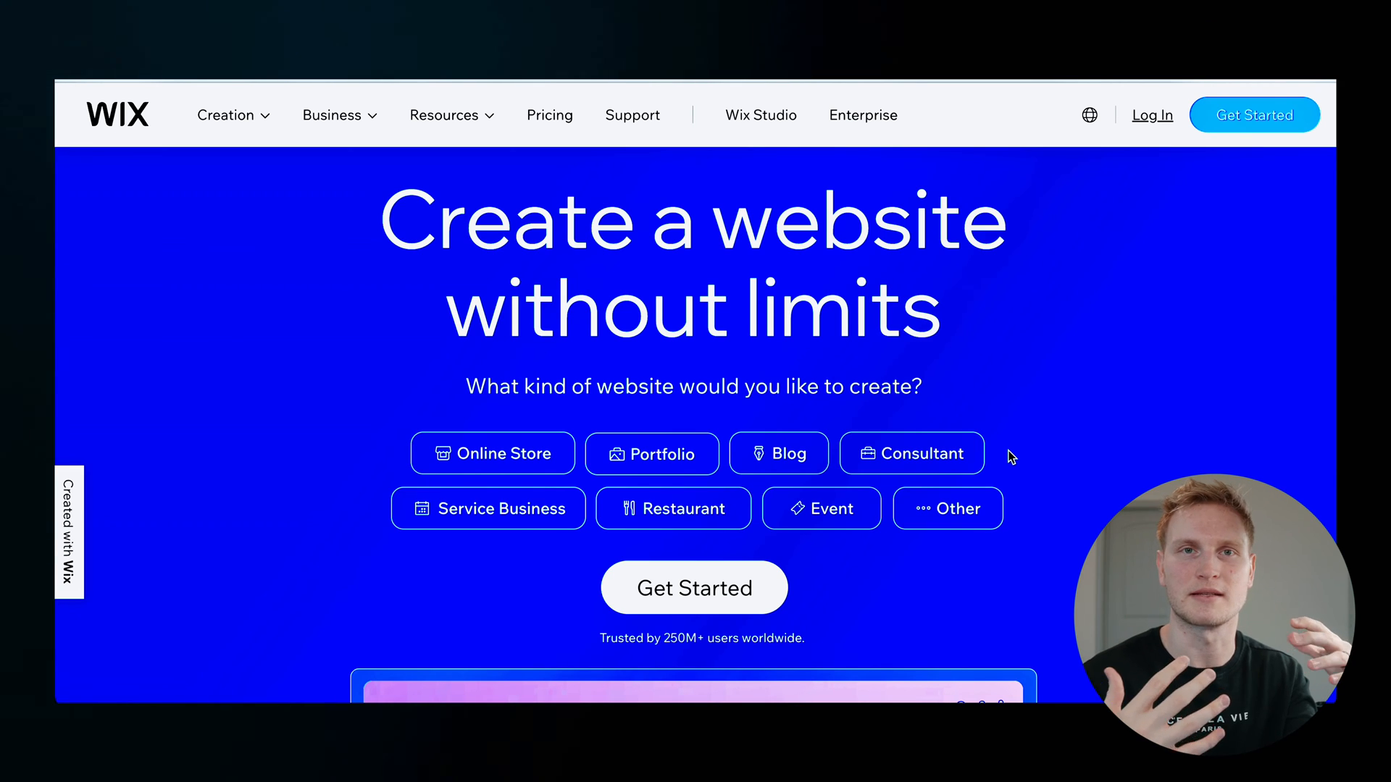
{"action": "left_click", "coordinate": [549, 115]}
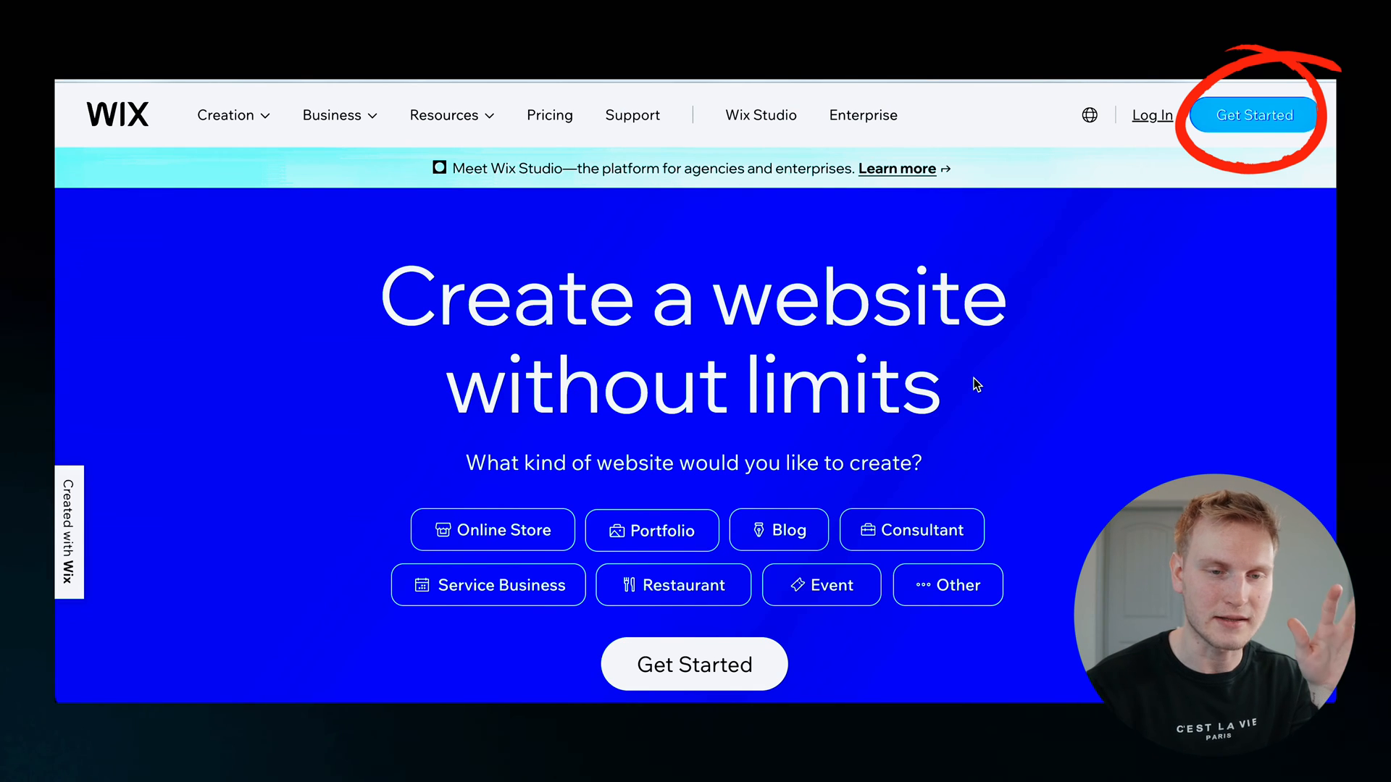
{"action": "scroll", "scroll_direction": "down", "scroll_amount": 3}
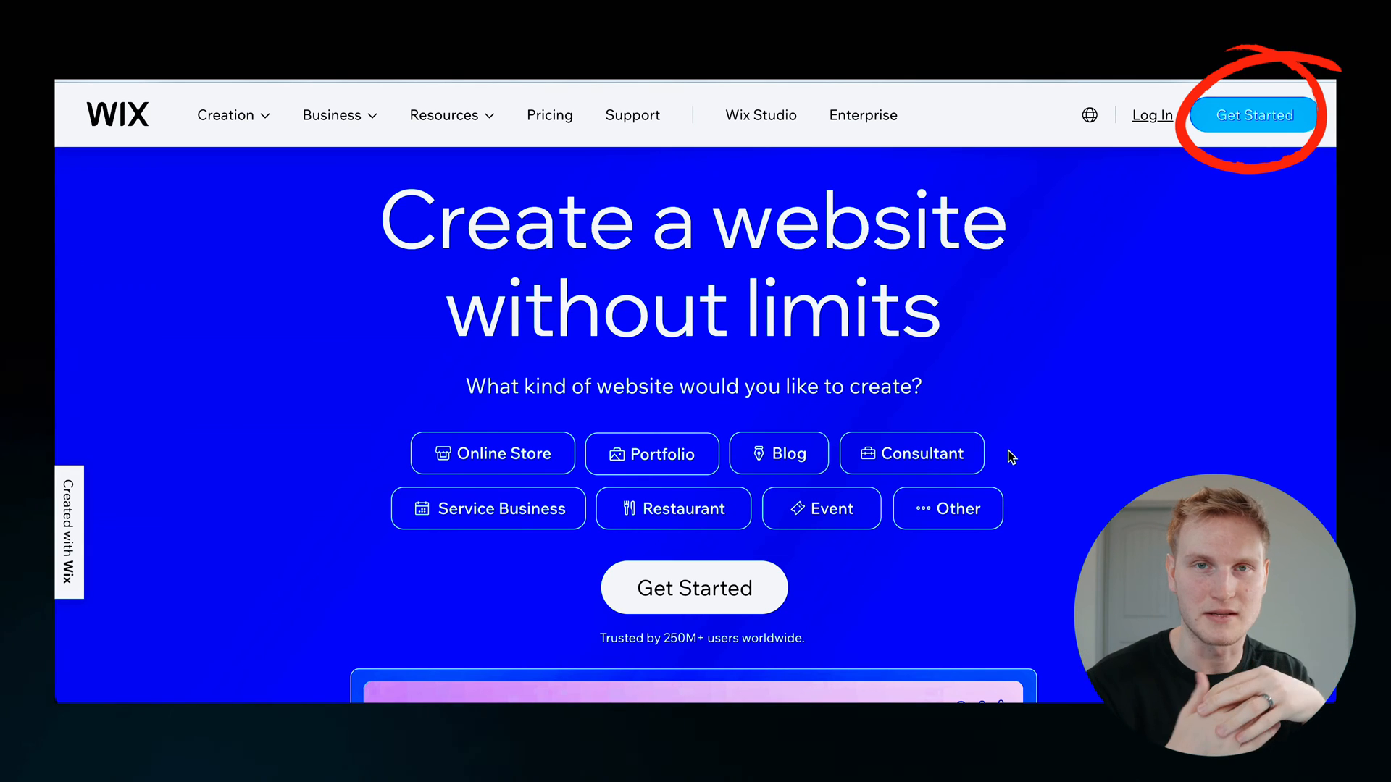
{"action": "left_click", "coordinate": [1253, 115]}
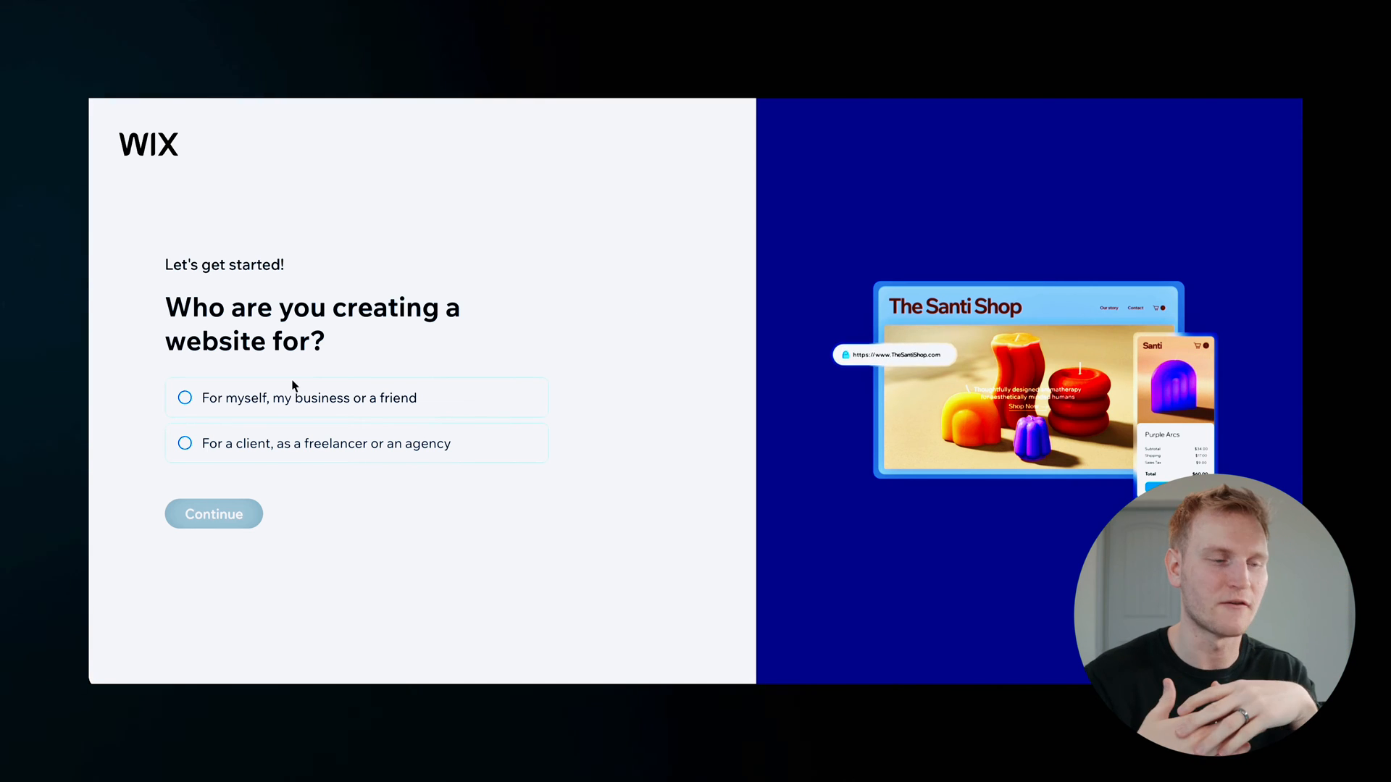
{"action": "left_click", "coordinate": [185, 398]}
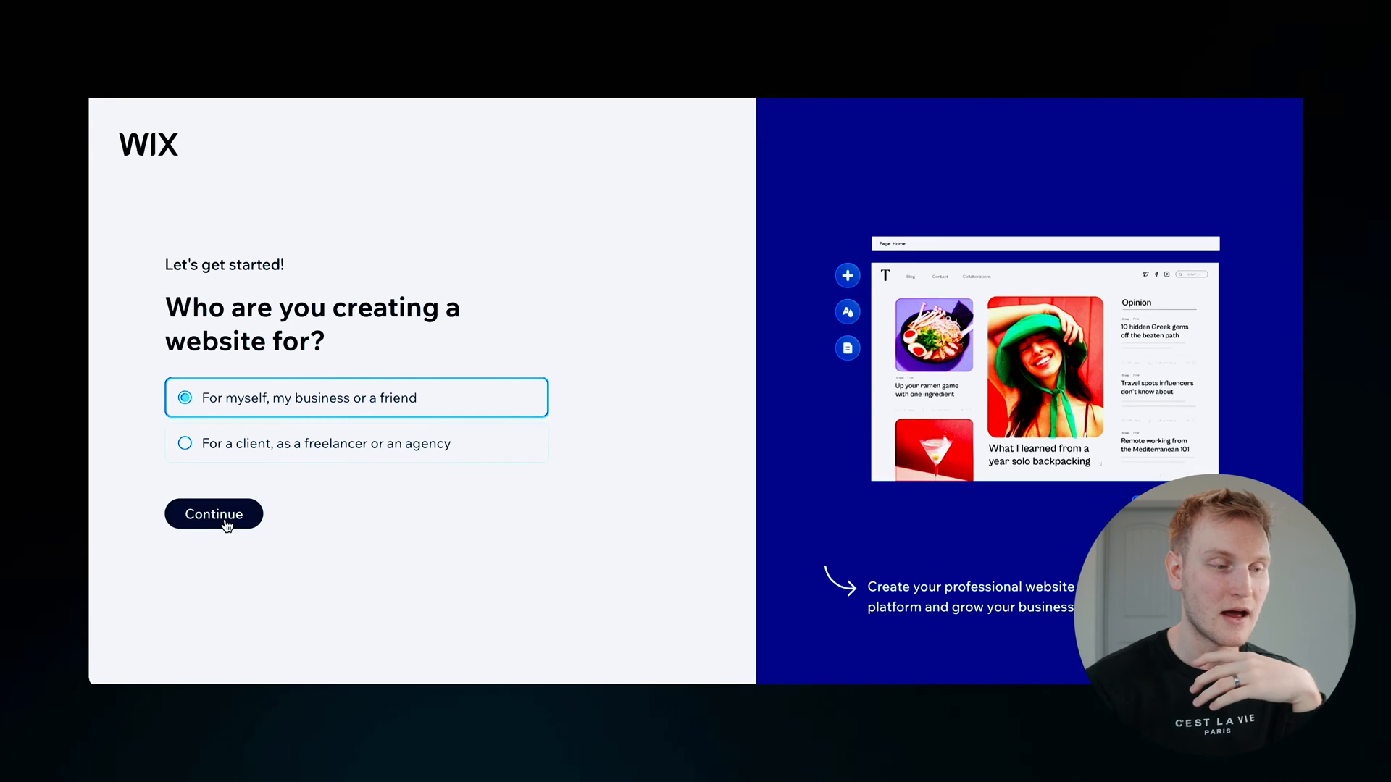
{"action": "left_click", "coordinate": [213, 514]}
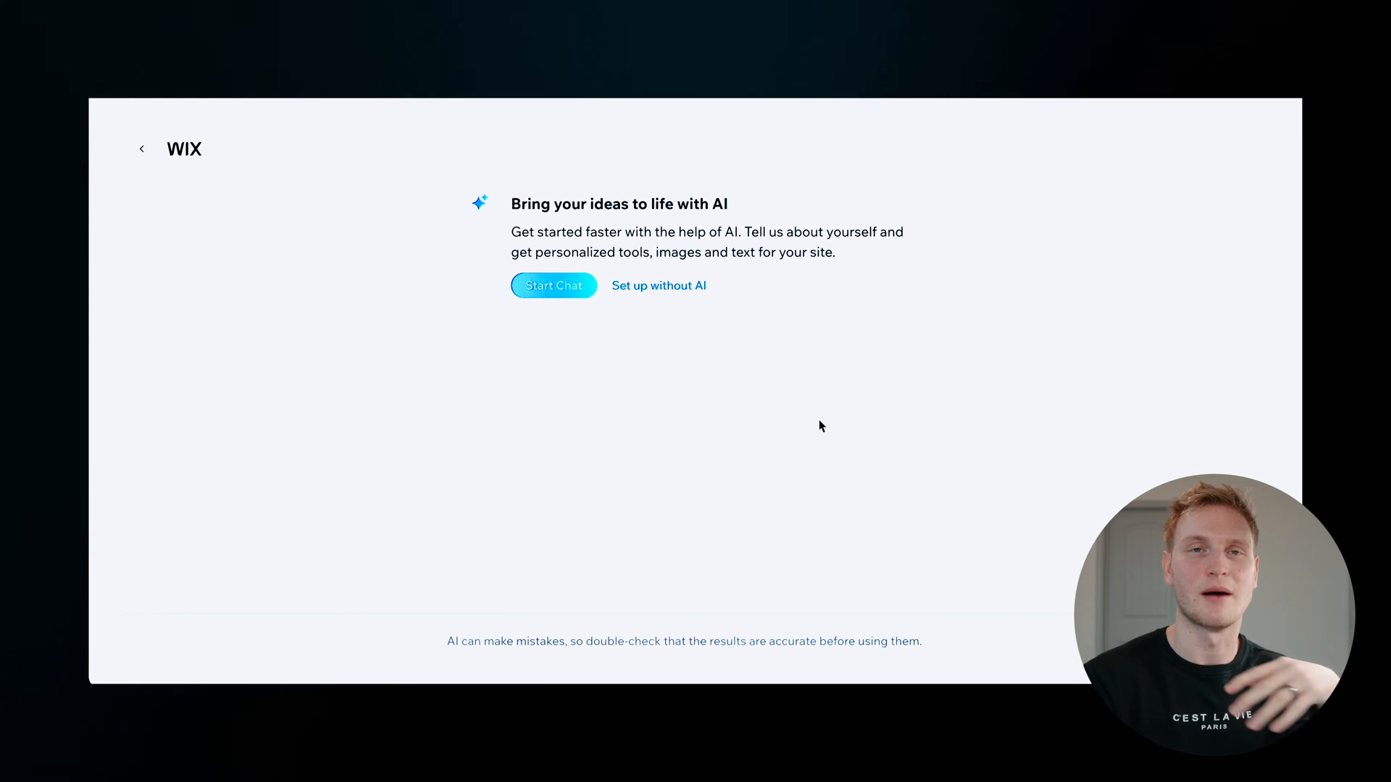
{"action": "mouse_move", "coordinate": [795, 412]}
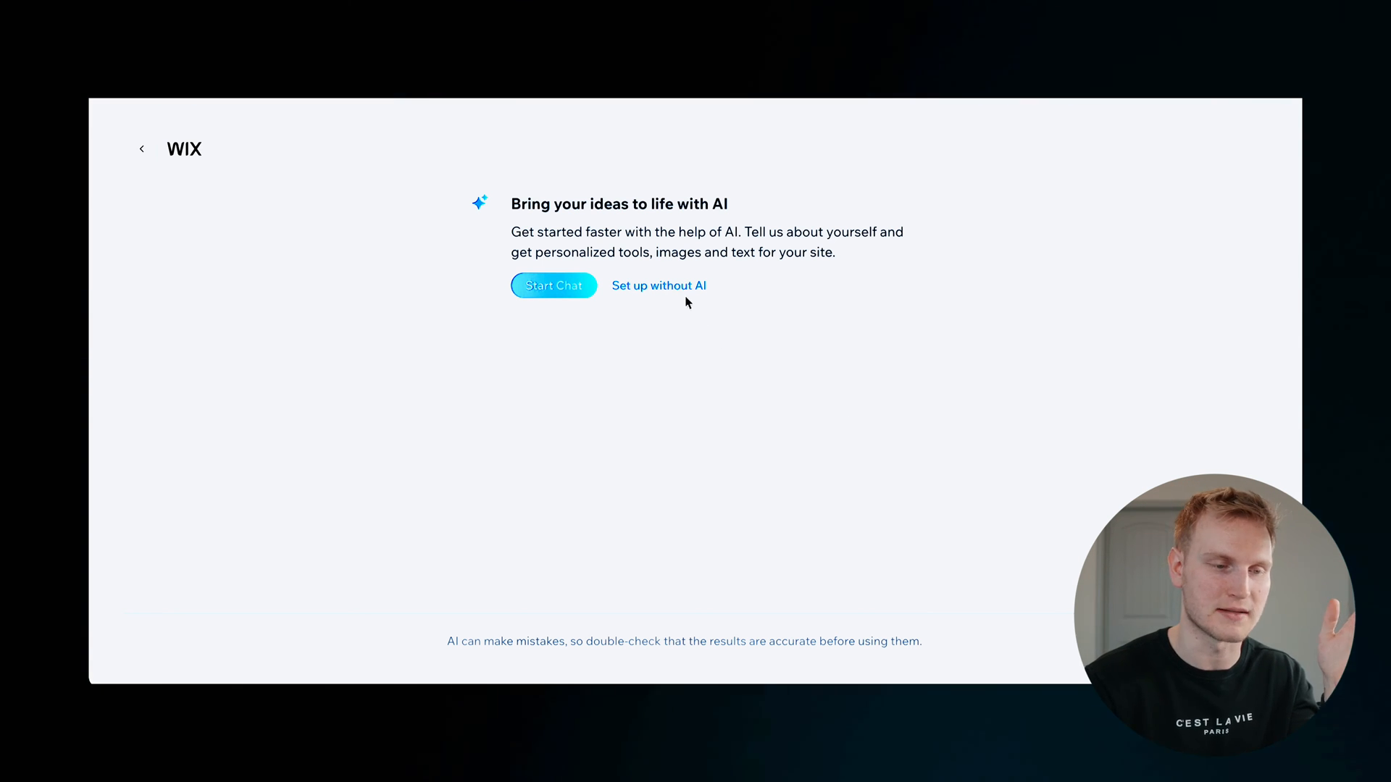
Step: Skip AI setup and pick Photography Portfolio as the site type
{"action": "left_click", "coordinate": [659, 285]}
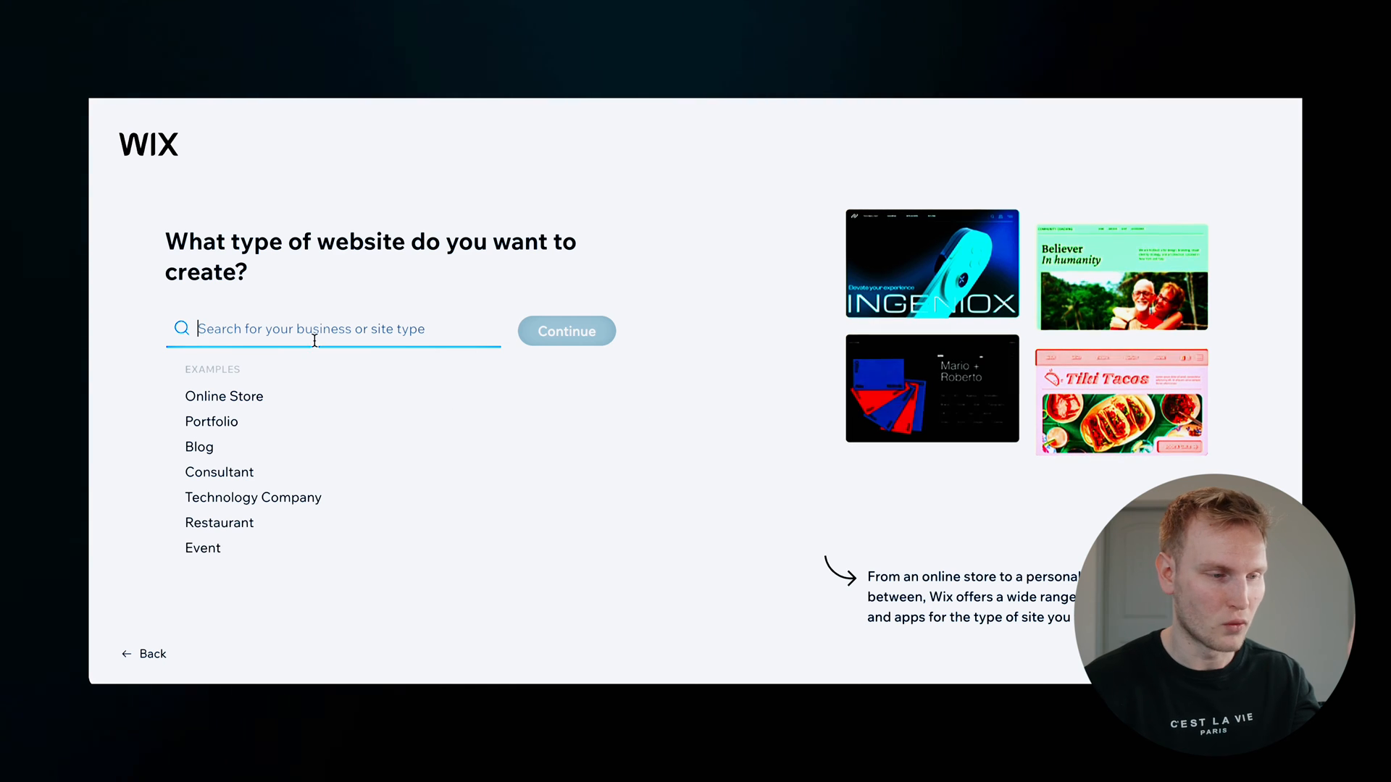
{"action": "type", "text": "p"}
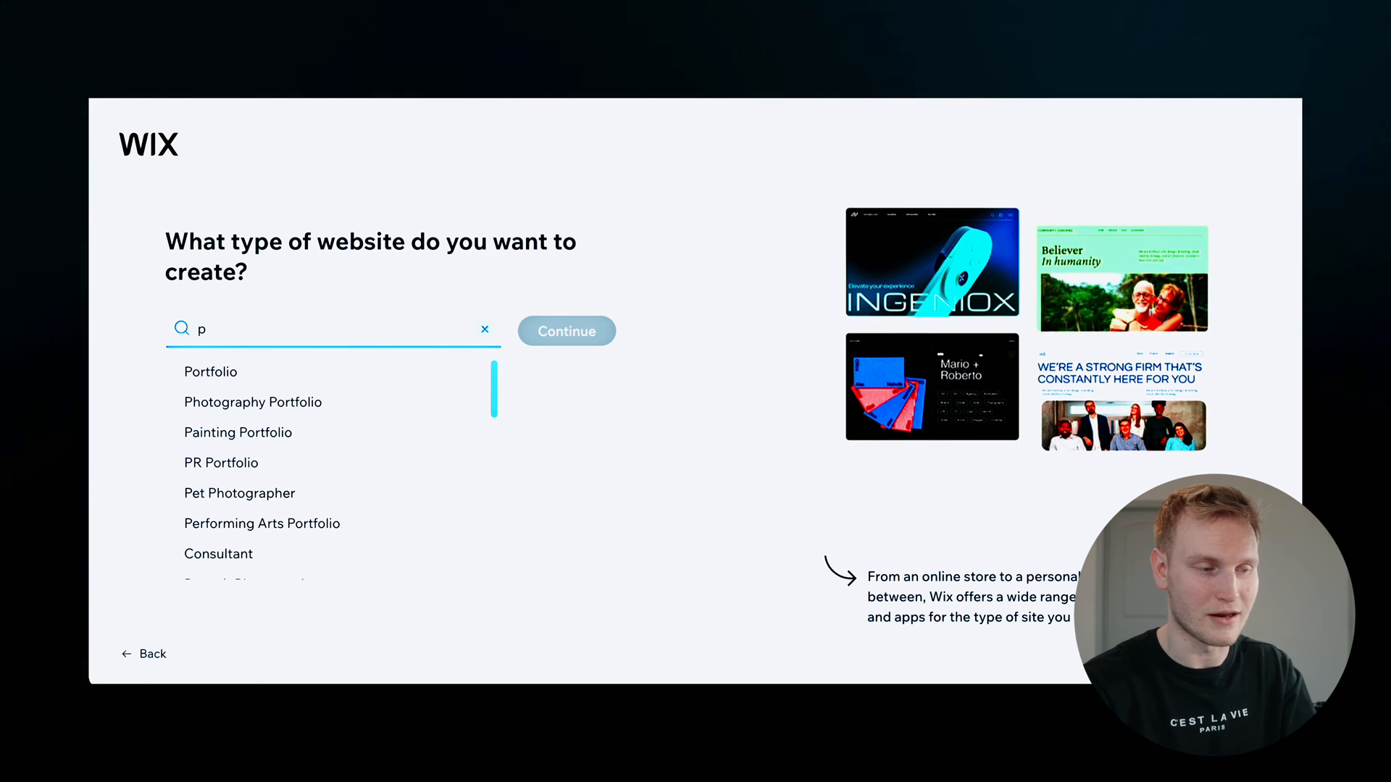
{"action": "type", "text": "hotography Portfolio"}
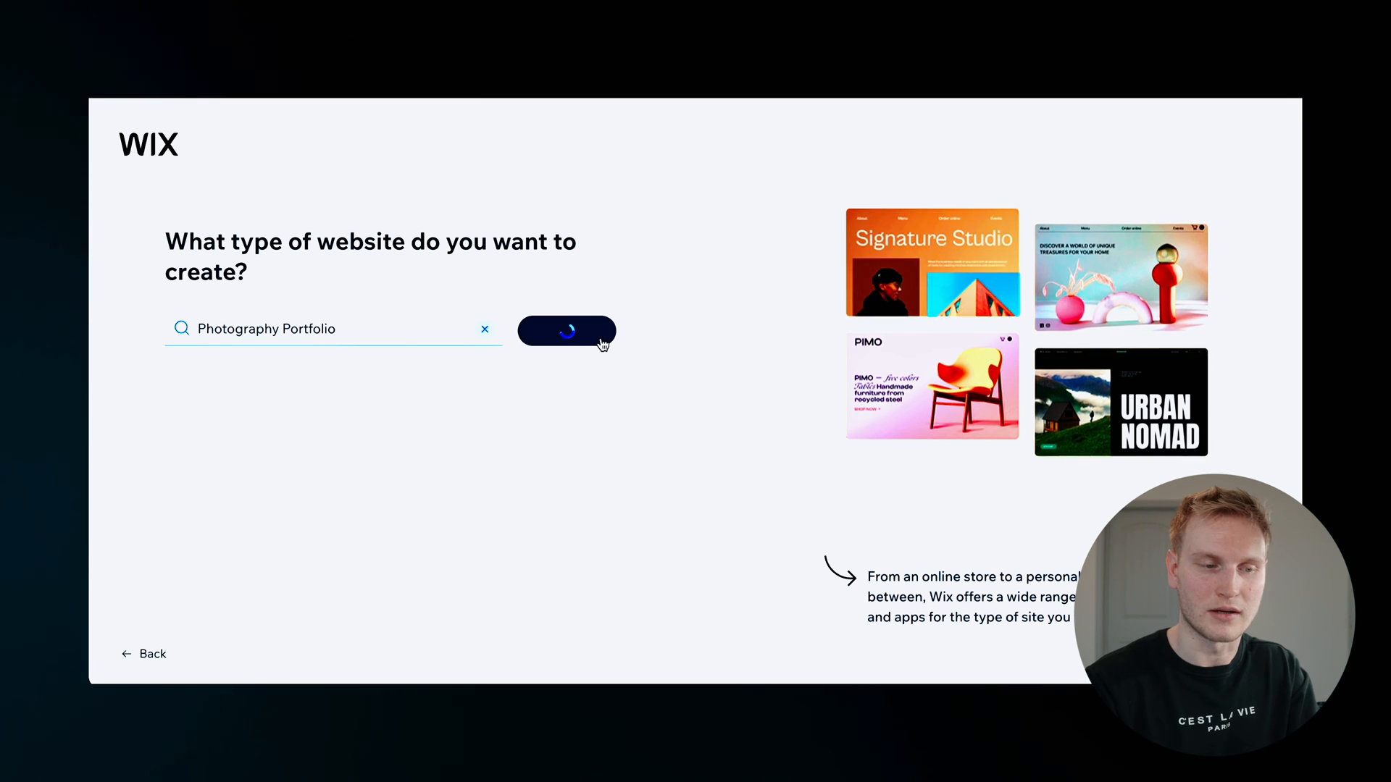
{"action": "left_click", "coordinate": [566, 331]}
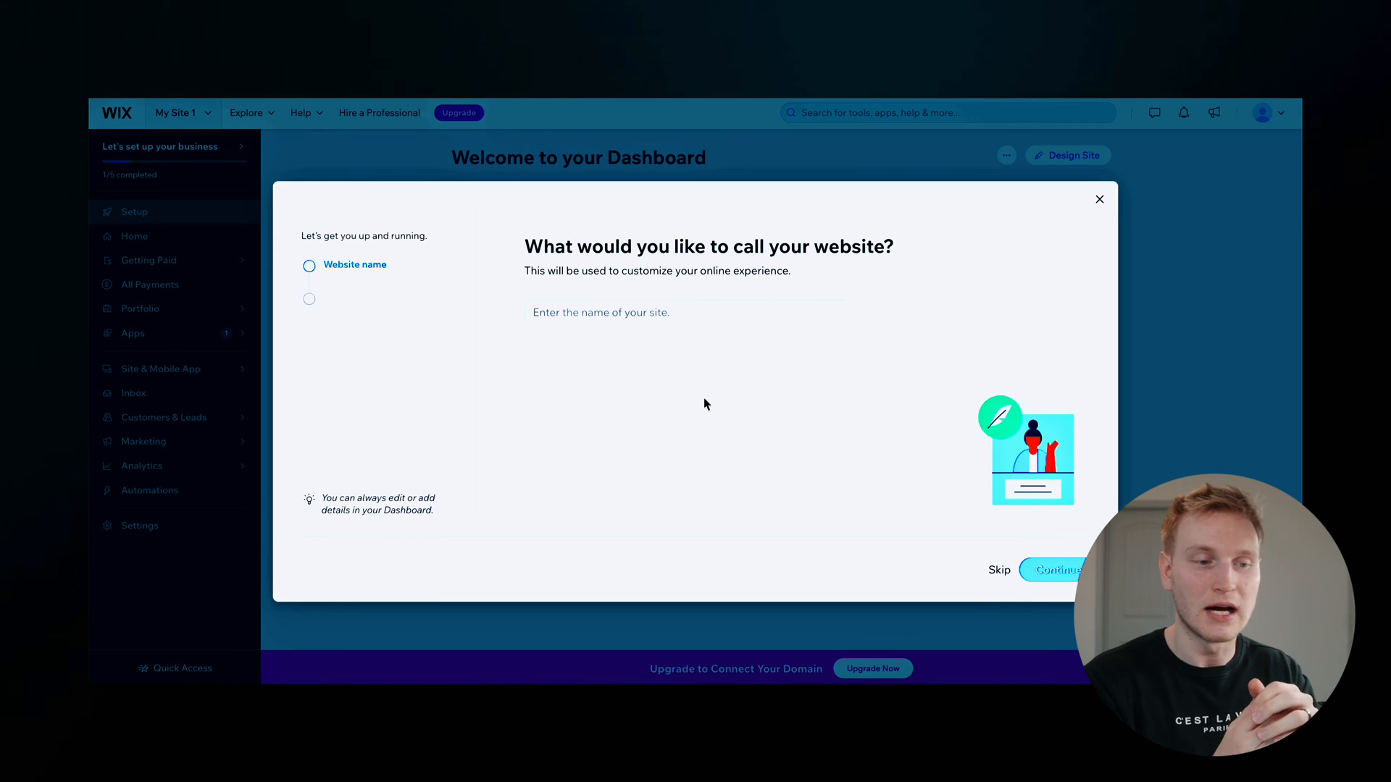
Step: Name the website 'Sam's Photography Business'
{"action": "left_click", "coordinate": [683, 312]}
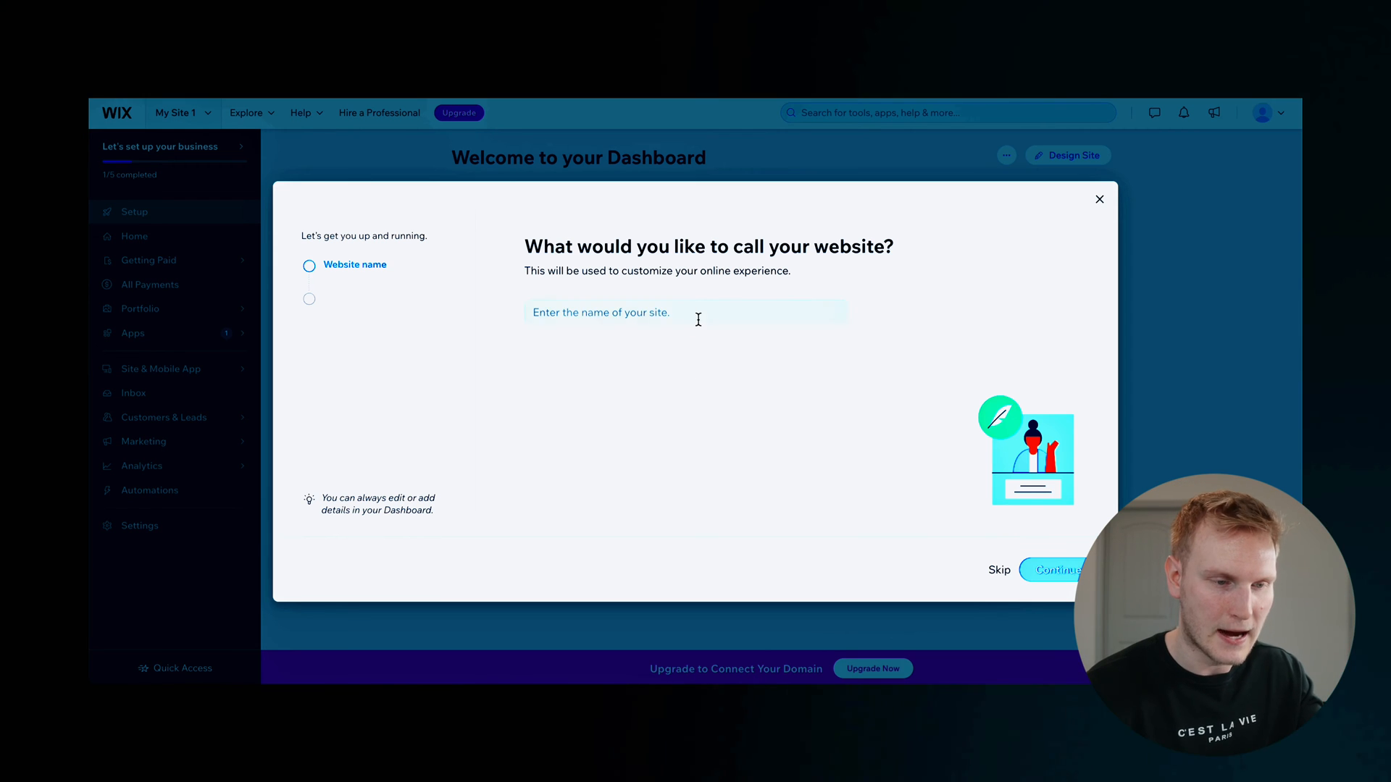
{"action": "left_click", "coordinate": [684, 312]}
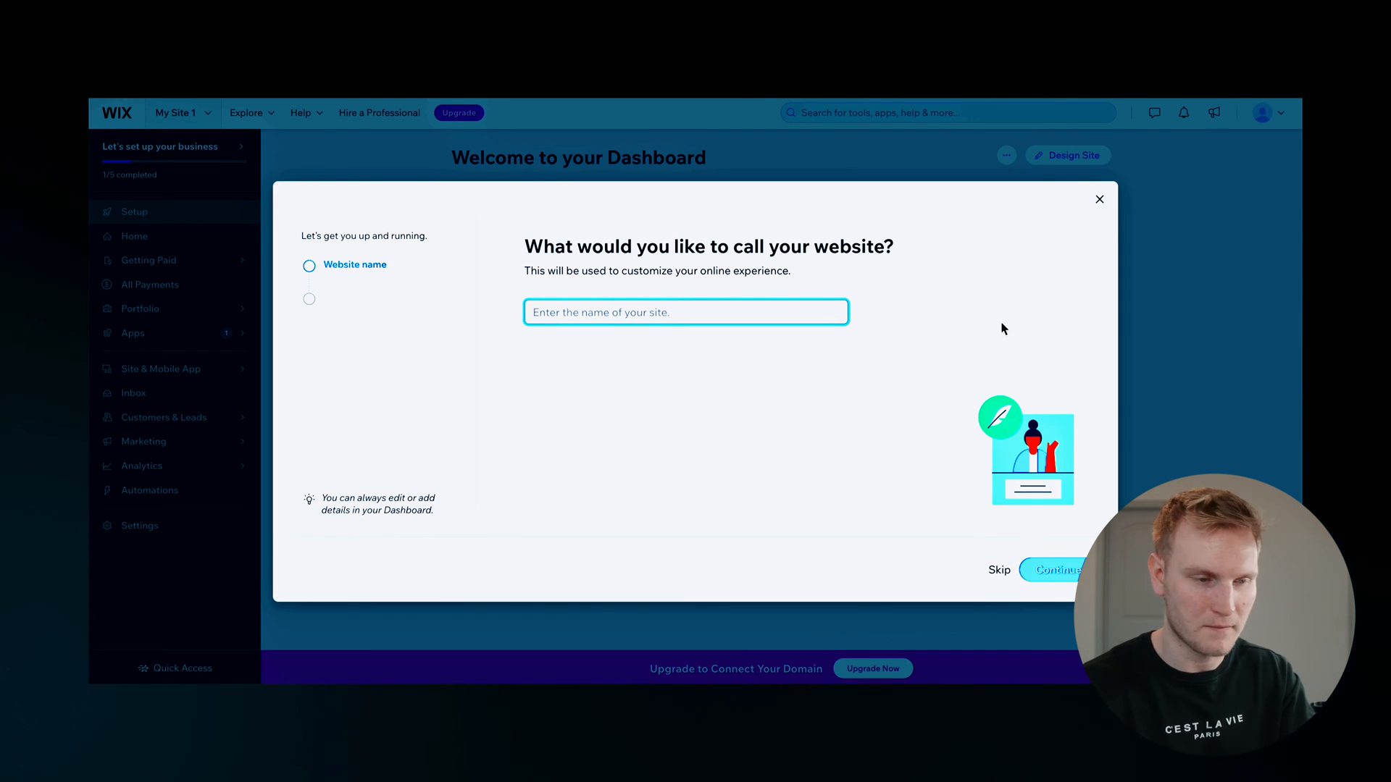
{"action": "type", "text": "Sam's Photography Busi"}
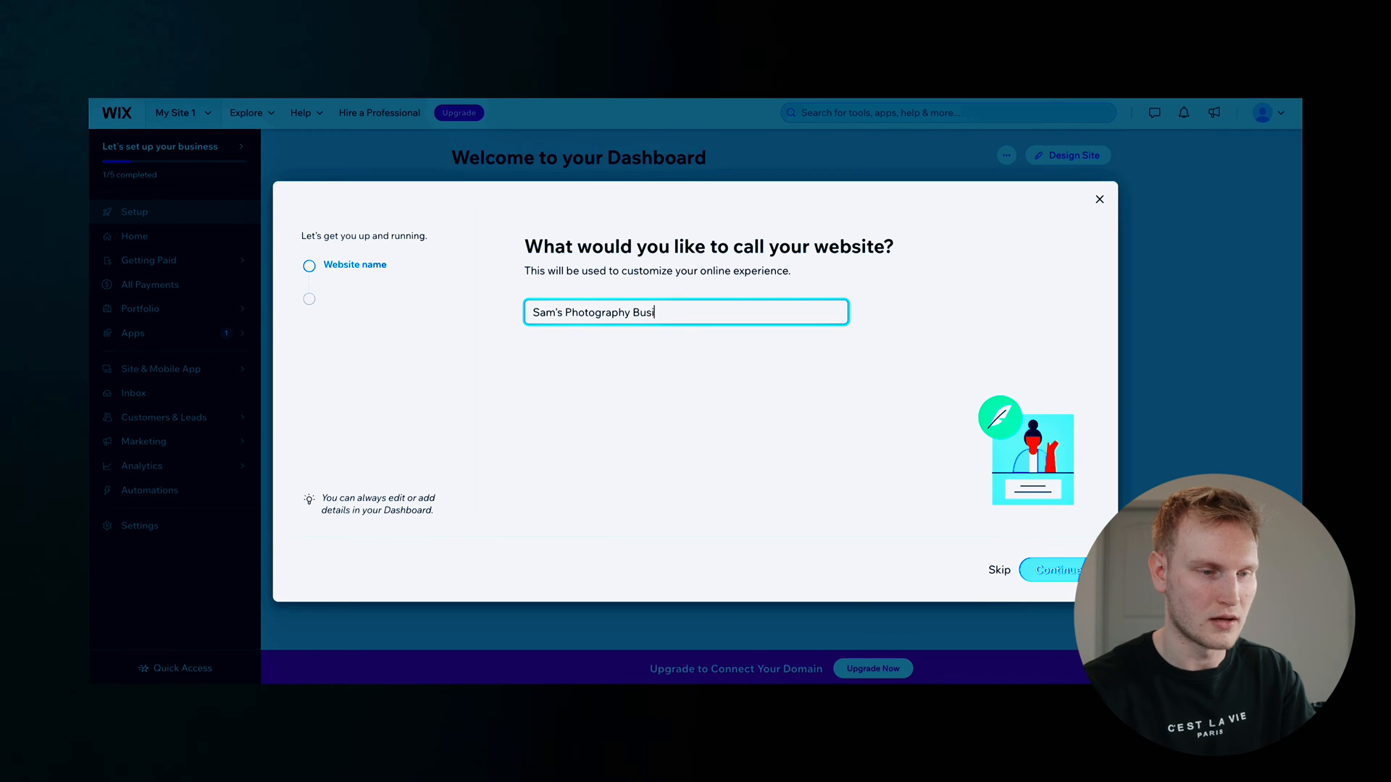
{"action": "left_click", "coordinate": [1053, 569]}
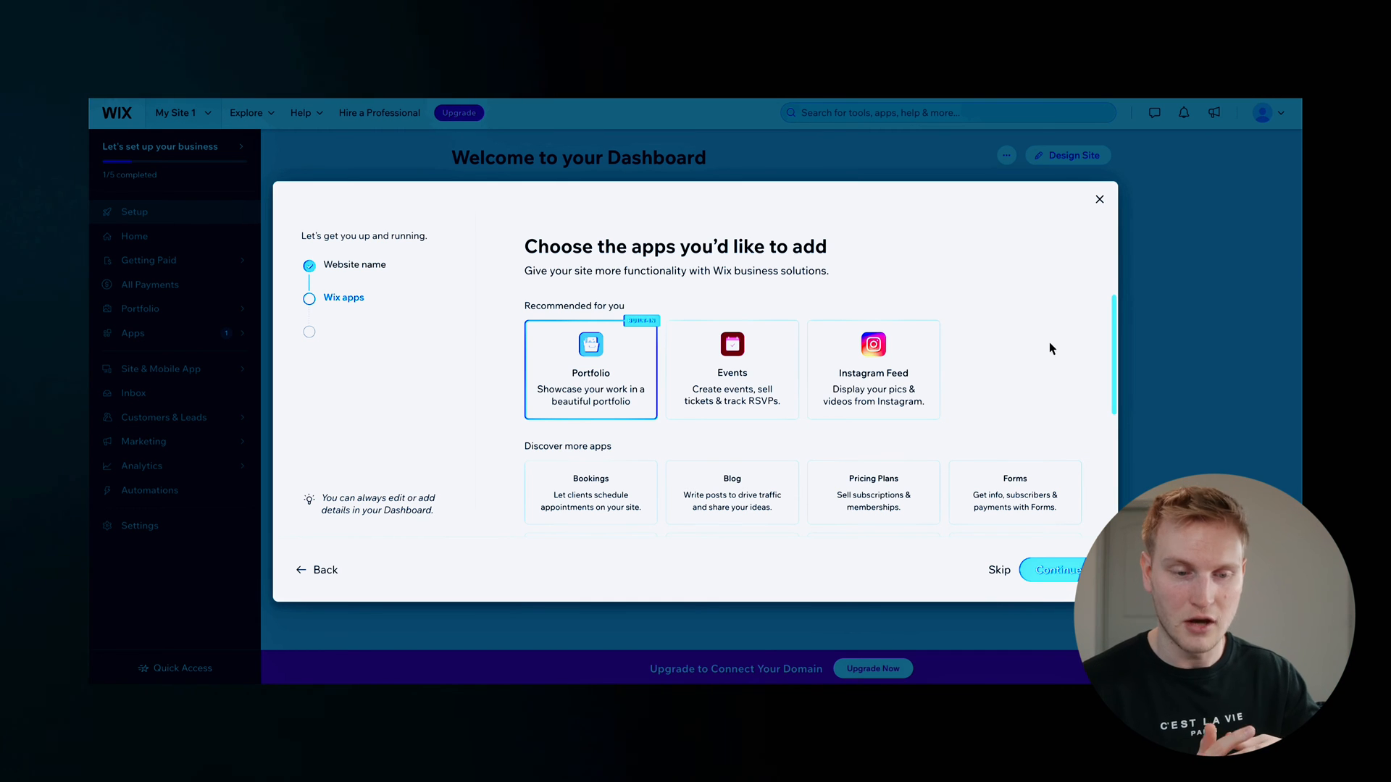
Step: Add the Events, Instagram Feed and Video apps and continue to the dashboard
{"action": "left_click", "coordinate": [872, 368]}
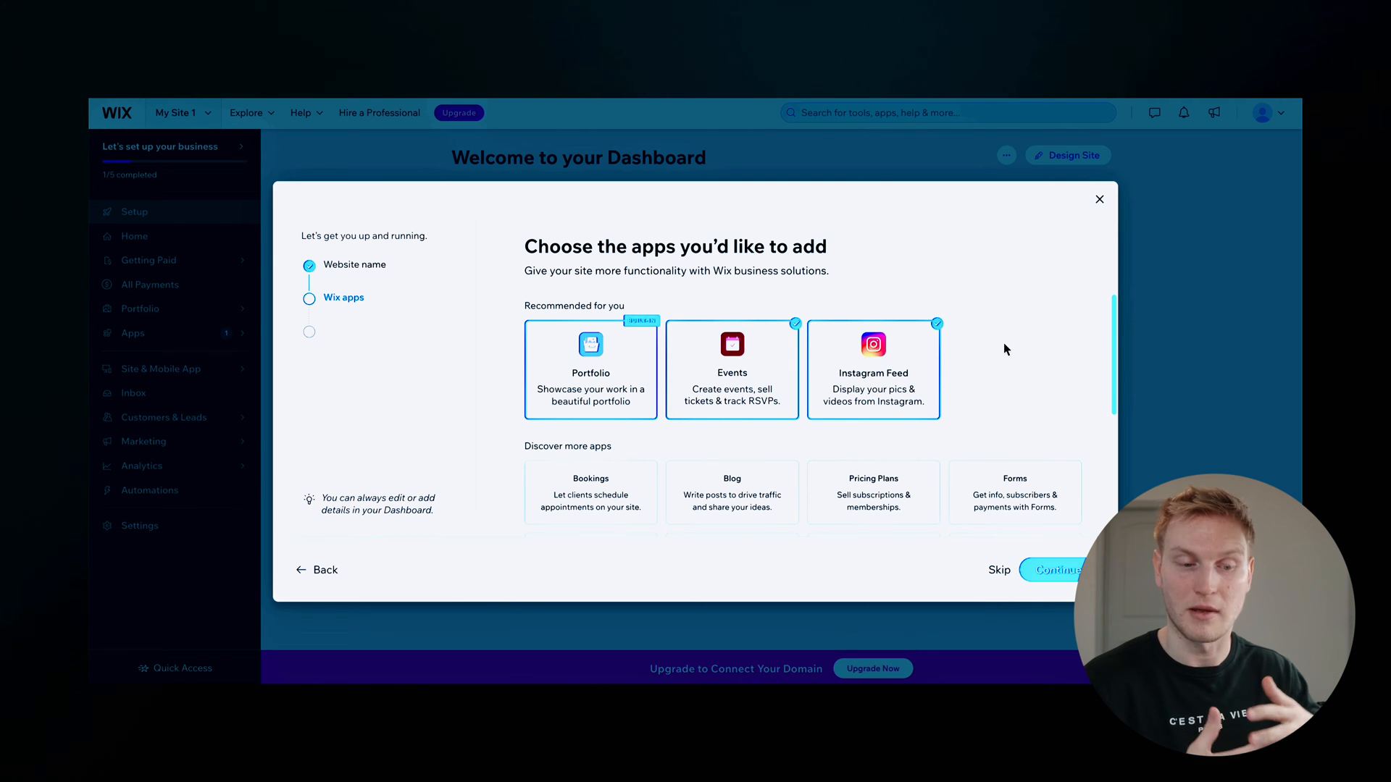
{"action": "scroll", "scroll_direction": "down", "scroll_amount": 3}
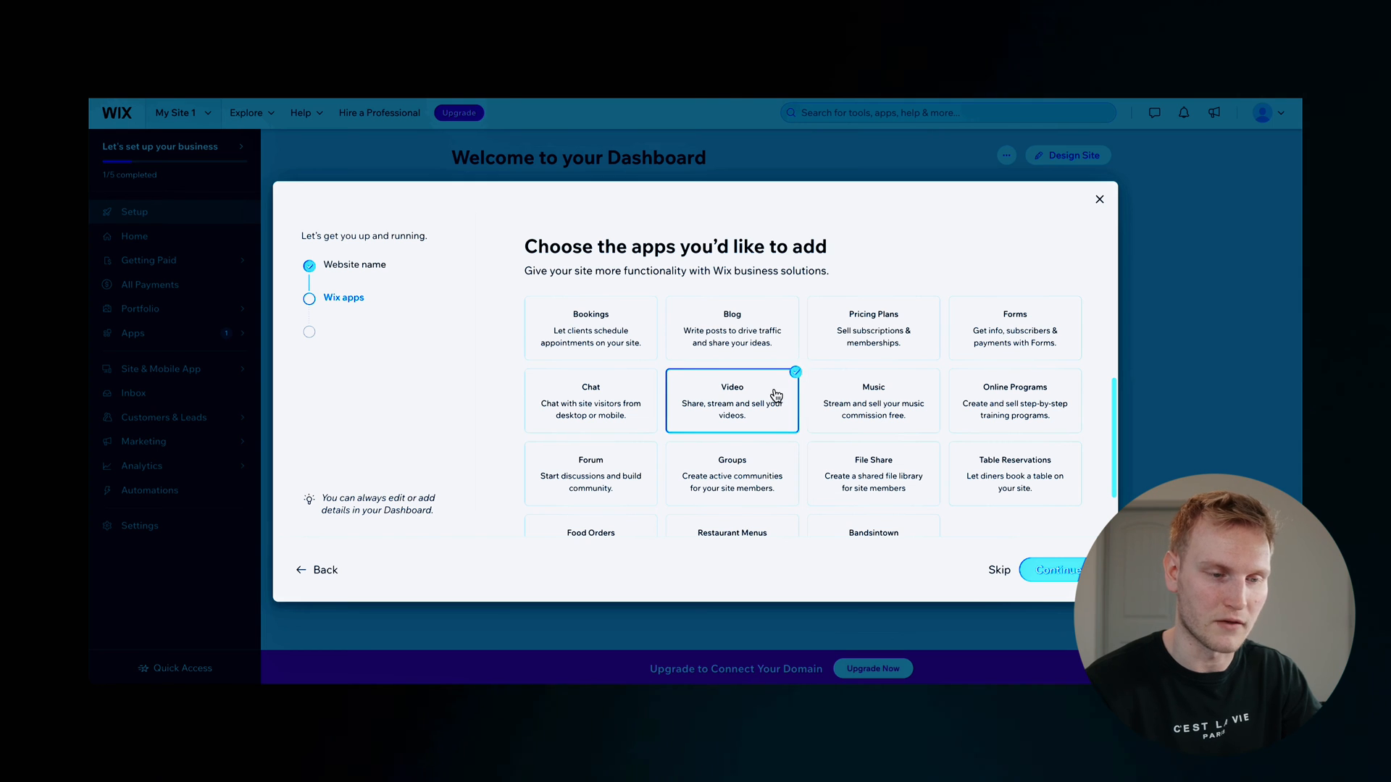
{"action": "left_click", "coordinate": [1052, 570]}
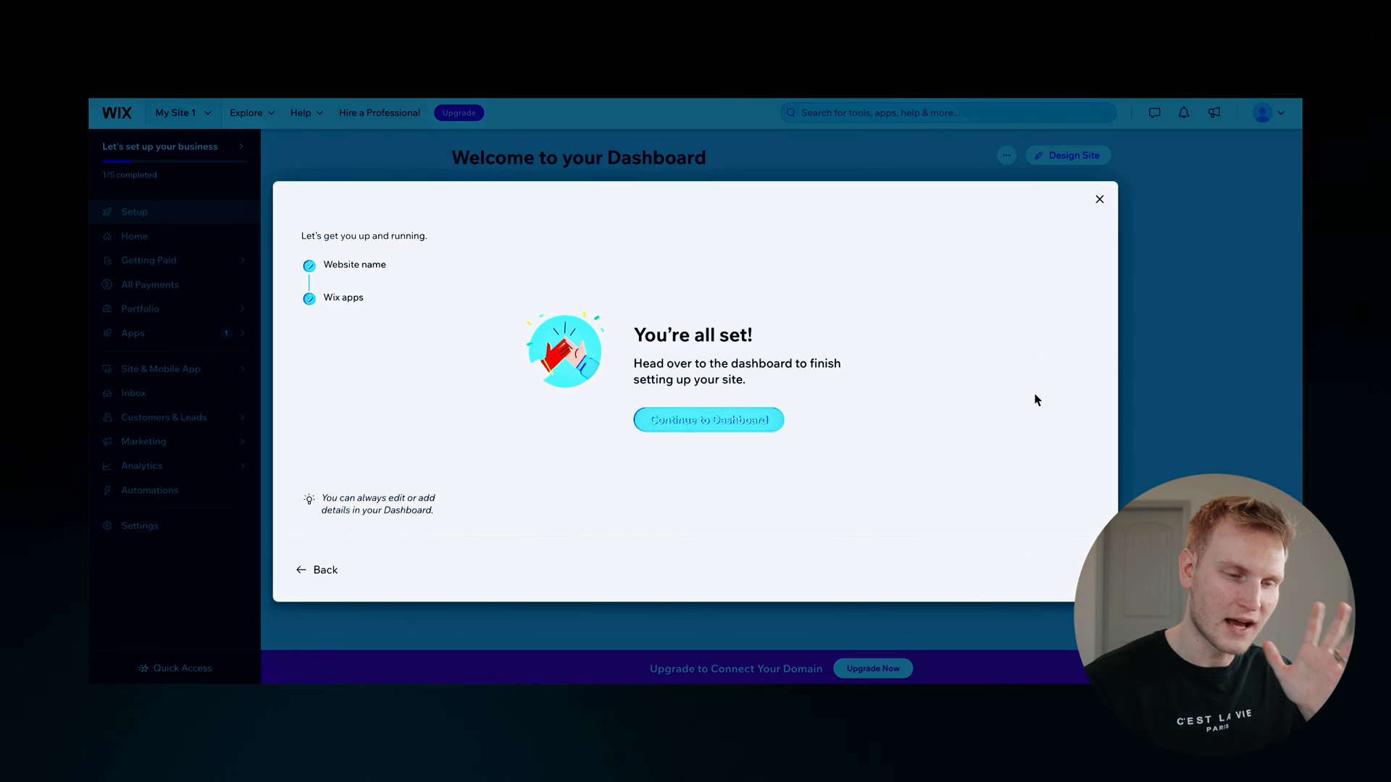
{"action": "left_click", "coordinate": [707, 419]}
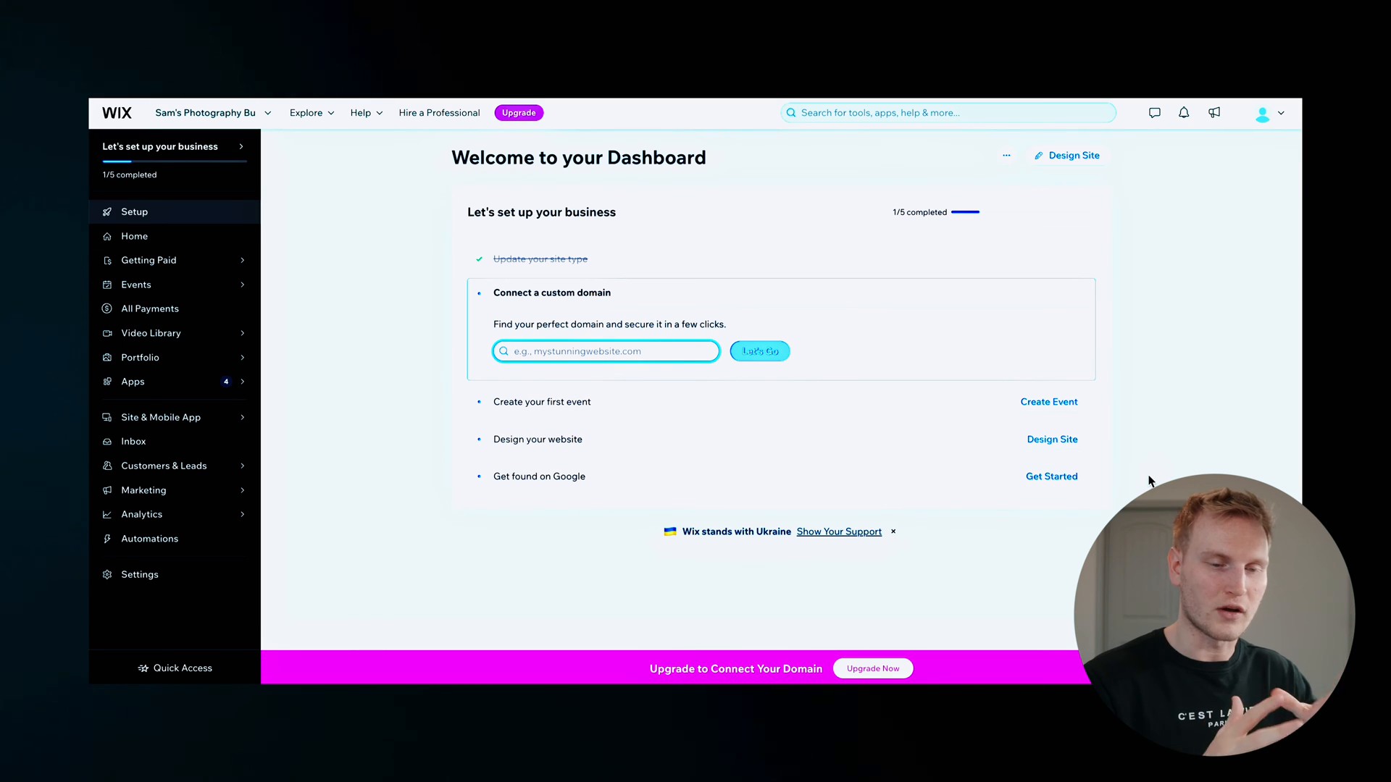
{"action": "mouse_move", "coordinate": [474, 335]}
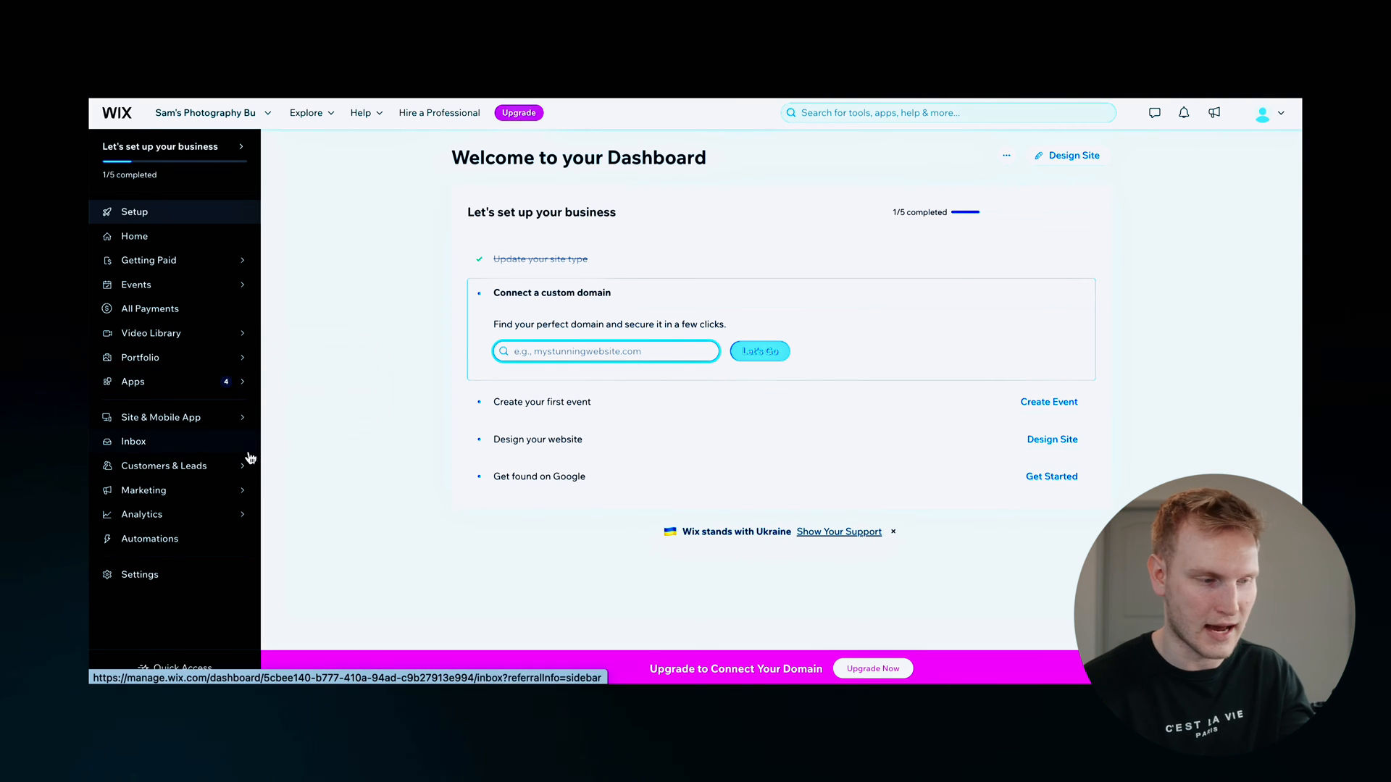
Step: Choose Design Site on the dashboard to reach the design options page
{"action": "left_click", "coordinate": [142, 489]}
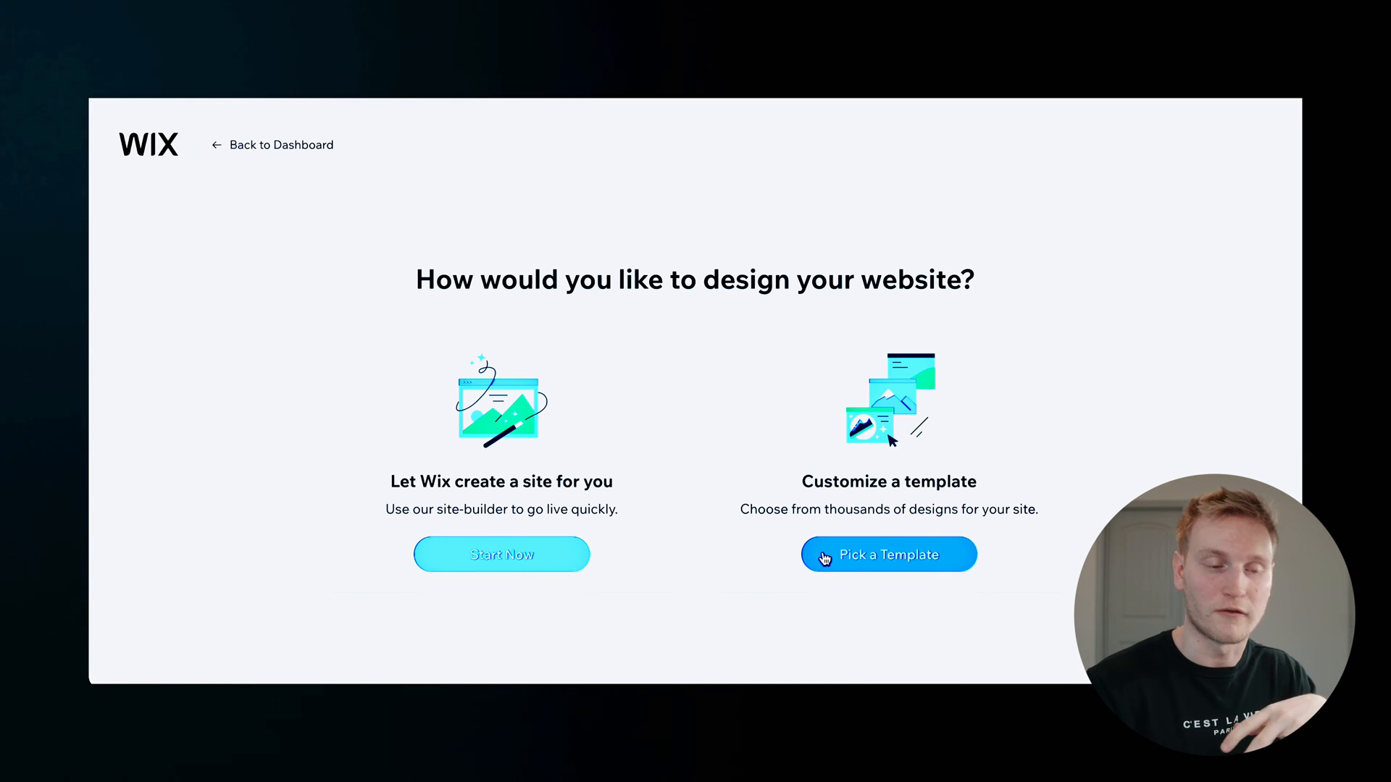
Step: Choose to customize a template and browse the Photography Portfolio templates
{"action": "left_click", "coordinate": [888, 554]}
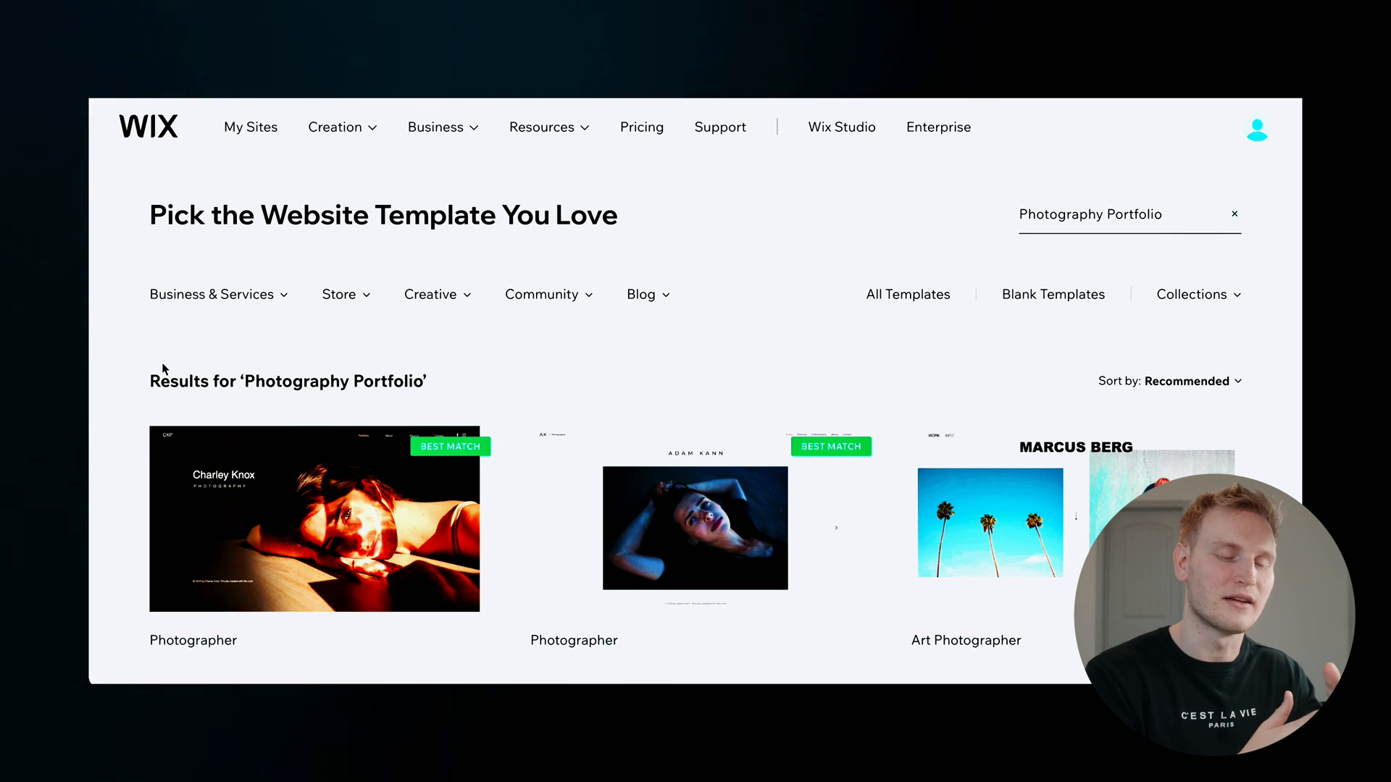
{"action": "mouse_move", "coordinate": [179, 367]}
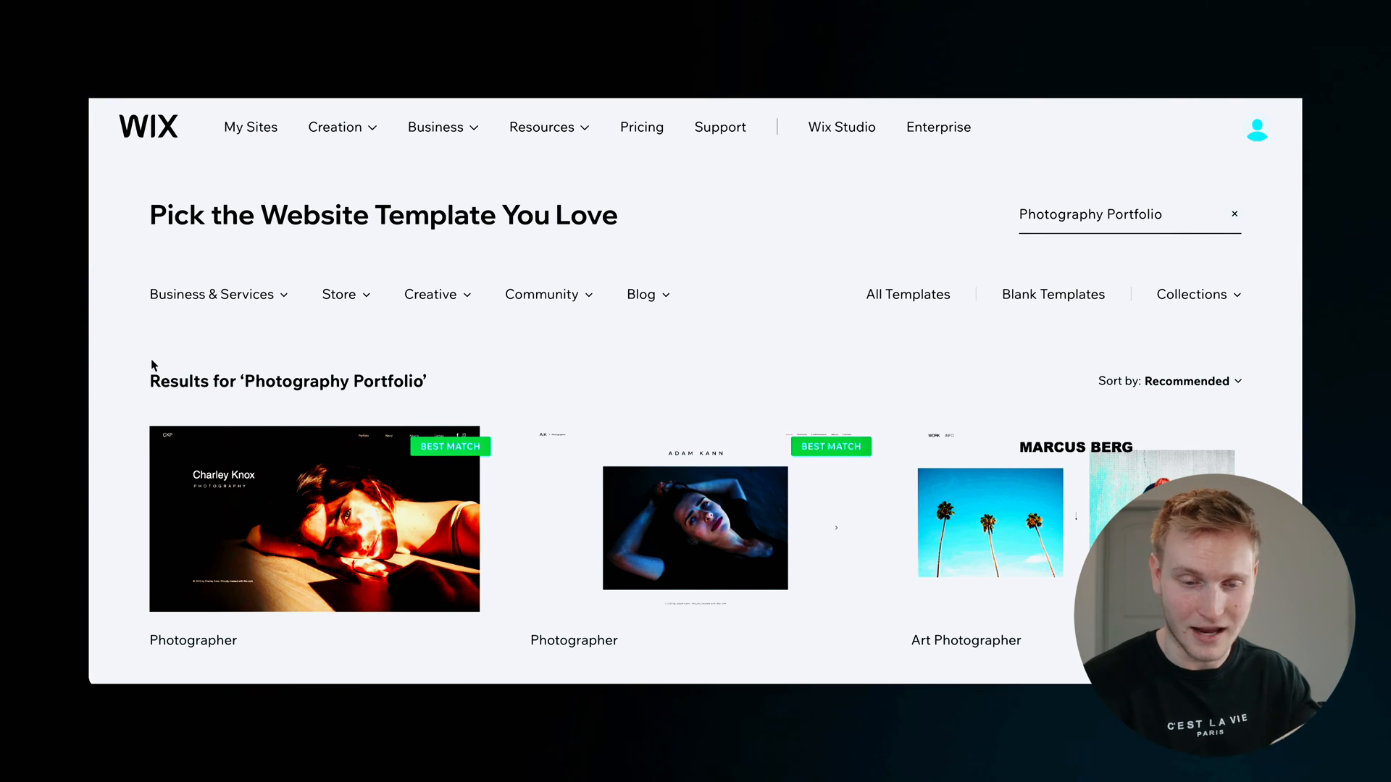
{"action": "scroll", "scroll_direction": "down", "scroll_amount": 3}
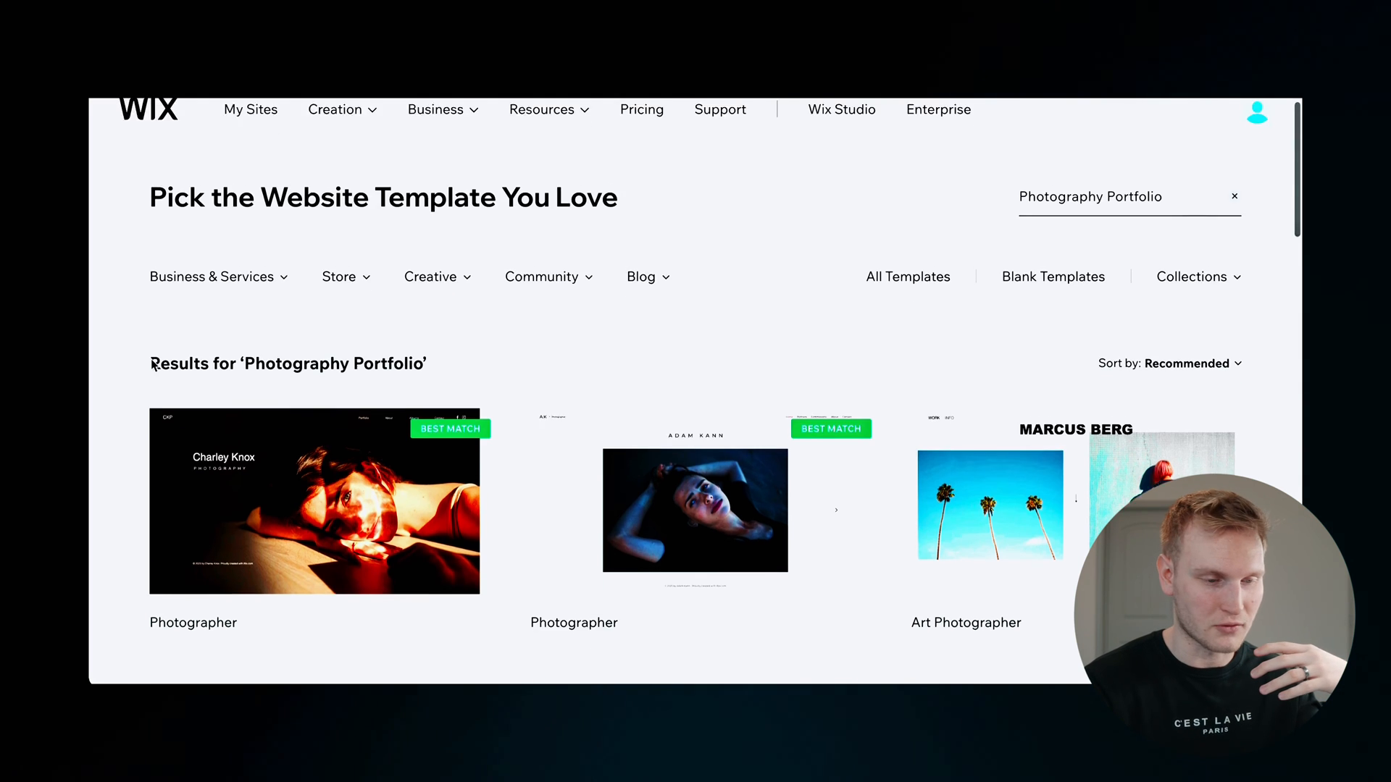
{"action": "scroll", "scroll_direction": "down", "scroll_amount": 3}
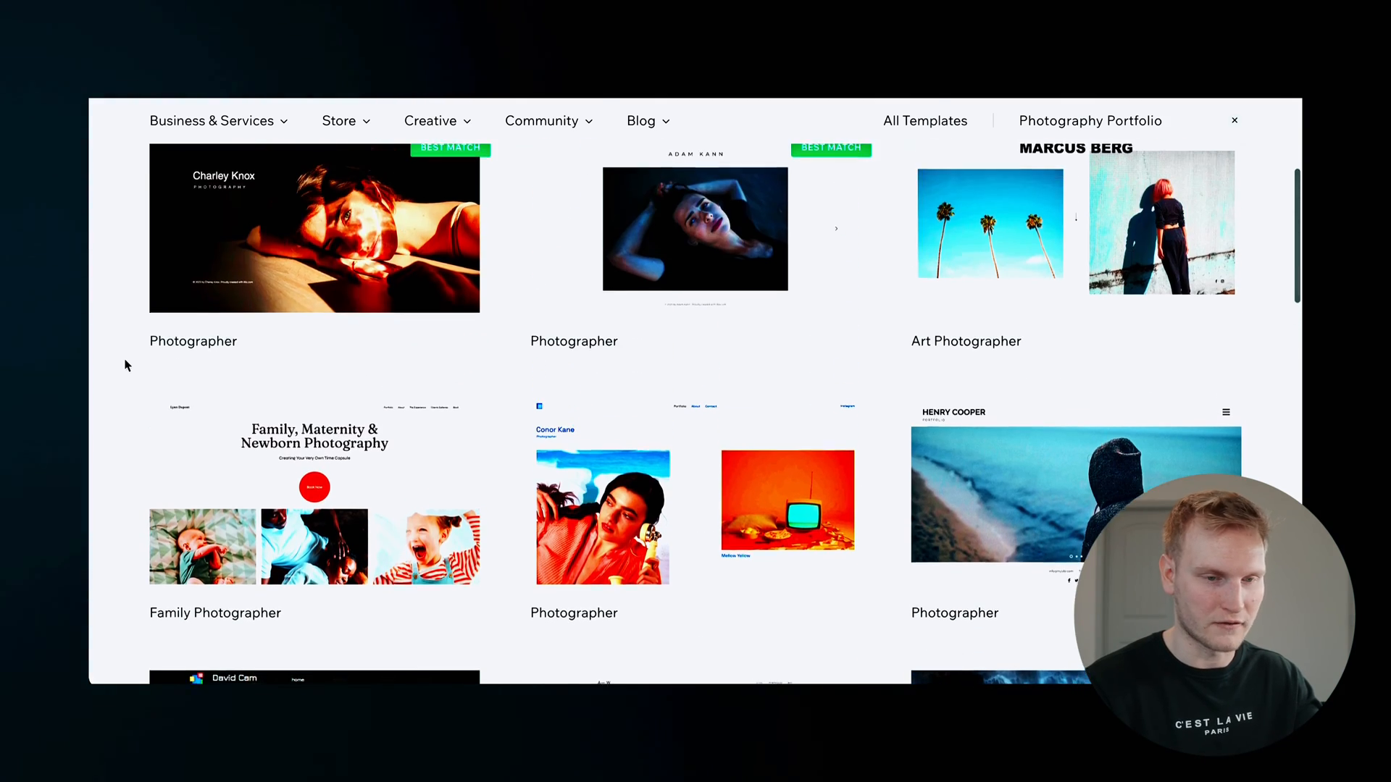
{"action": "scroll", "scroll_direction": "down", "scroll_amount": 3}
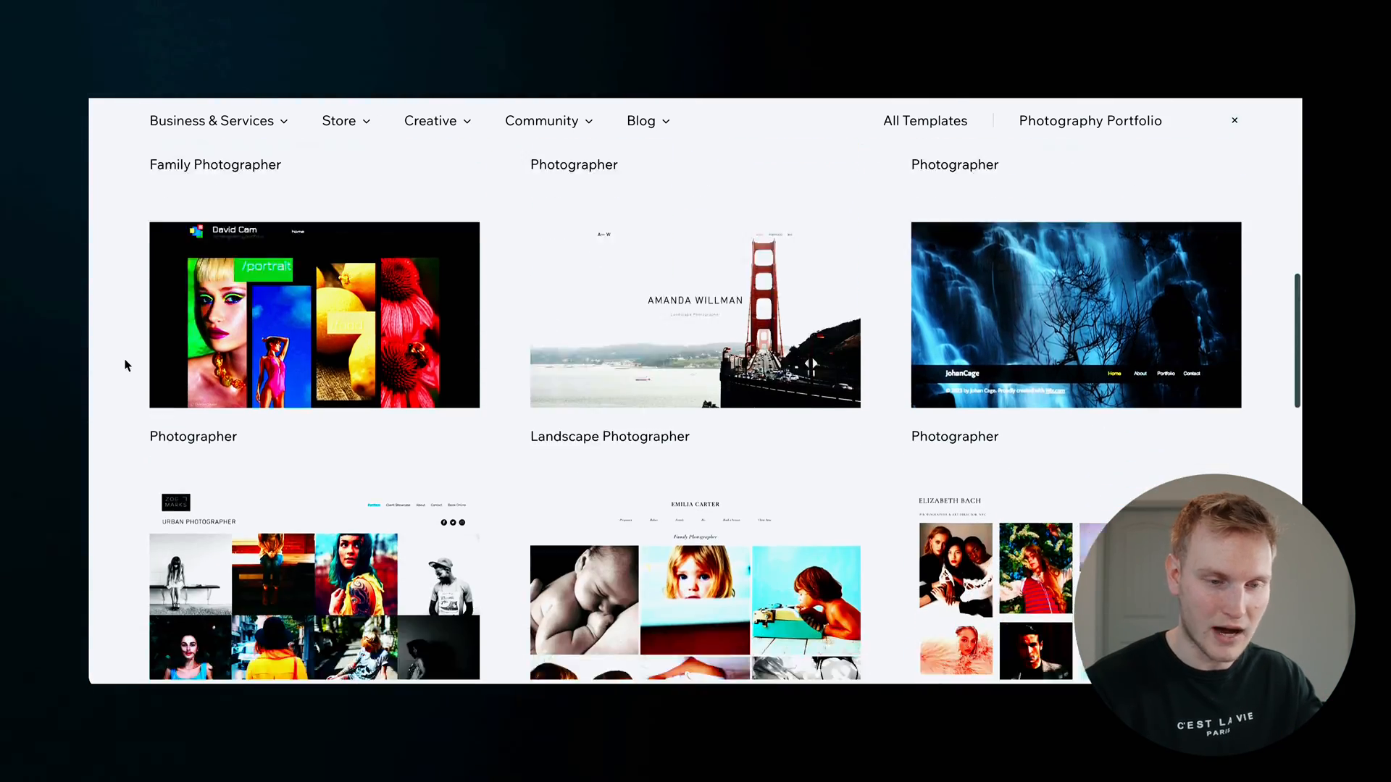
{"action": "scroll", "scroll_direction": "down", "scroll_amount": 3}
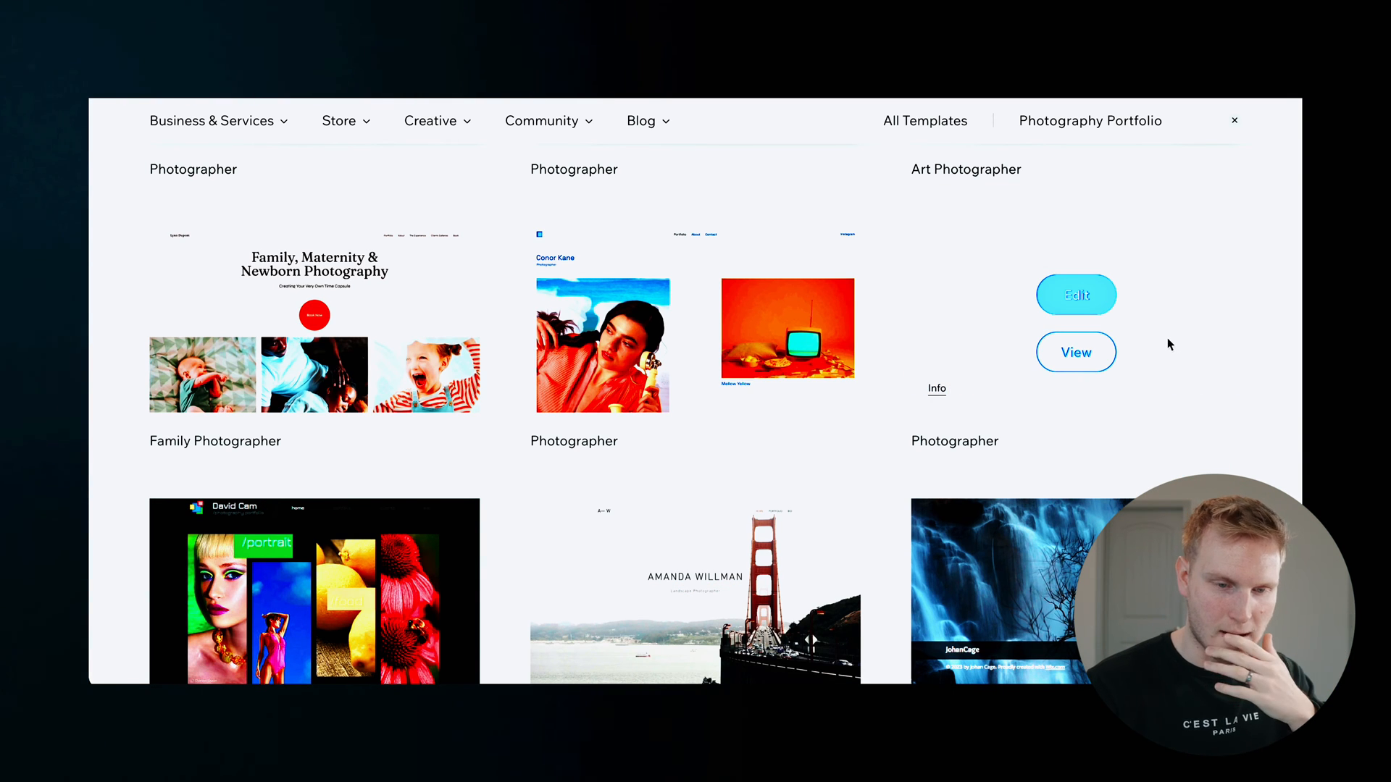
{"action": "mouse_move", "coordinate": [1259, 357]}
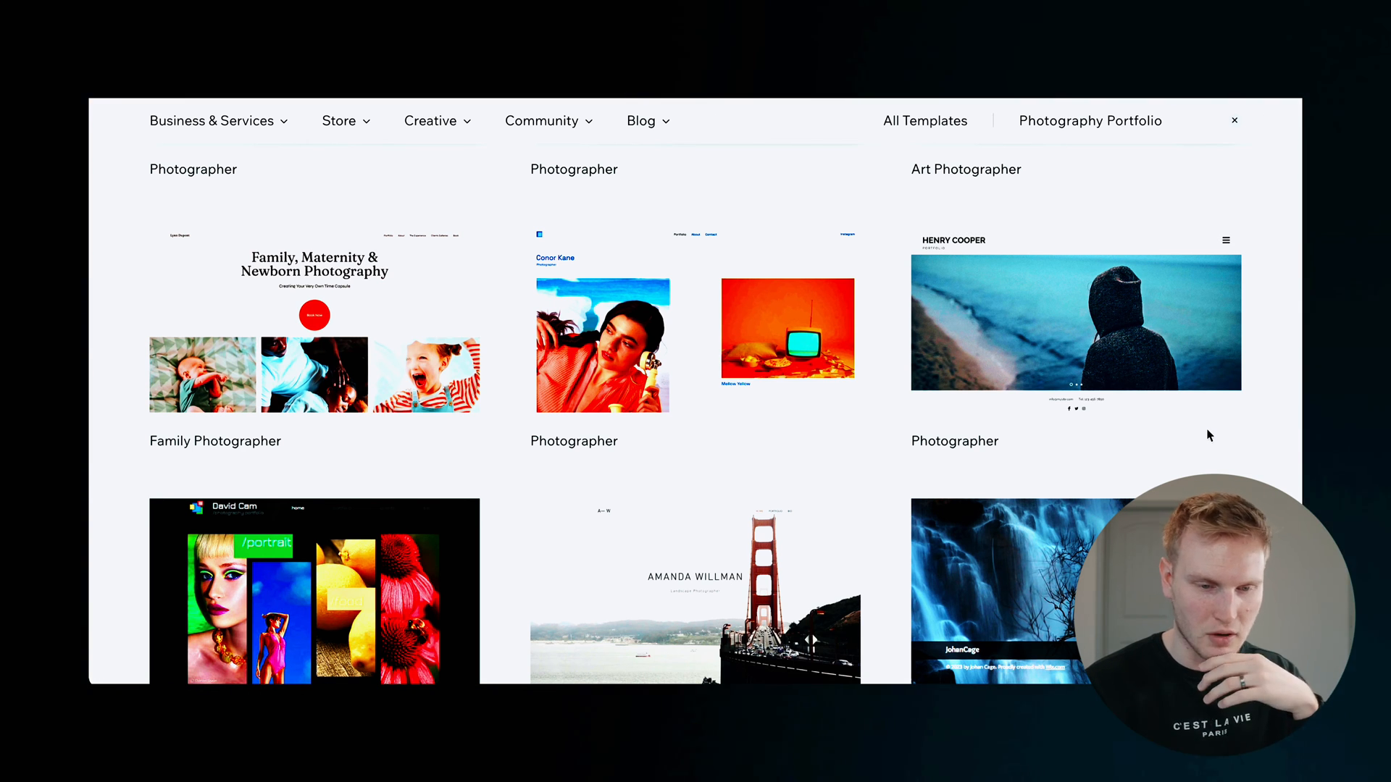
{"action": "mouse_move", "coordinate": [1074, 321]}
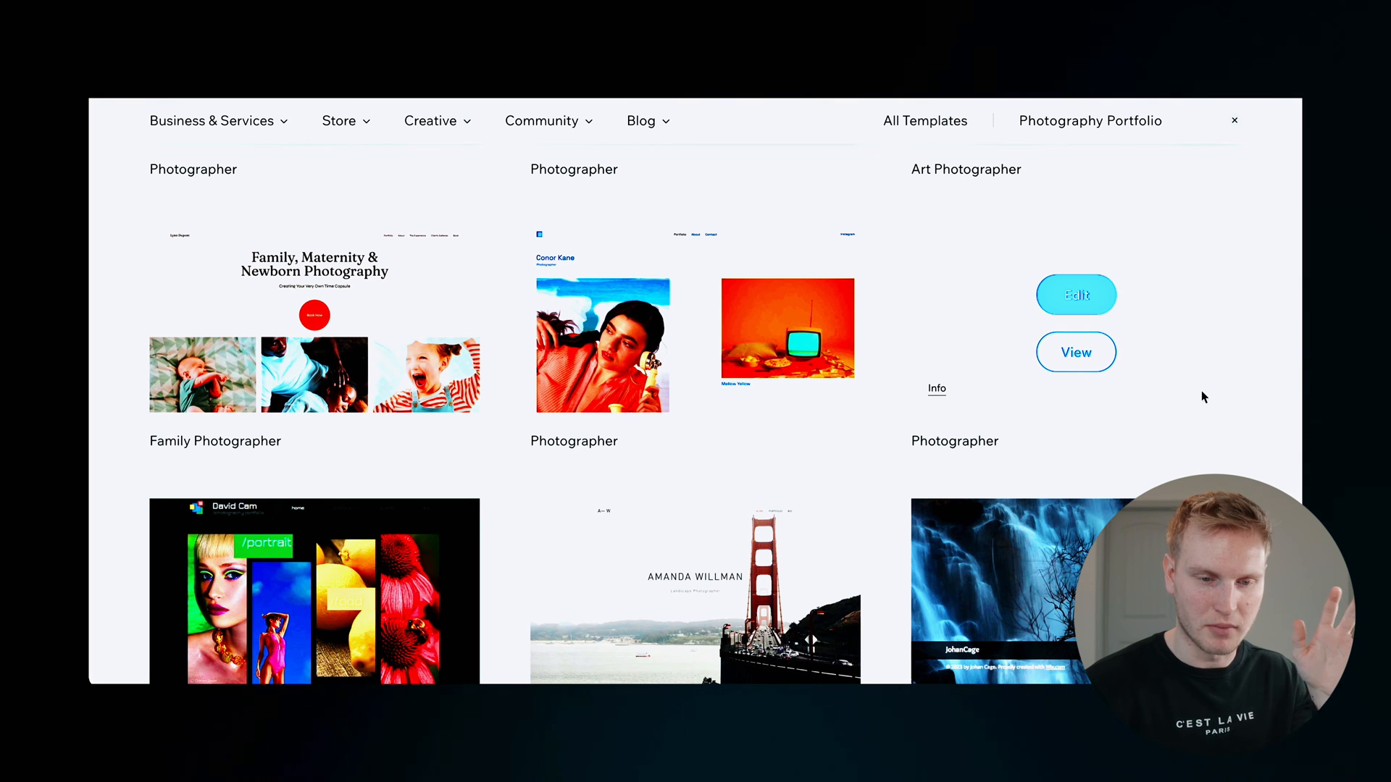
{"action": "mouse_move", "coordinate": [1173, 383]}
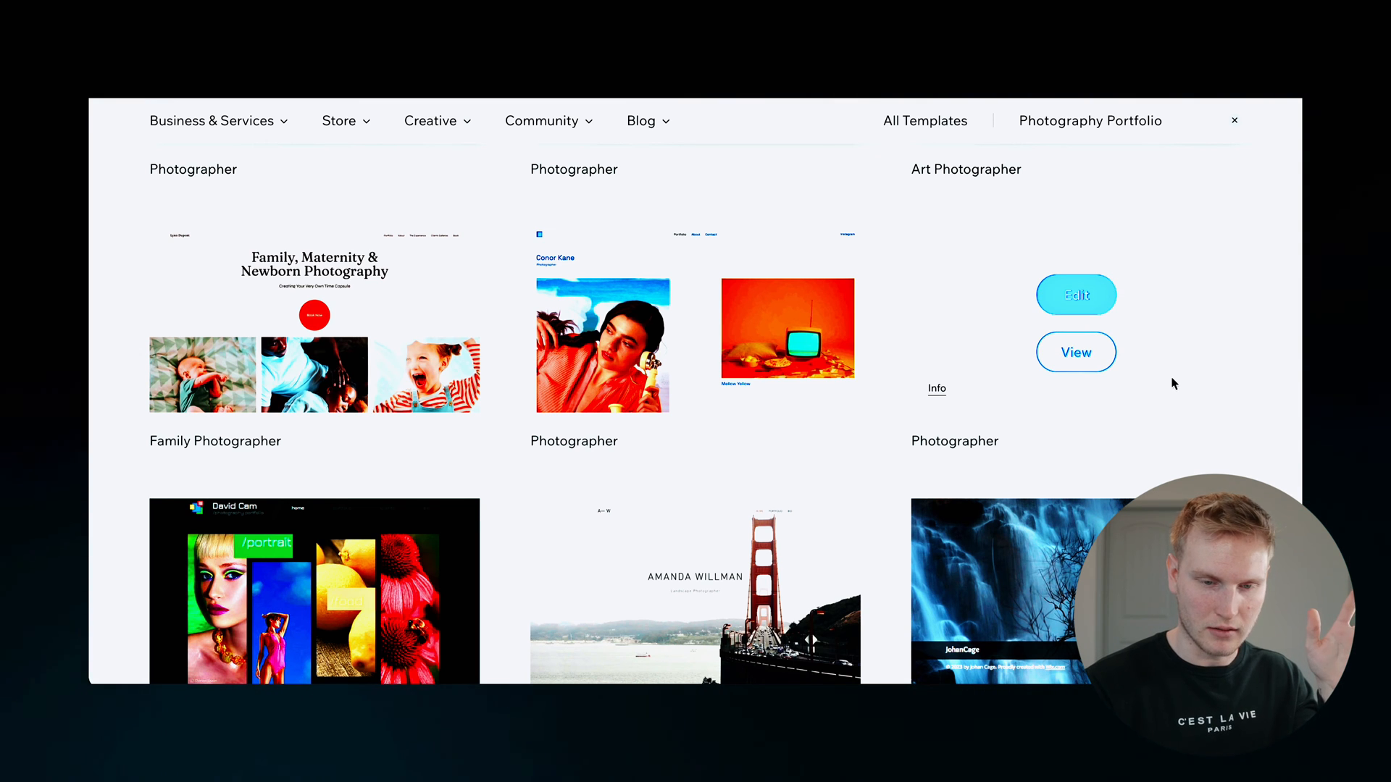
Step: Preview the Henry Cooper template and view its Videos page
{"action": "left_click", "coordinate": [1074, 352]}
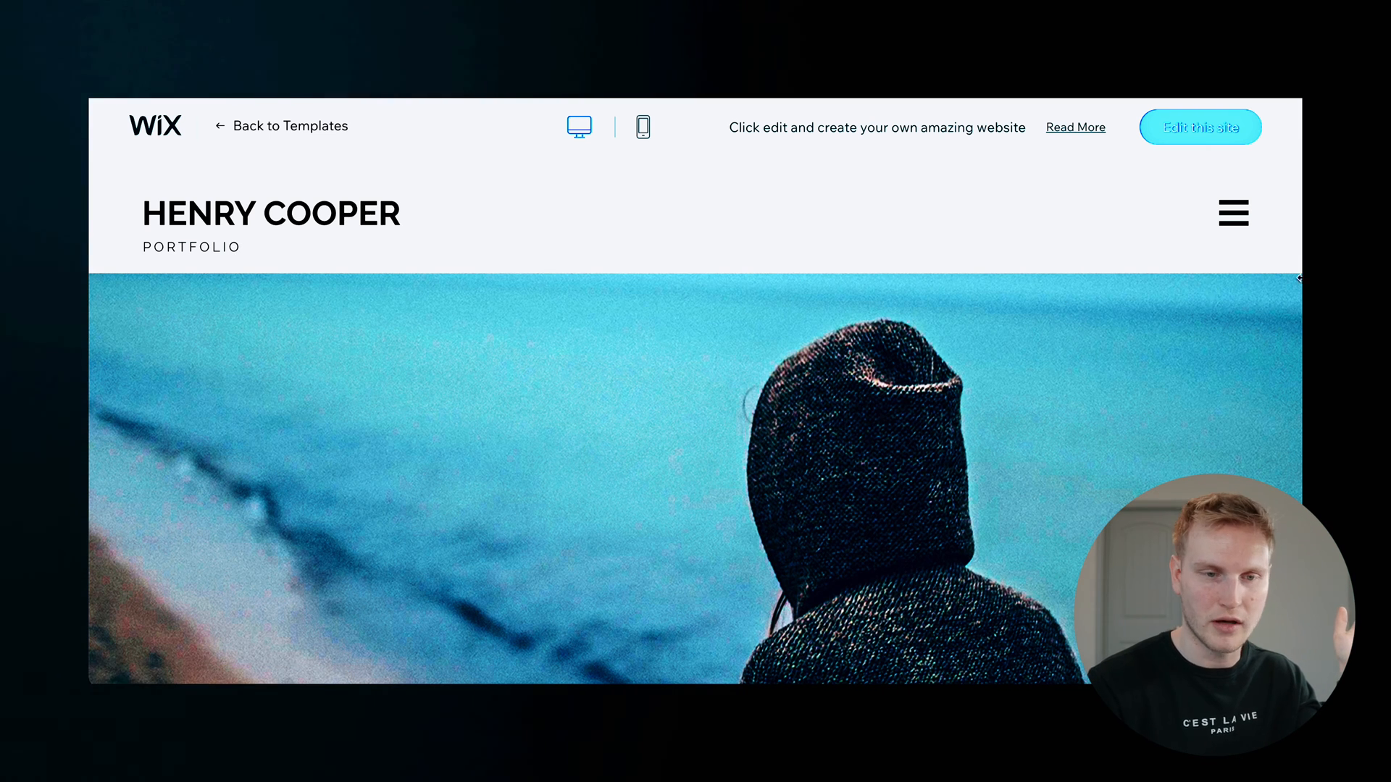
{"action": "scroll", "scroll_direction": "down", "scroll_amount": 3}
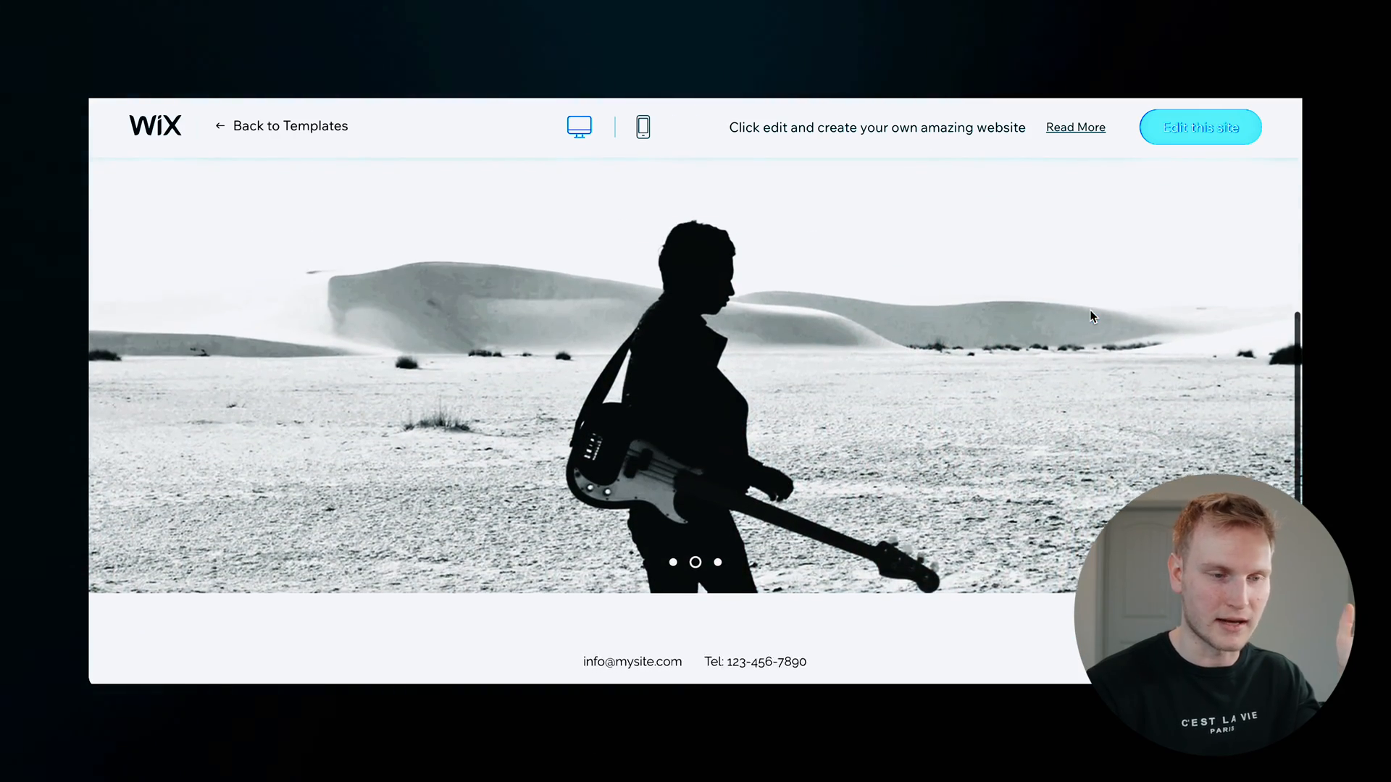
{"action": "left_click", "coordinate": [1199, 126]}
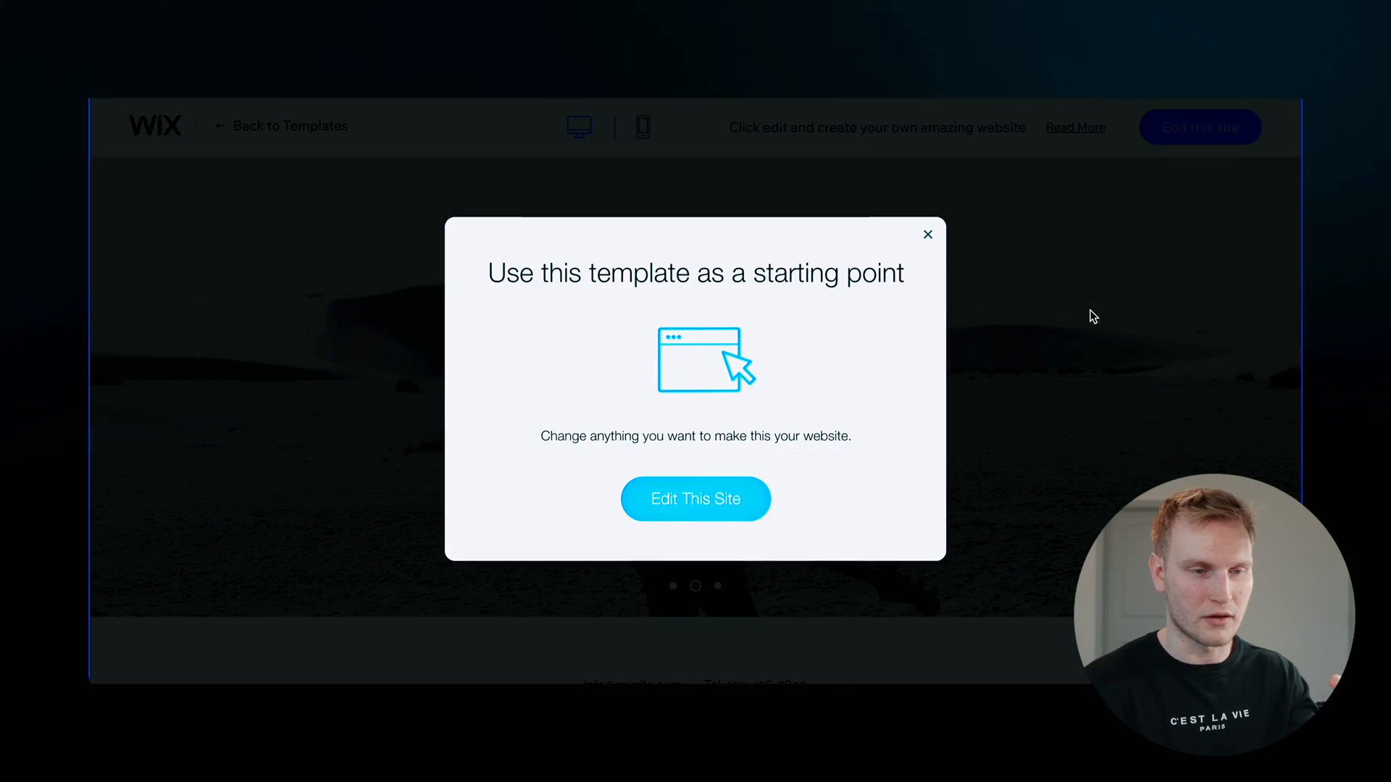
{"action": "left_click", "coordinate": [927, 234]}
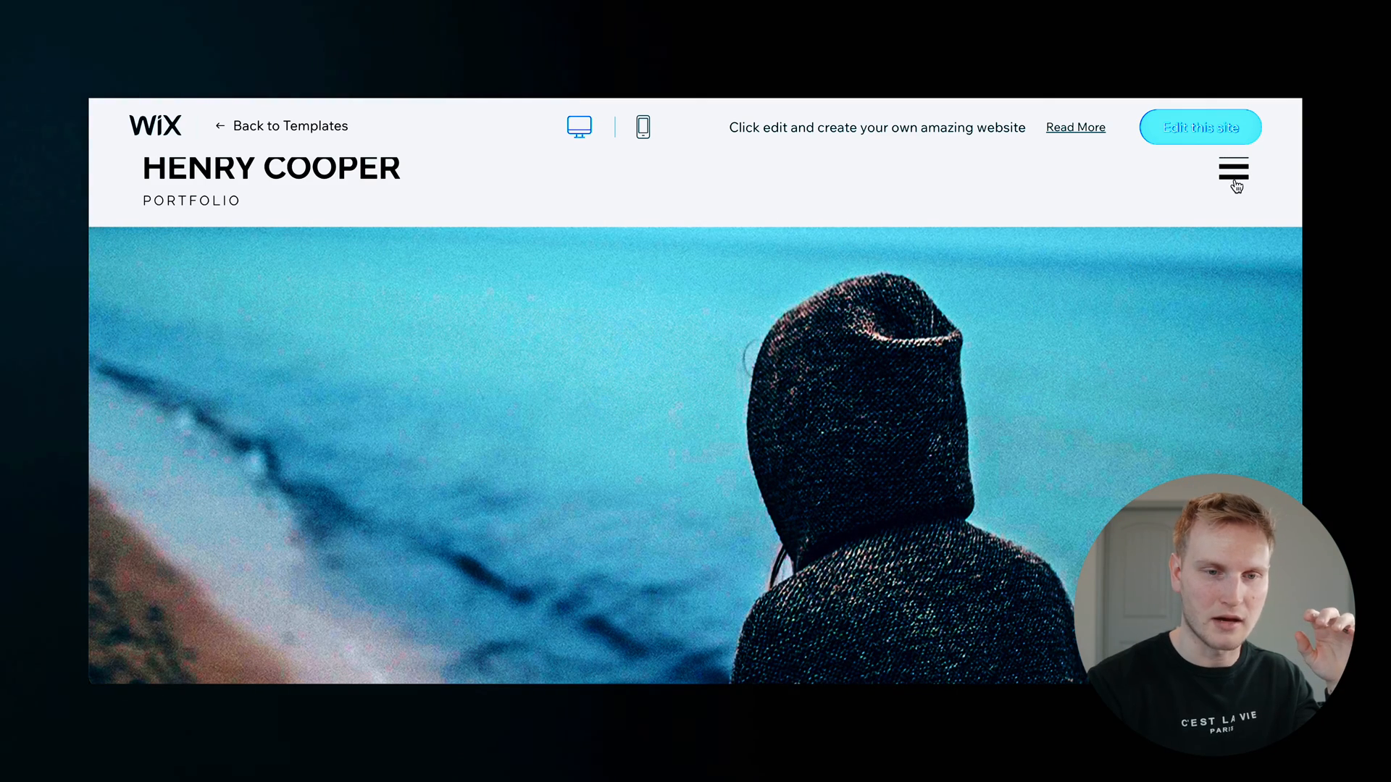
{"action": "left_click", "coordinate": [1232, 168]}
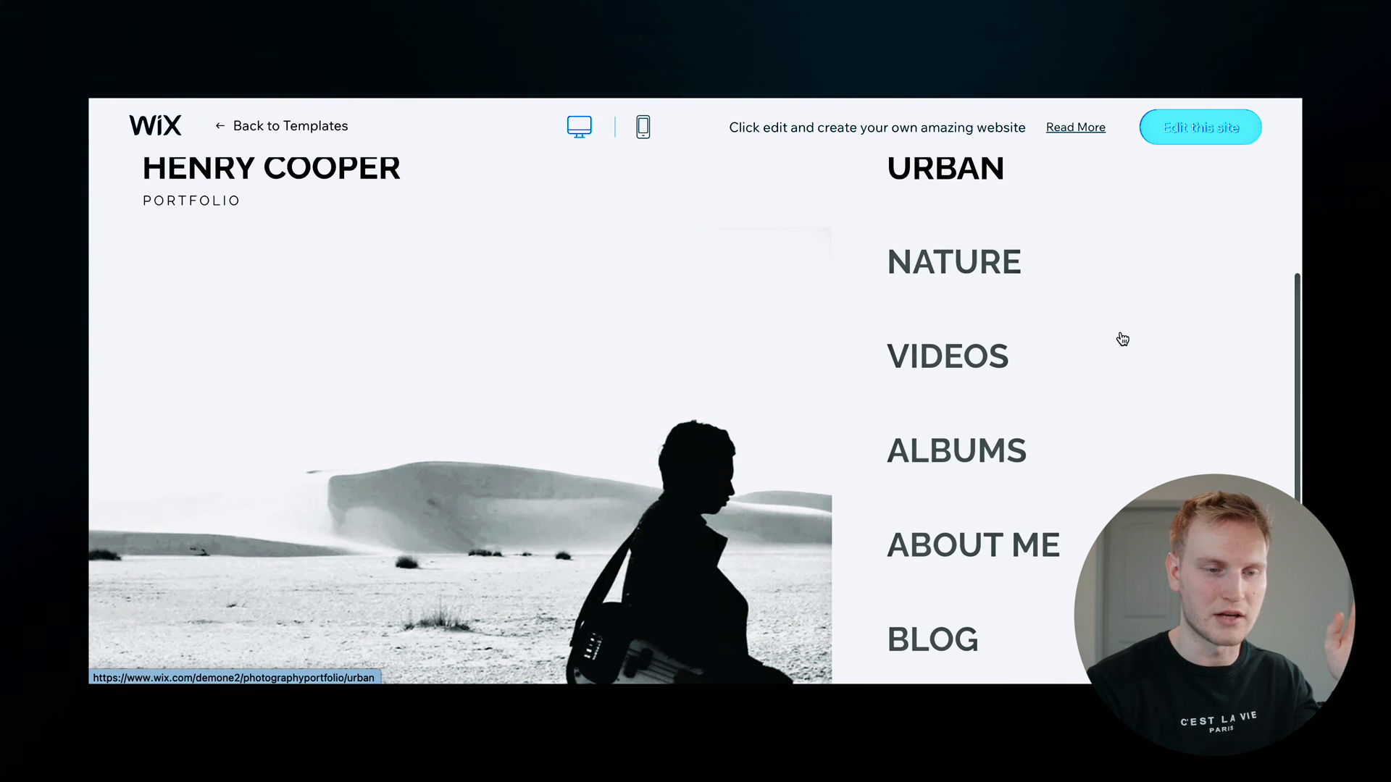
{"action": "left_click", "coordinate": [947, 356]}
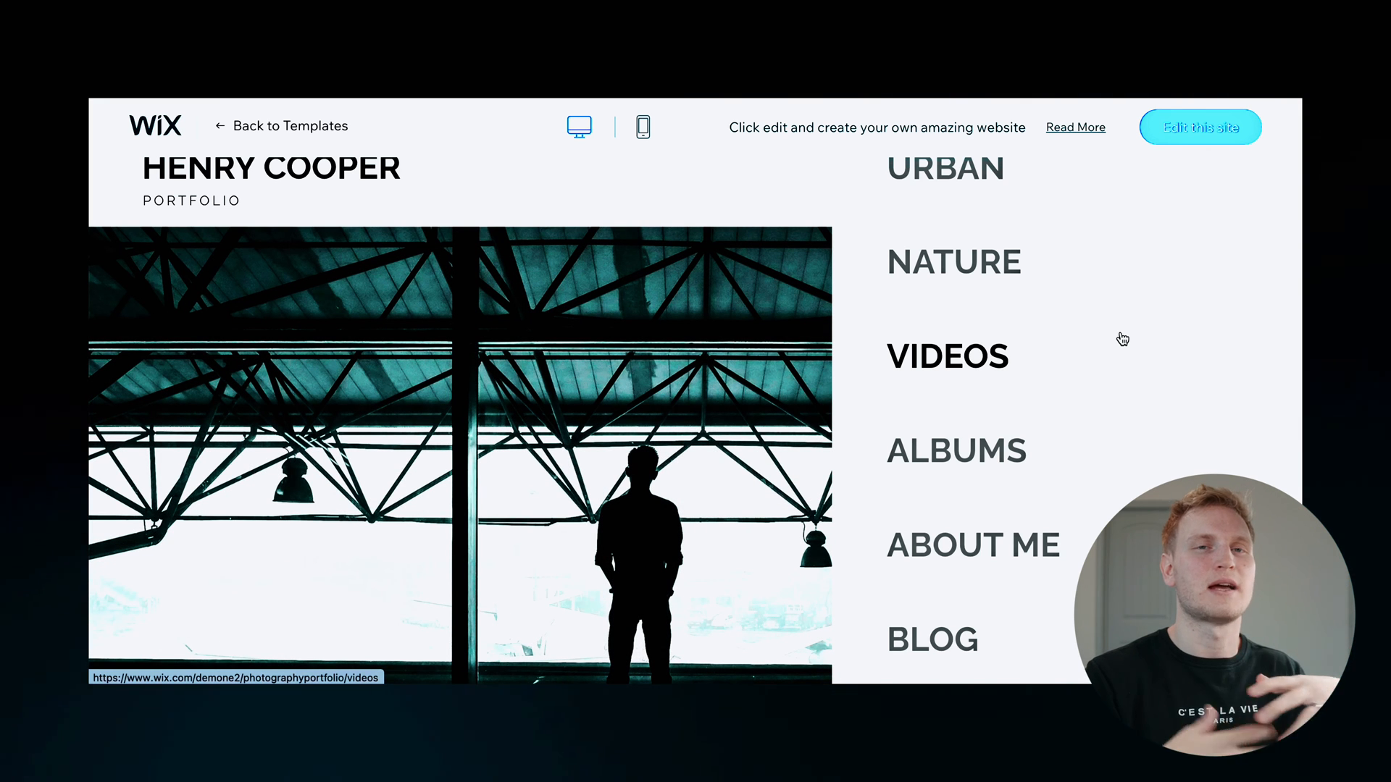
{"action": "scroll", "scroll_direction": "down", "scroll_amount": 3}
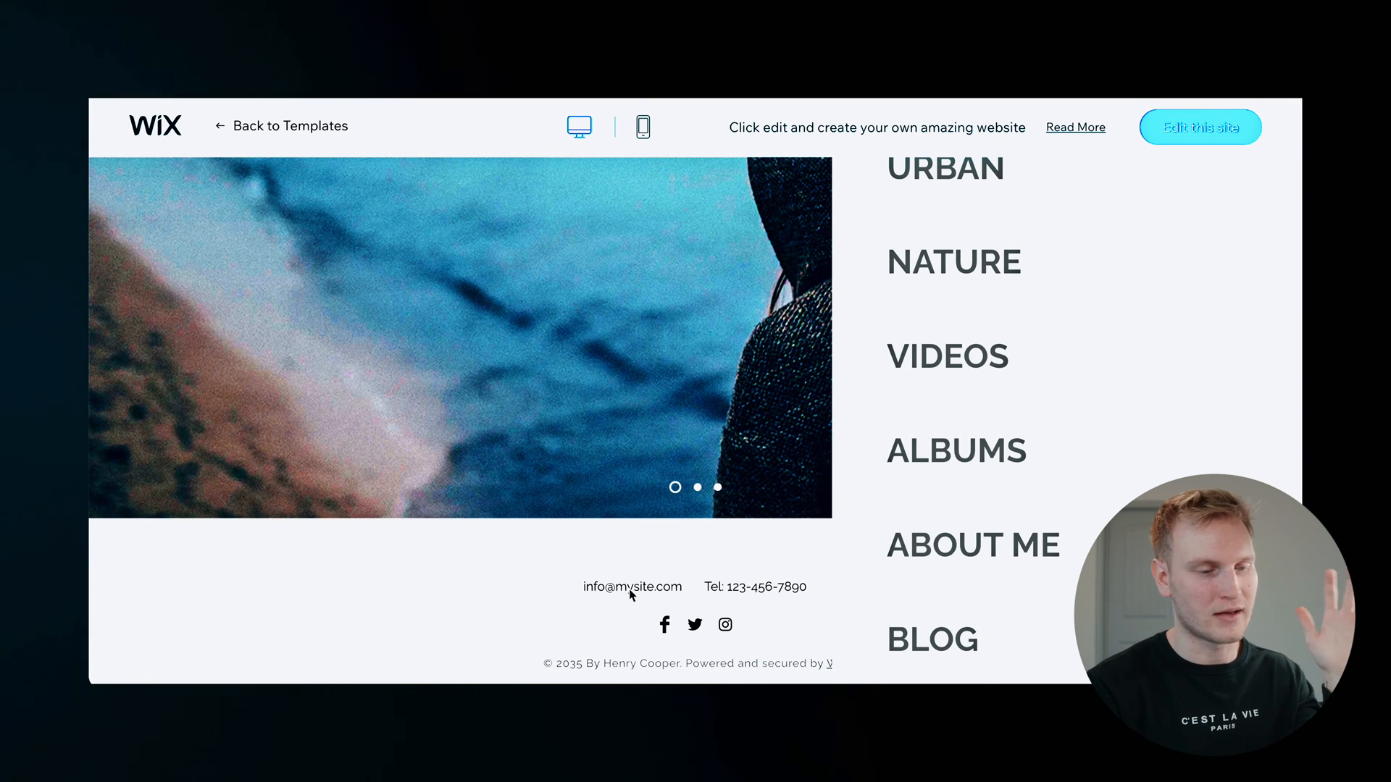
{"action": "mouse_move", "coordinate": [487, 566]}
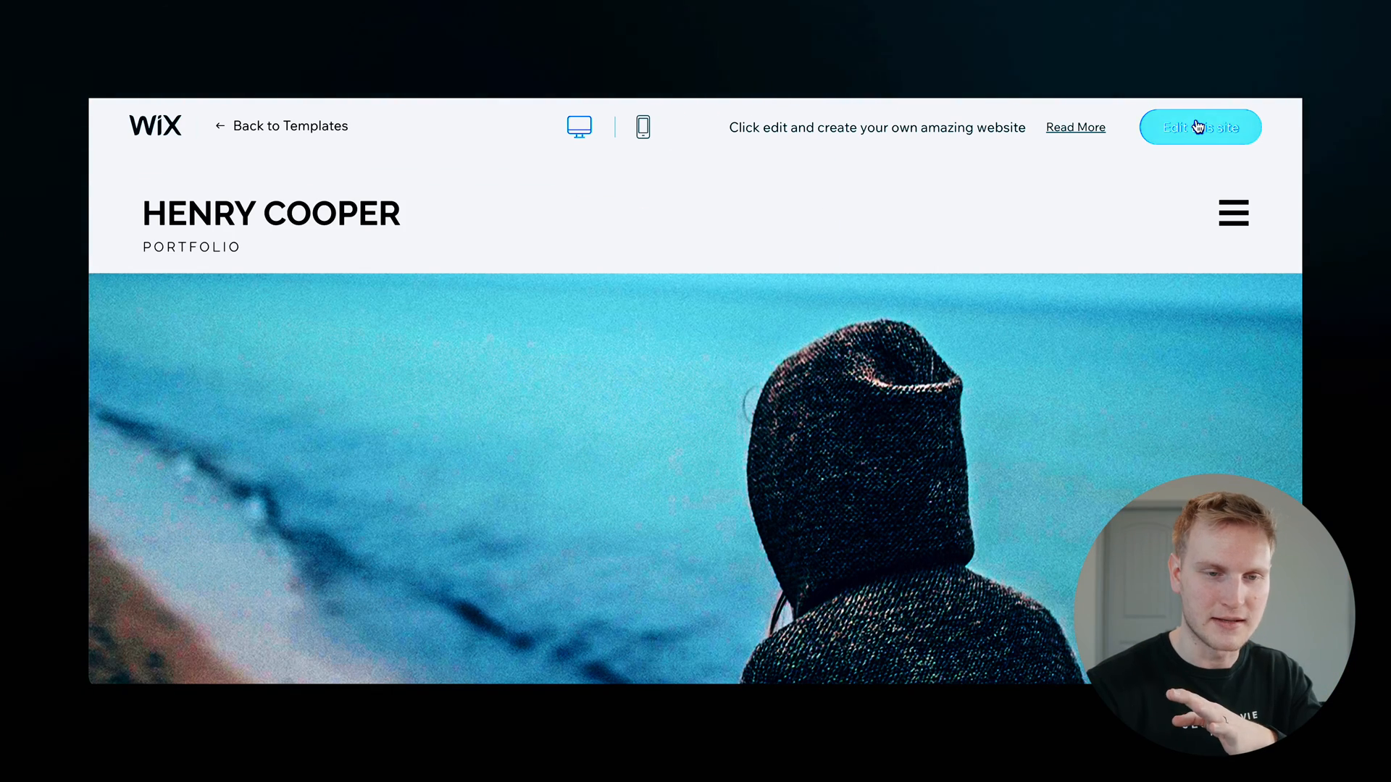
Step: Edit the Henry Cooper template and dismiss the AI content prompt
{"action": "left_click", "coordinate": [1201, 127]}
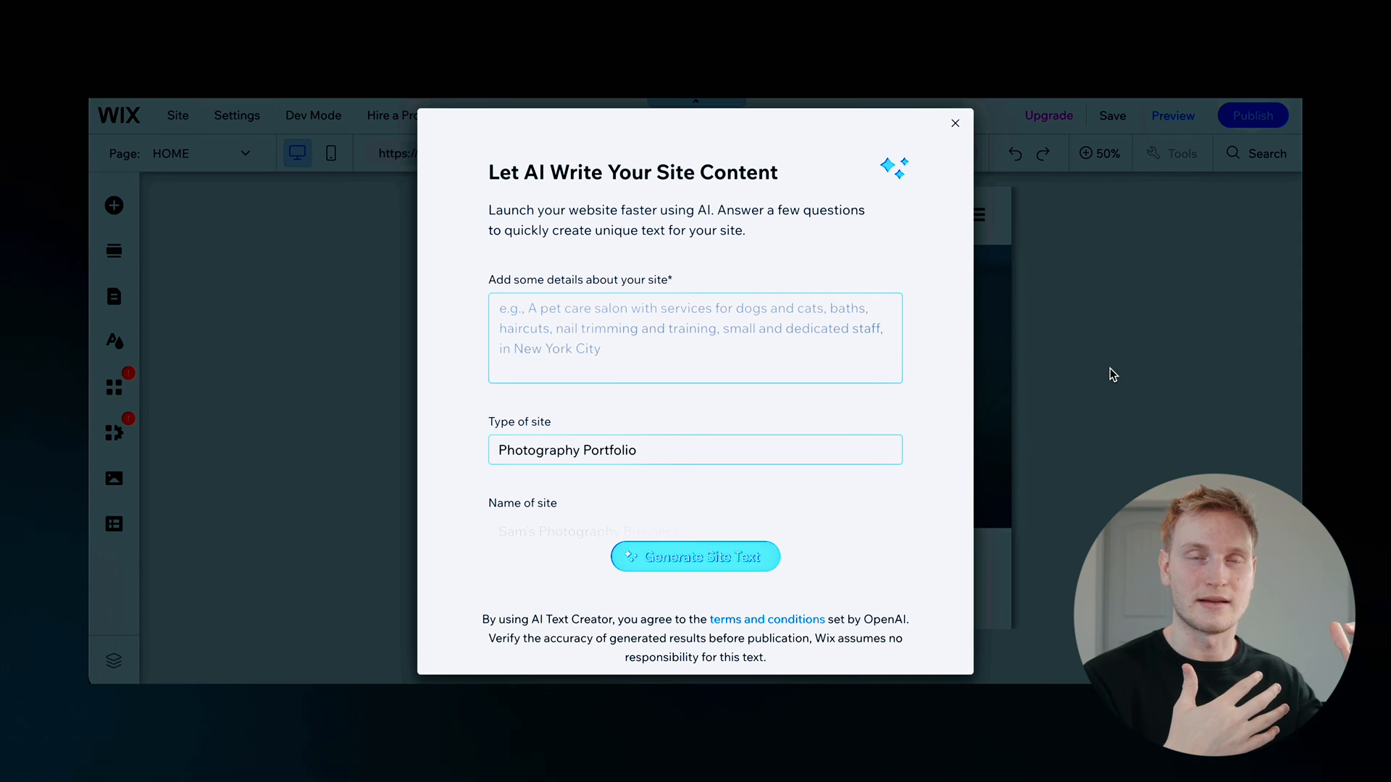
{"action": "left_click", "coordinate": [954, 122]}
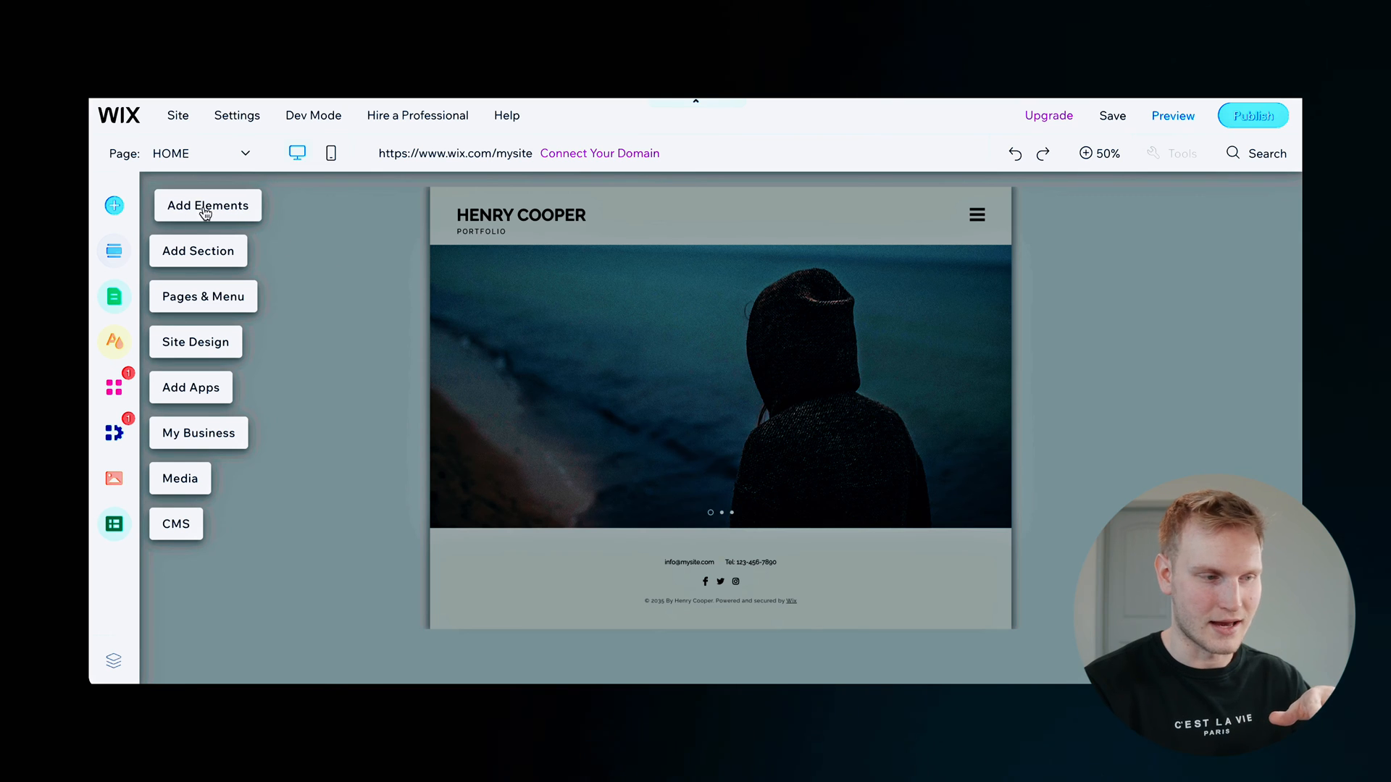
{"action": "left_click", "coordinate": [208, 205]}
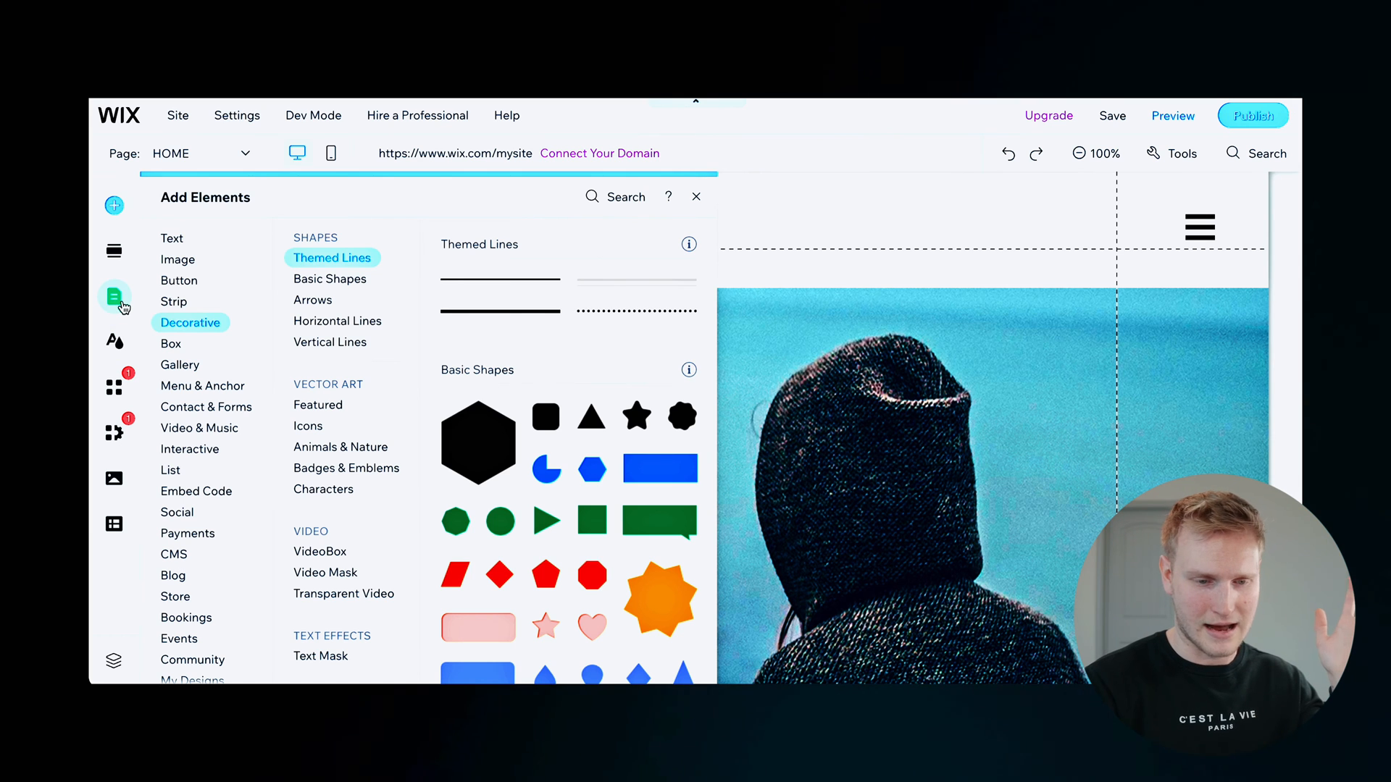
{"action": "mouse_move", "coordinate": [114, 391]}
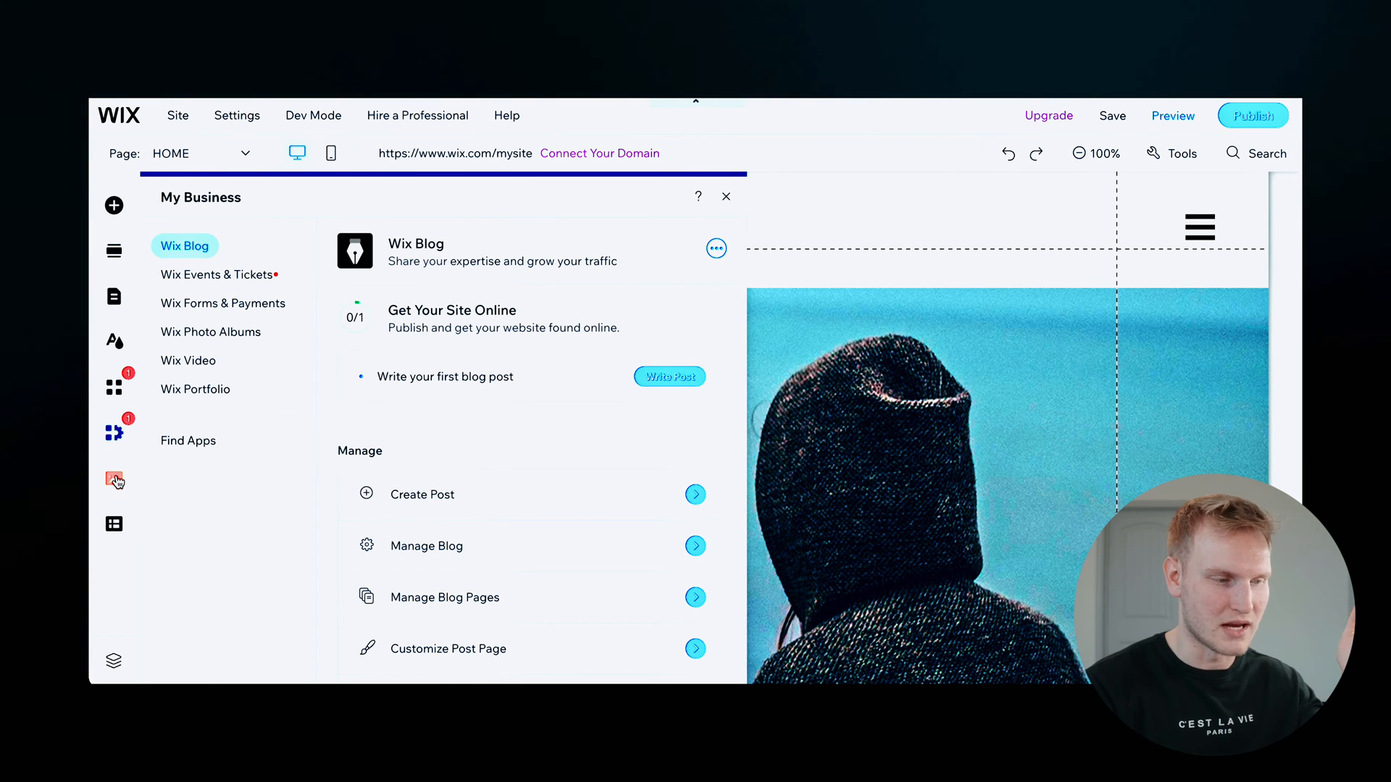
{"action": "left_click", "coordinate": [114, 478]}
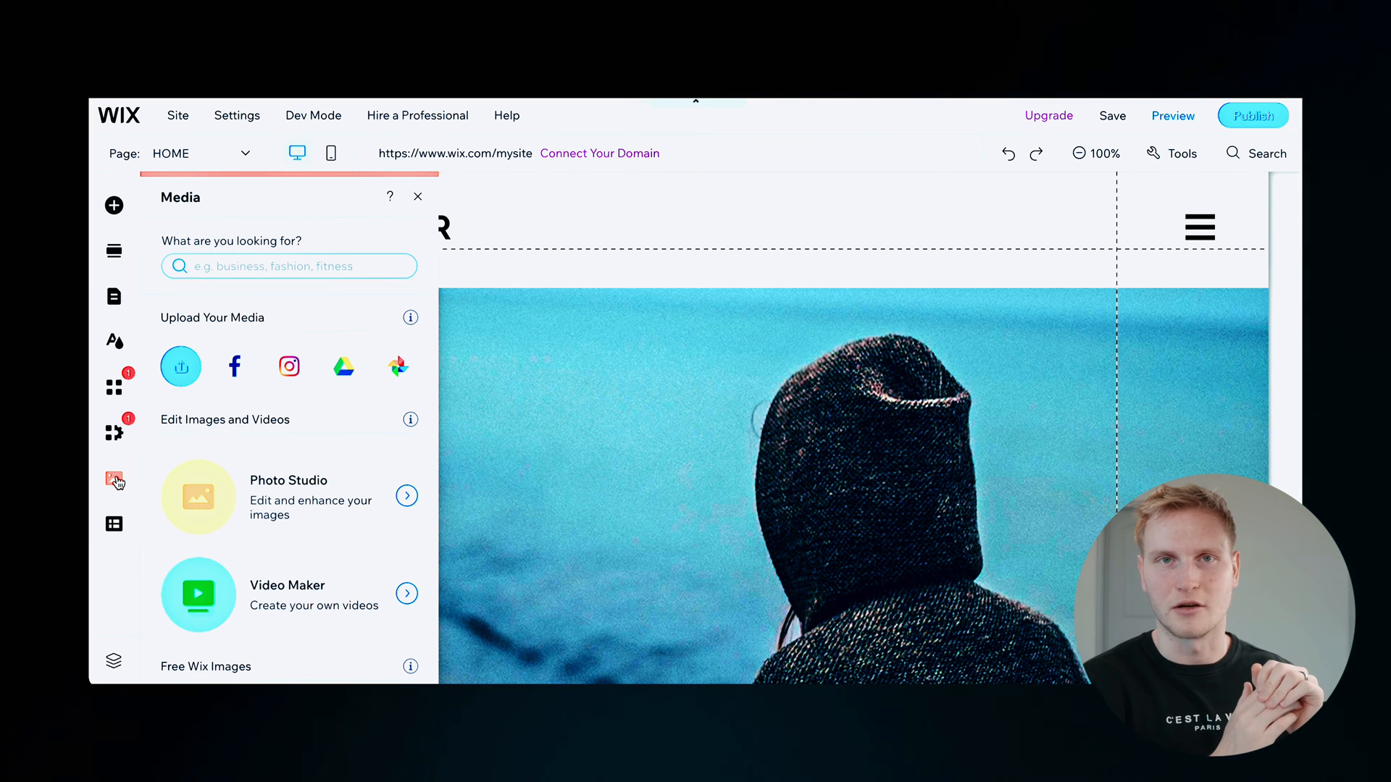
{"action": "left_click", "coordinate": [246, 152]}
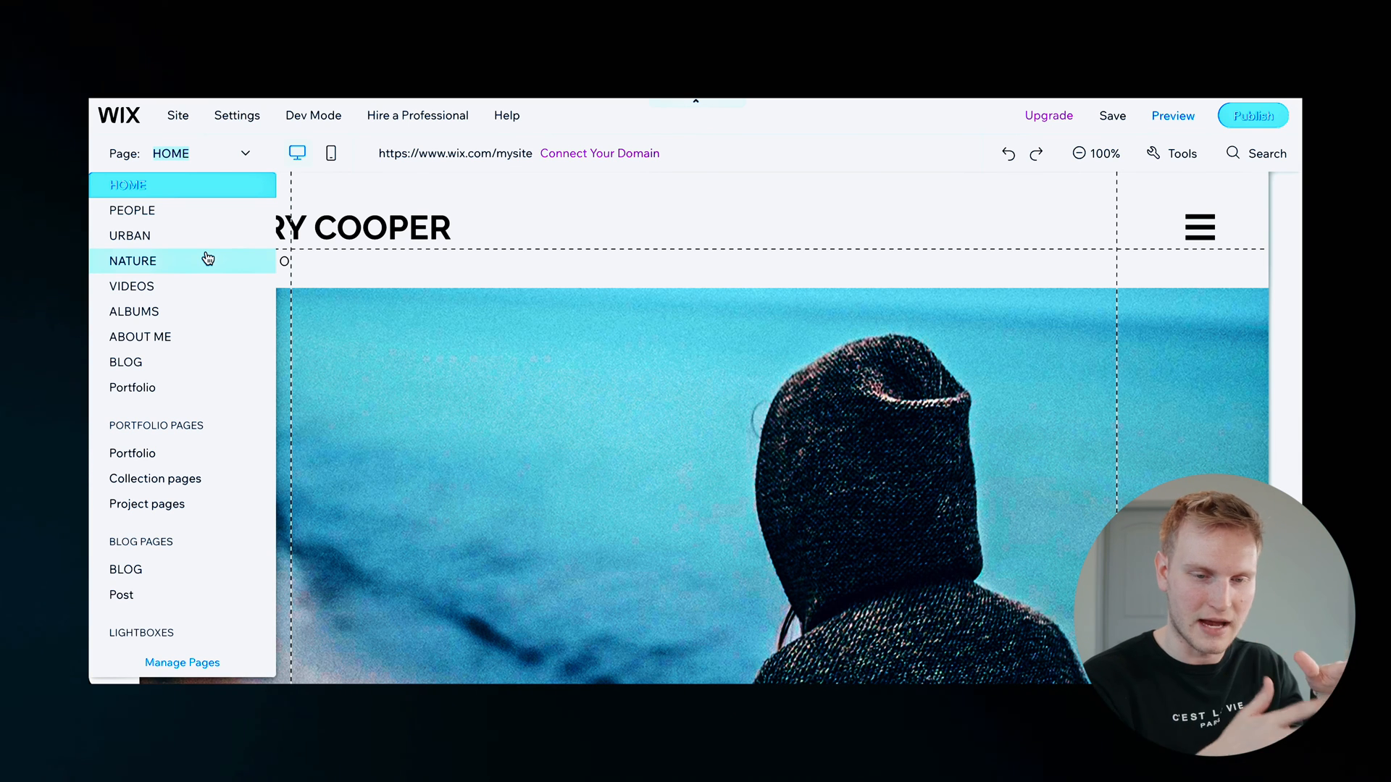
{"action": "mouse_move", "coordinate": [233, 249]}
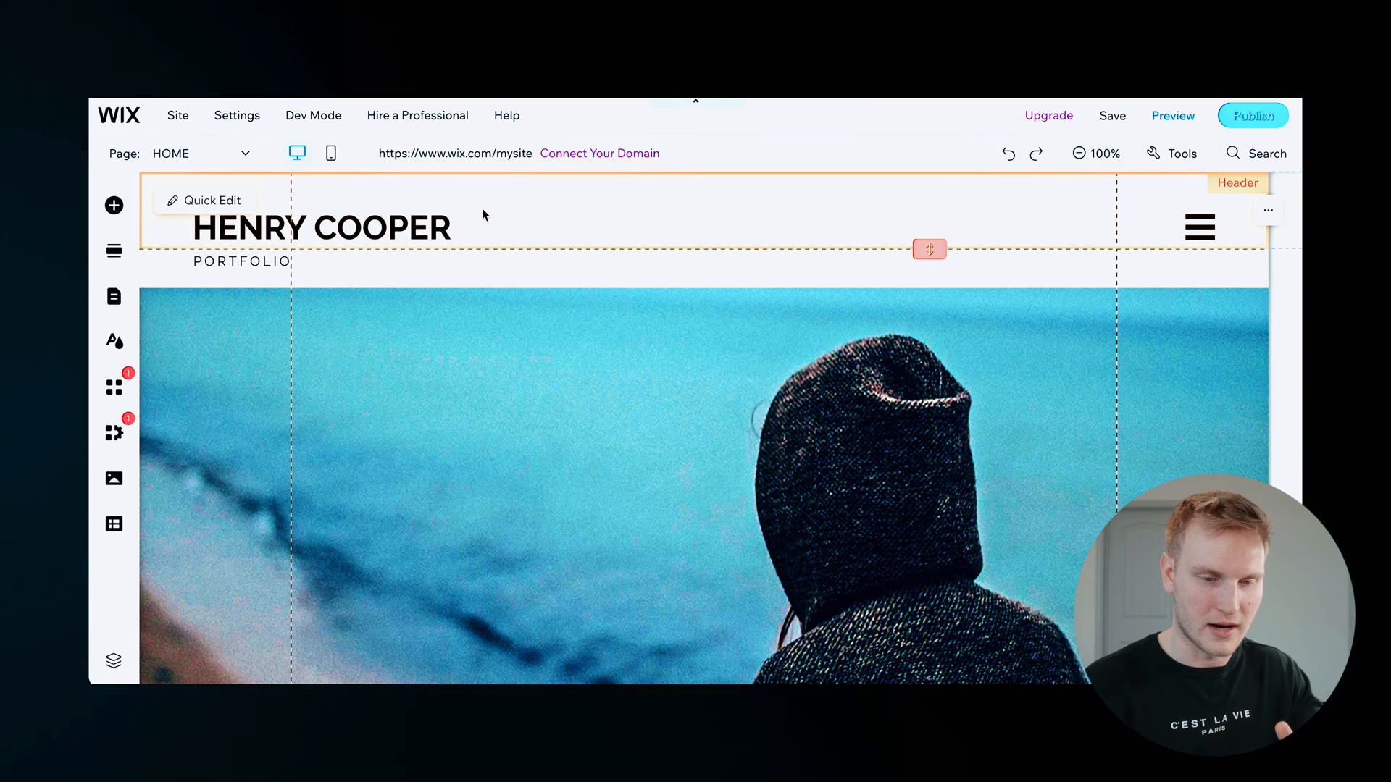
{"action": "mouse_move", "coordinate": [431, 225]}
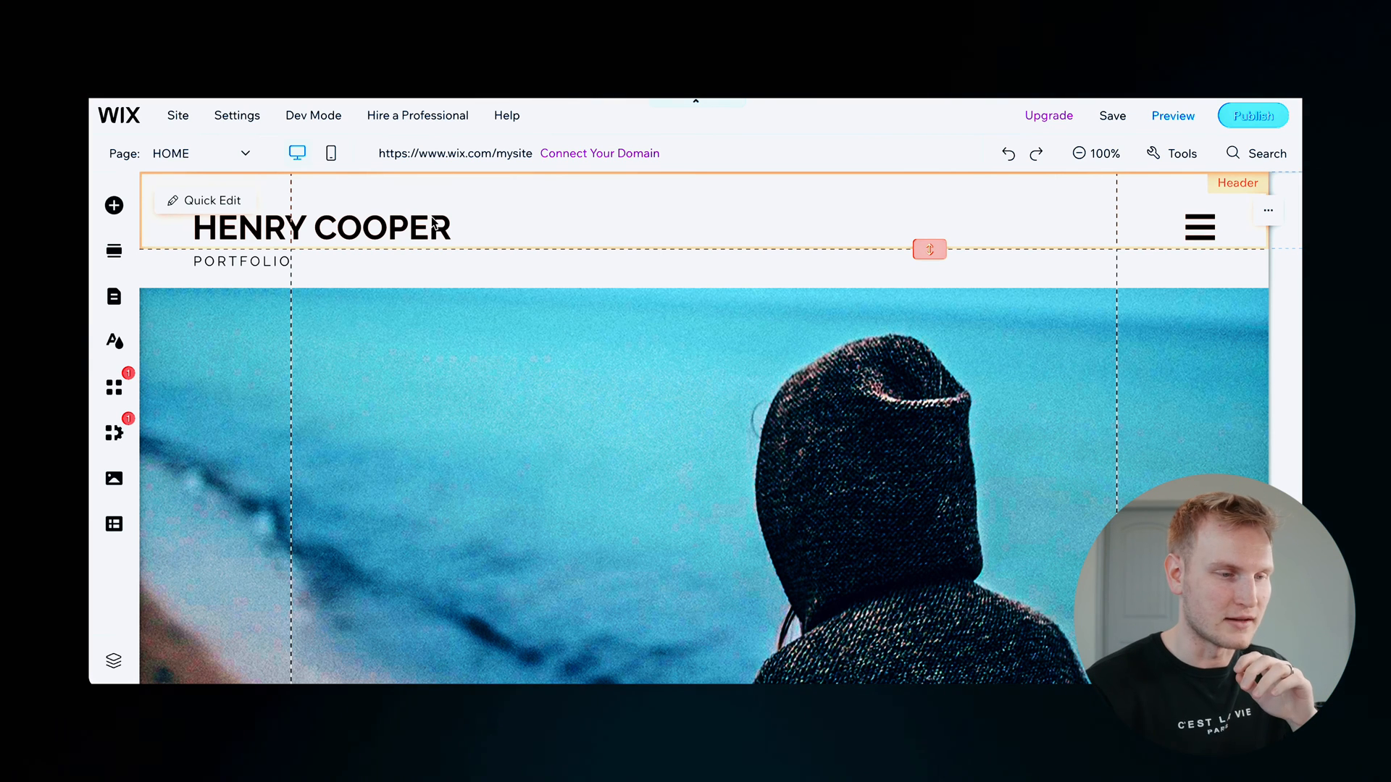
Step: Change the HENRY COOPER header title to 'Sam'
{"action": "double_click", "coordinate": [320, 227]}
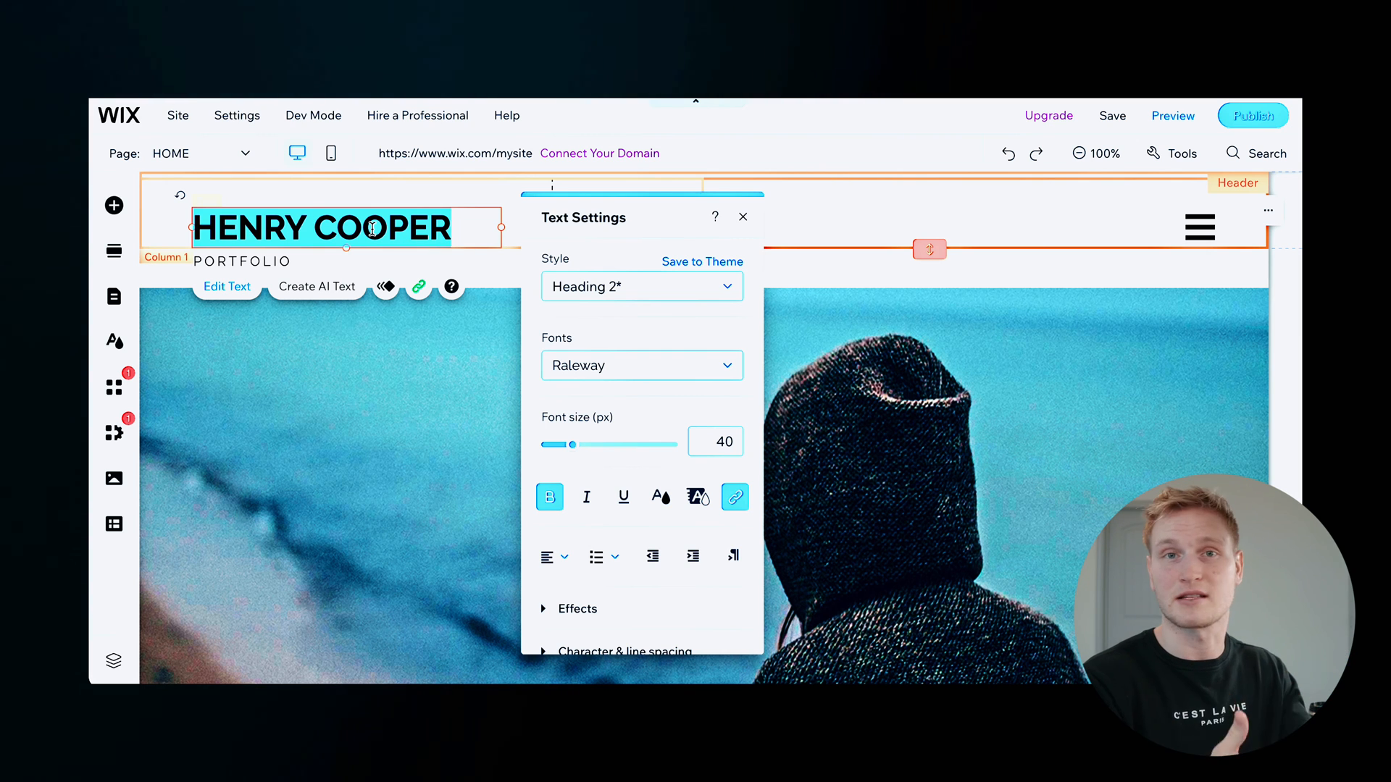
{"action": "type", "text": "Sam"}
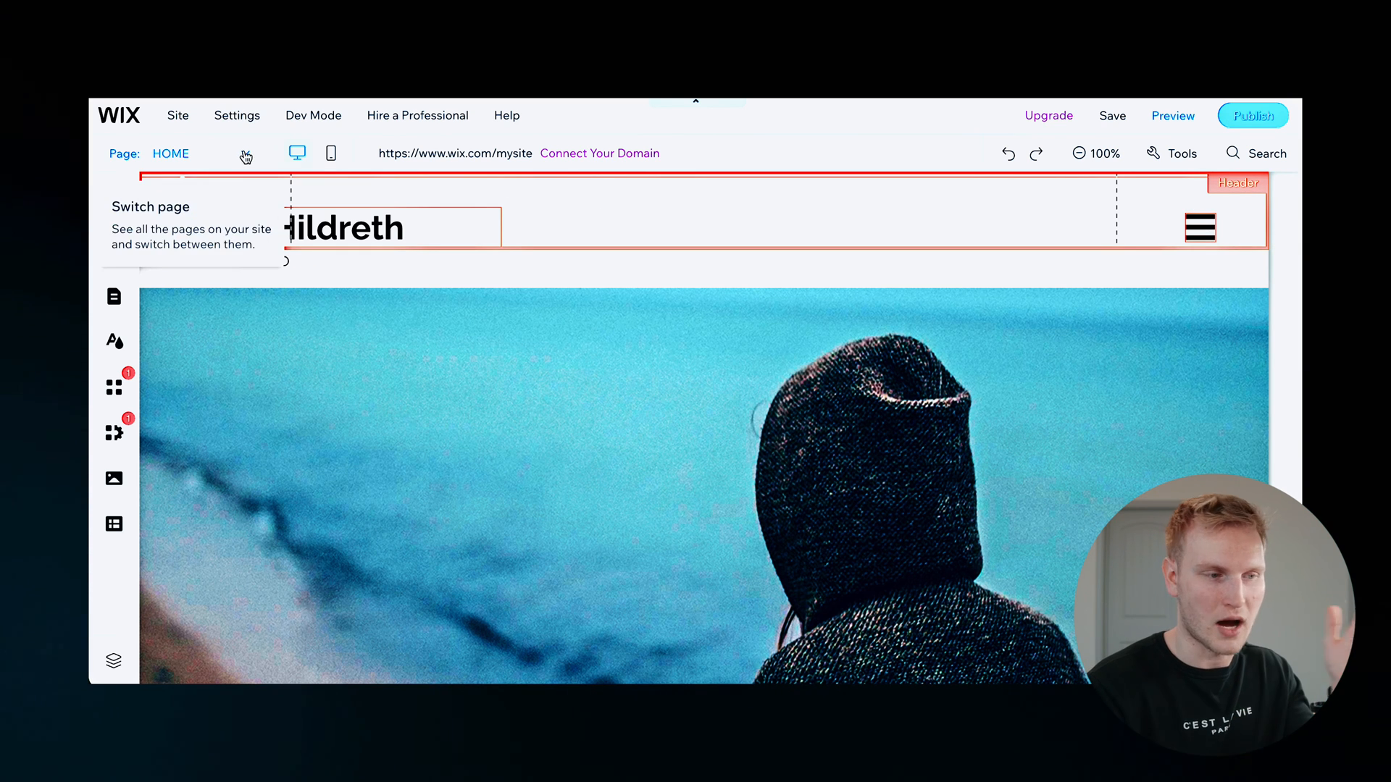
{"action": "left_click", "coordinate": [170, 153]}
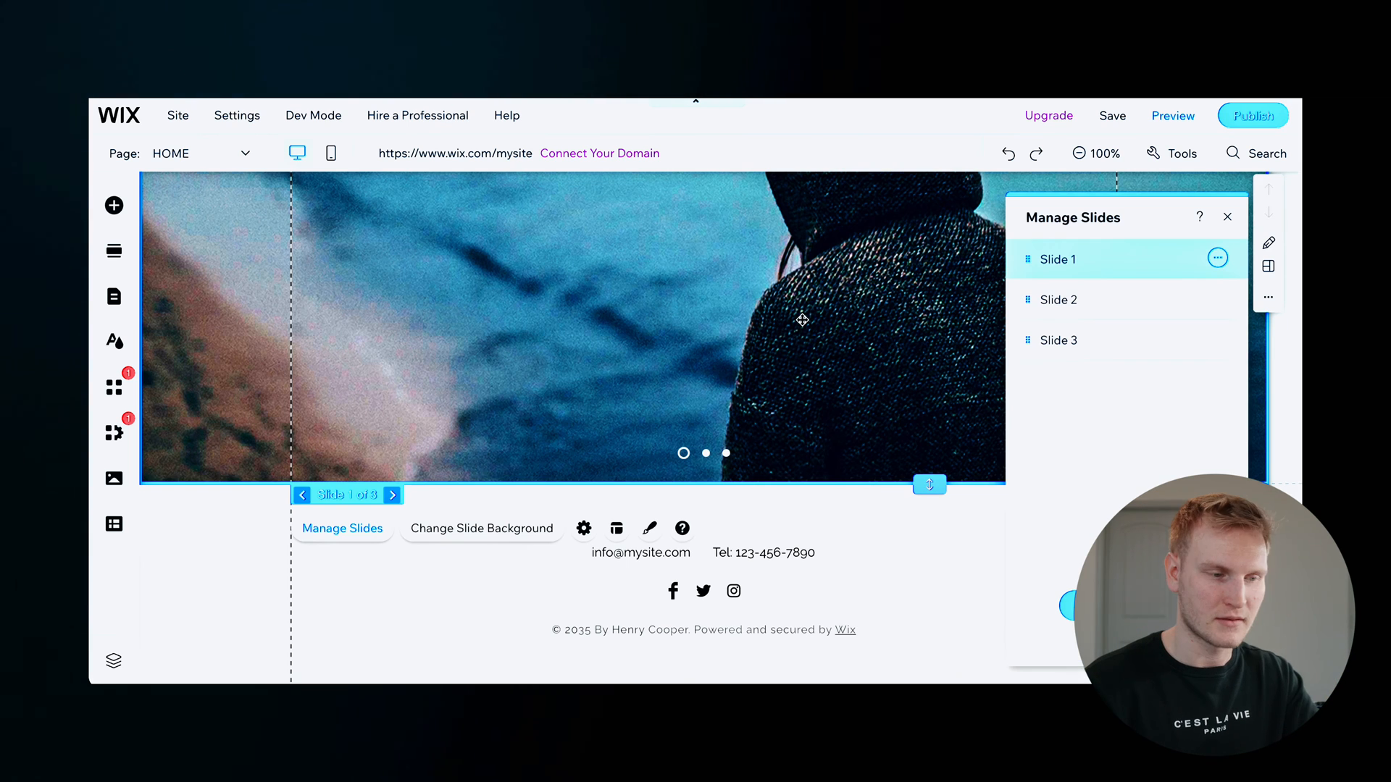
{"action": "mouse_move", "coordinate": [613, 347]}
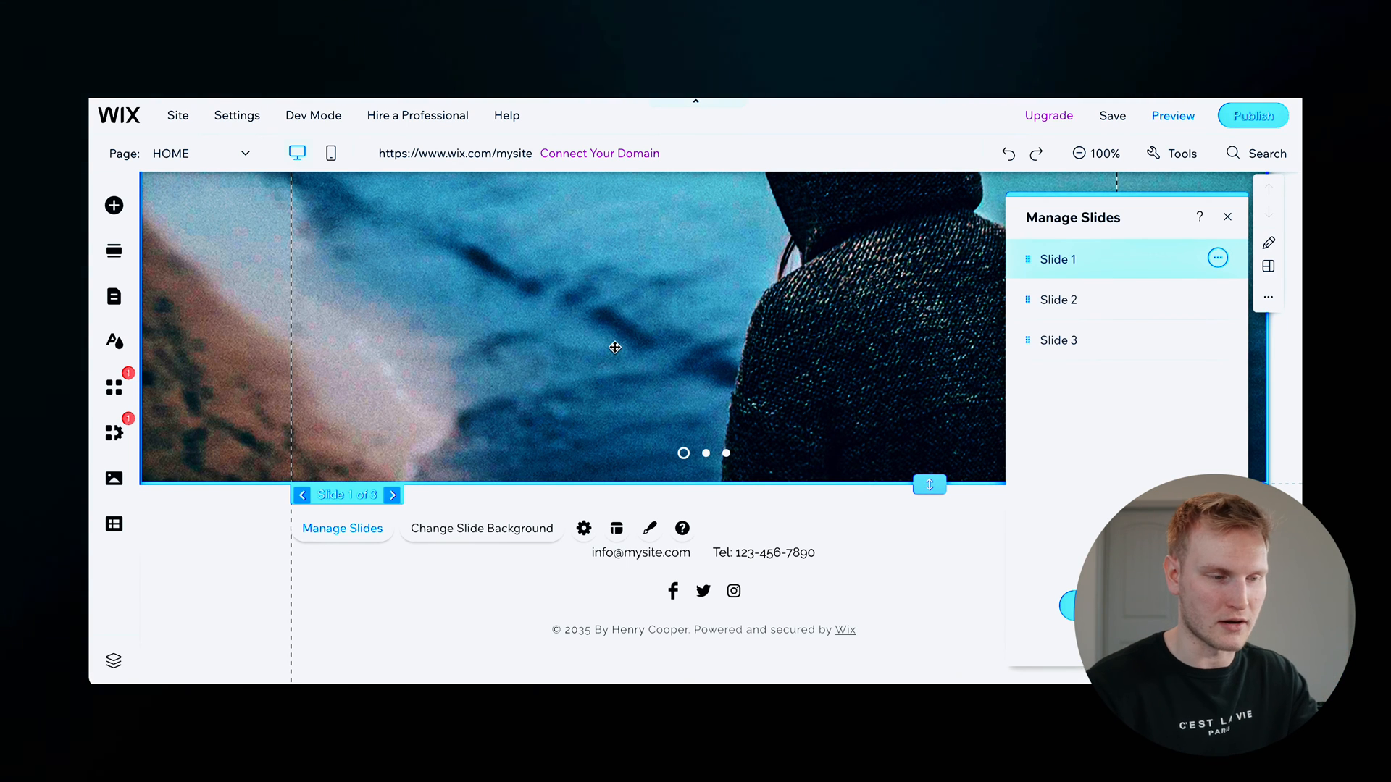
Step: Step through home slideshow slides 2 and 3, then back to slide 1
{"action": "left_click", "coordinate": [392, 495]}
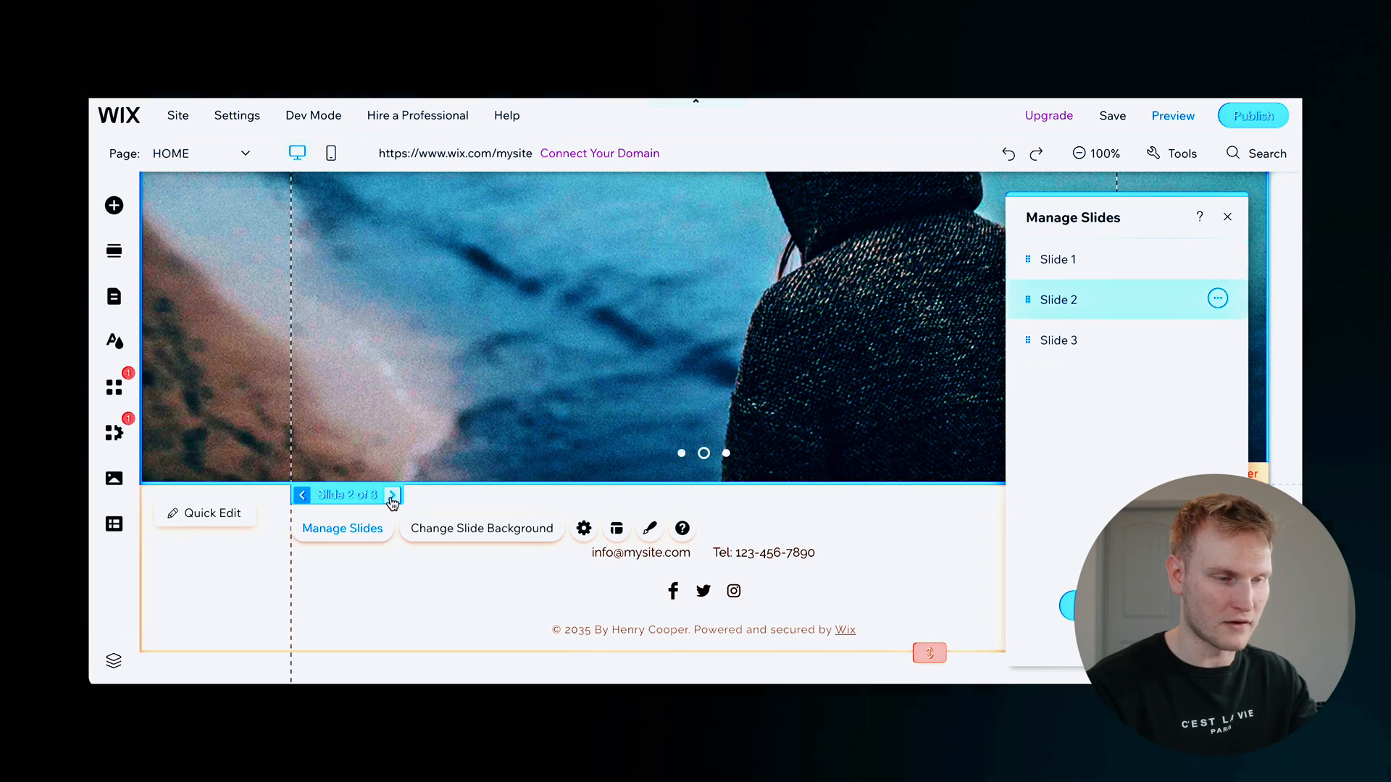
{"action": "left_click", "coordinate": [392, 495]}
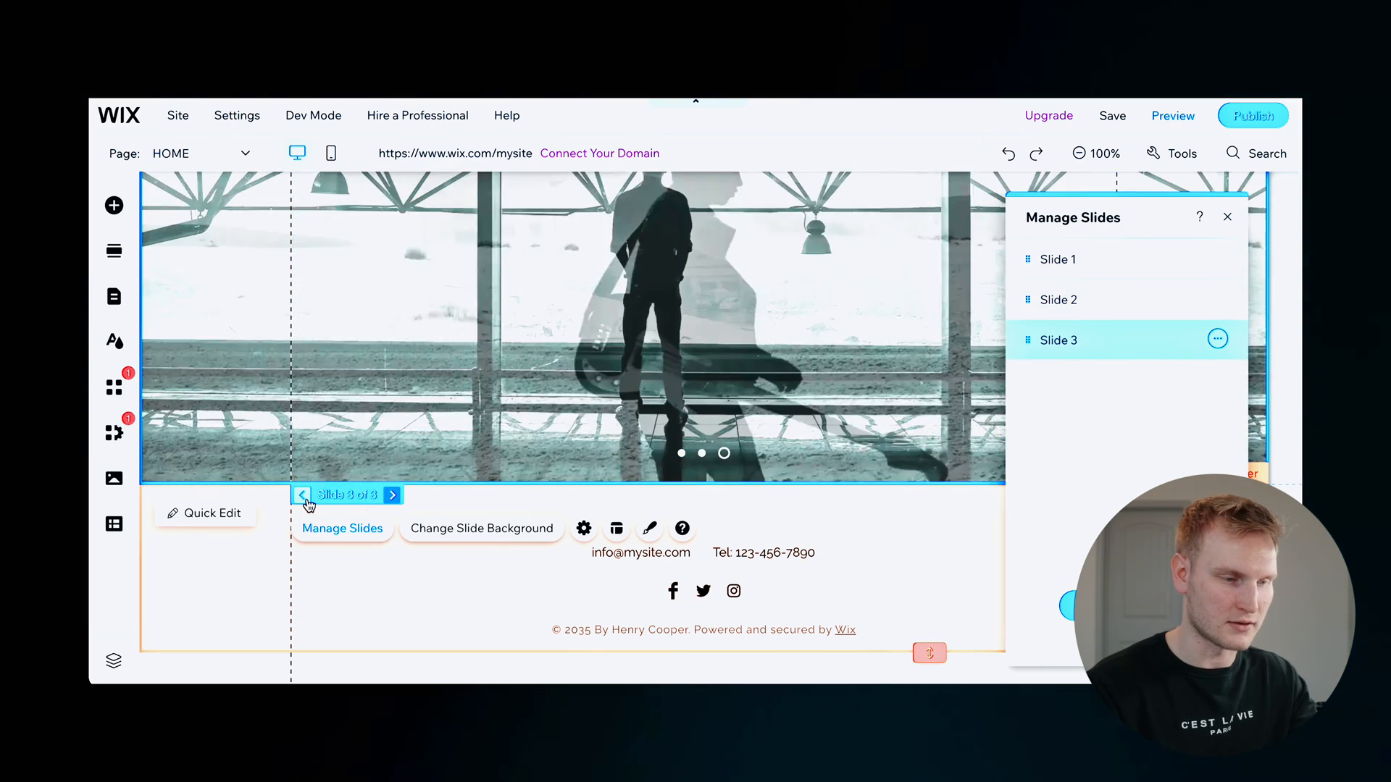
{"action": "left_click", "coordinate": [301, 494]}
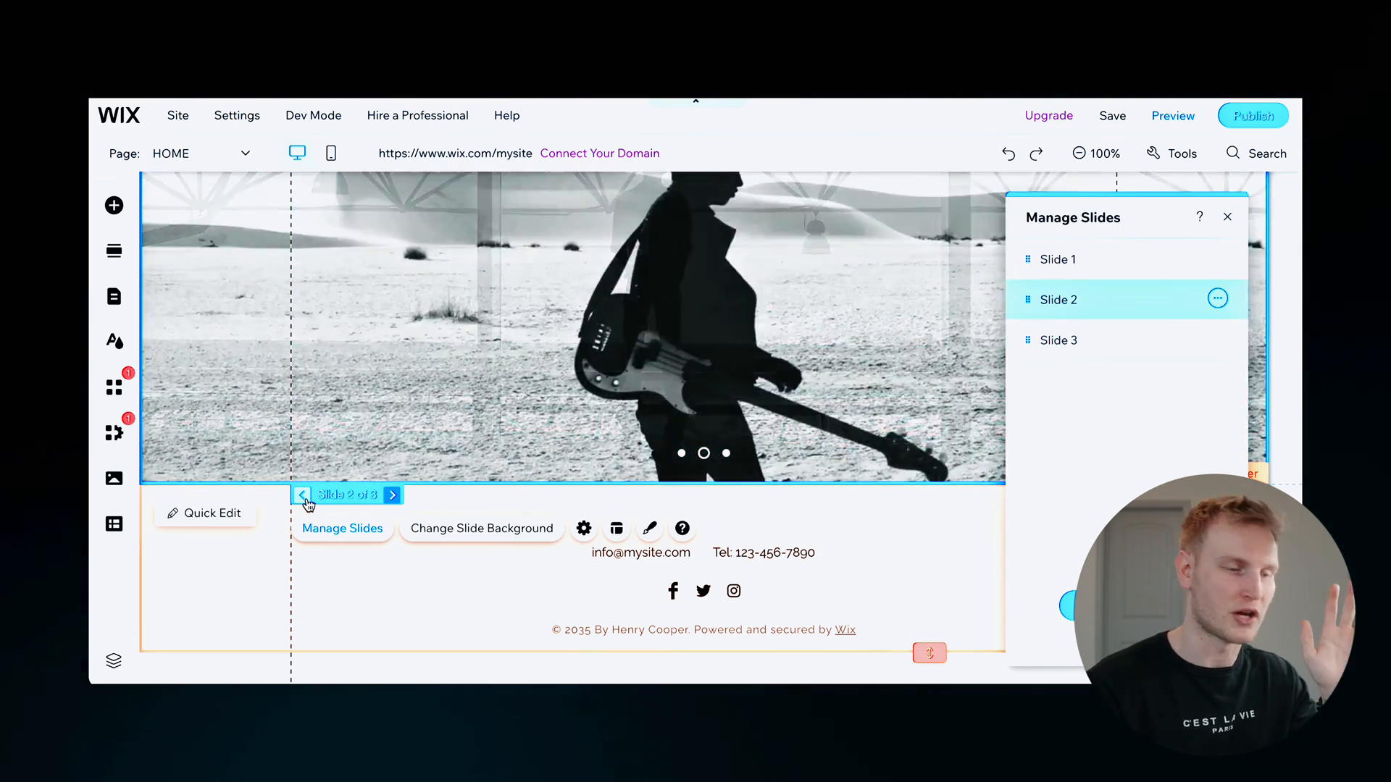
{"action": "left_click", "coordinate": [301, 494]}
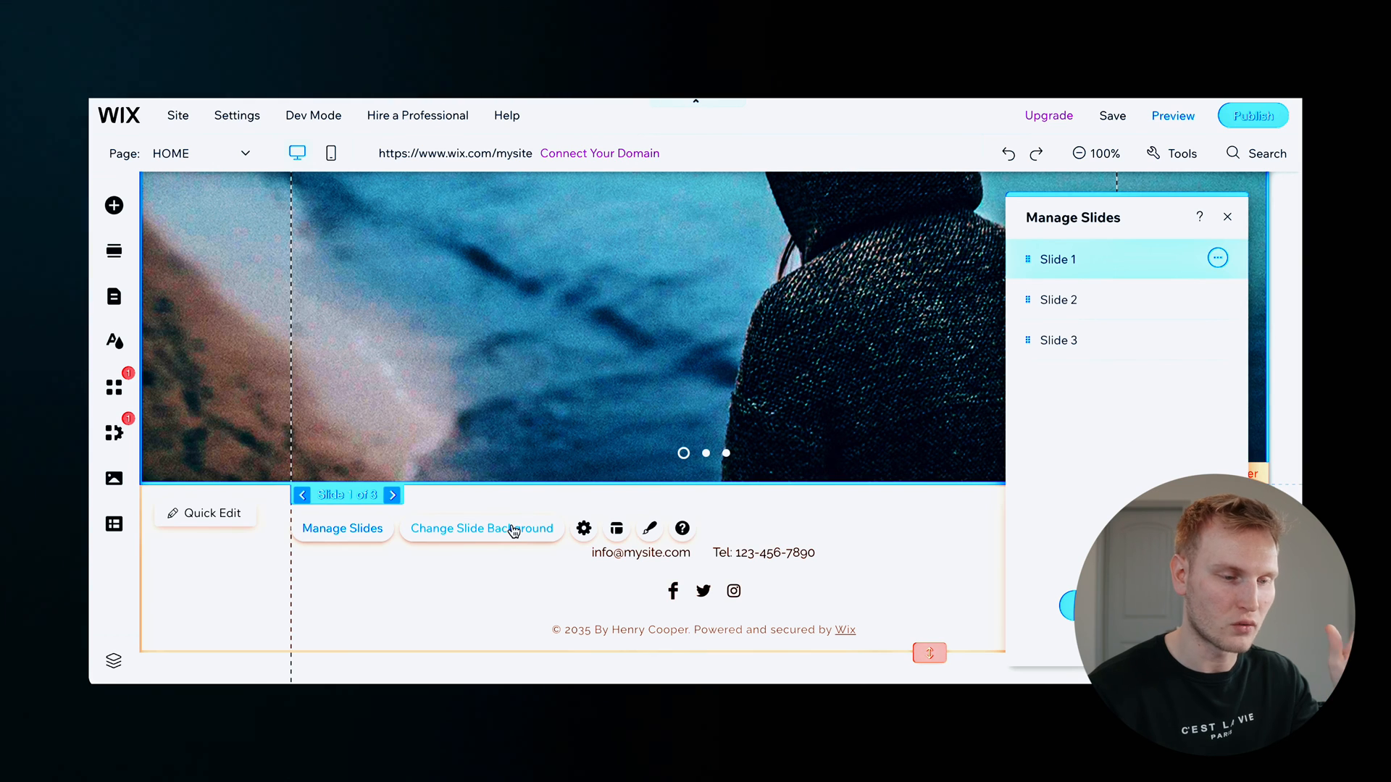
Step: Set slide 1's background to the car interior image
{"action": "left_click", "coordinate": [482, 529]}
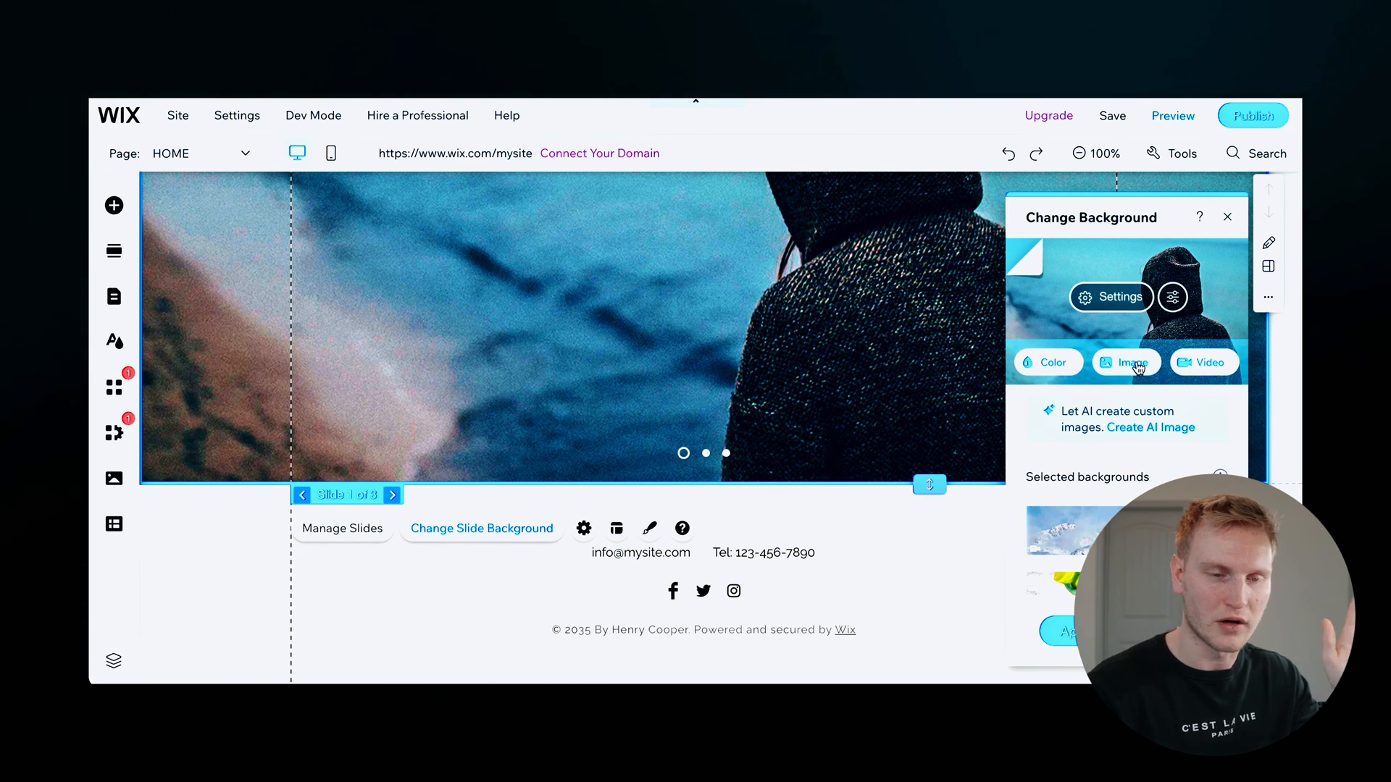
{"action": "left_click", "coordinate": [1126, 362]}
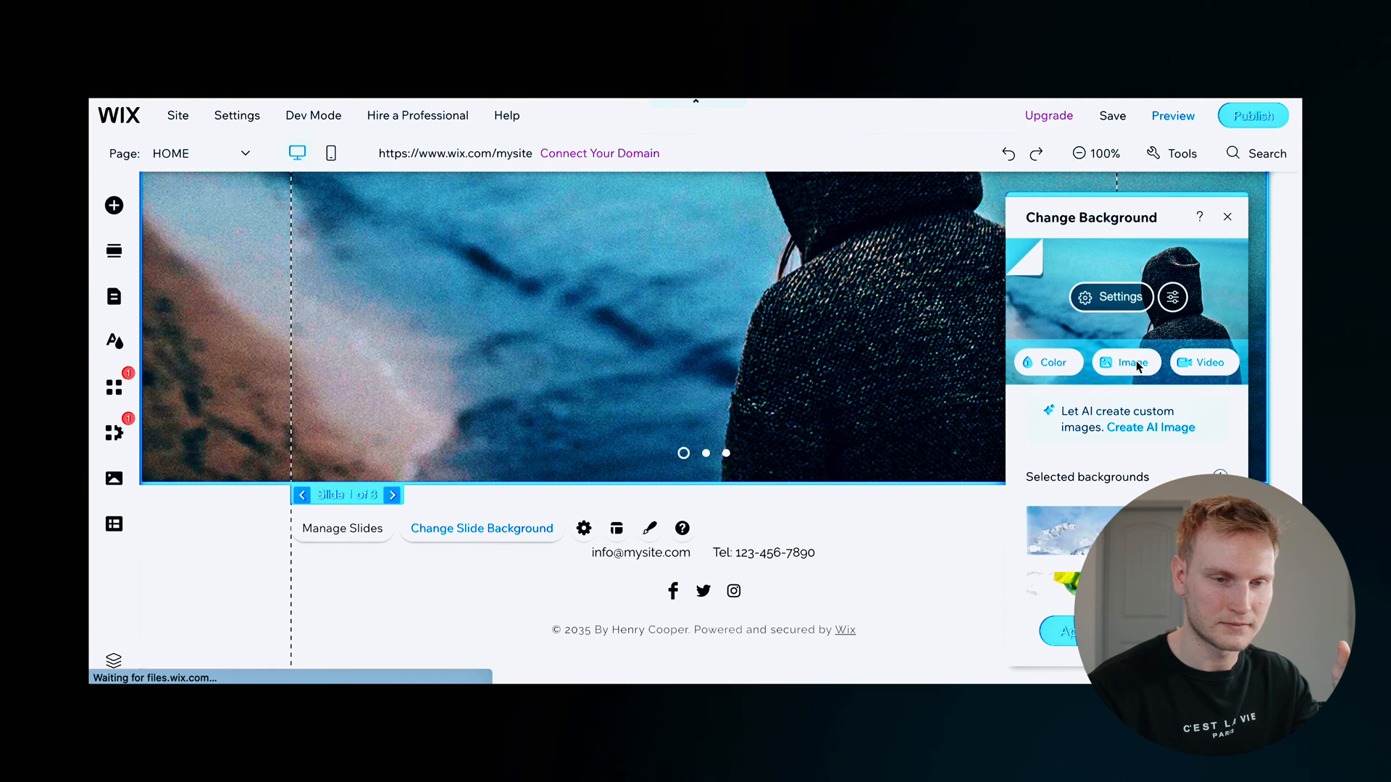
{"action": "left_click", "coordinate": [1125, 362]}
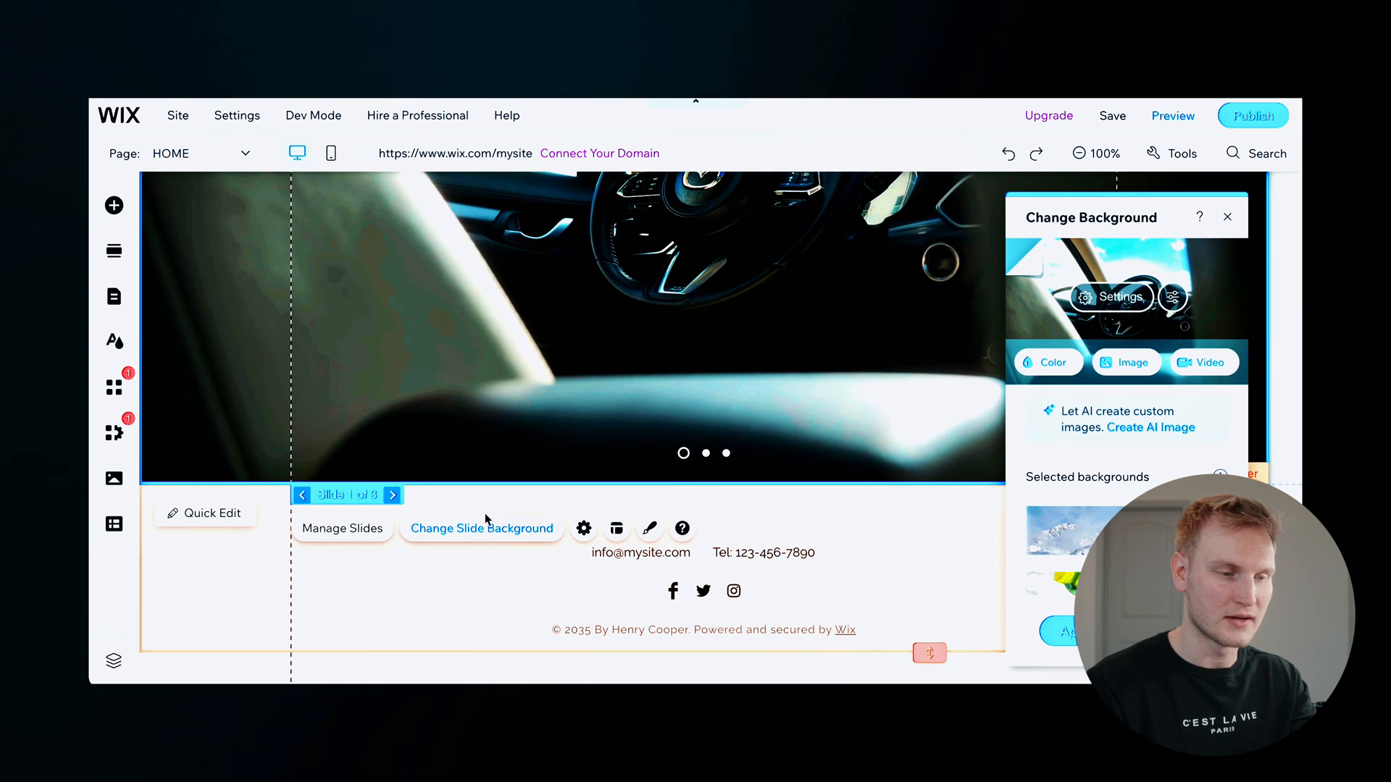
Step: Upload the Aqua Di Gio perfume photo as slide 2's background
{"action": "left_click", "coordinate": [392, 494]}
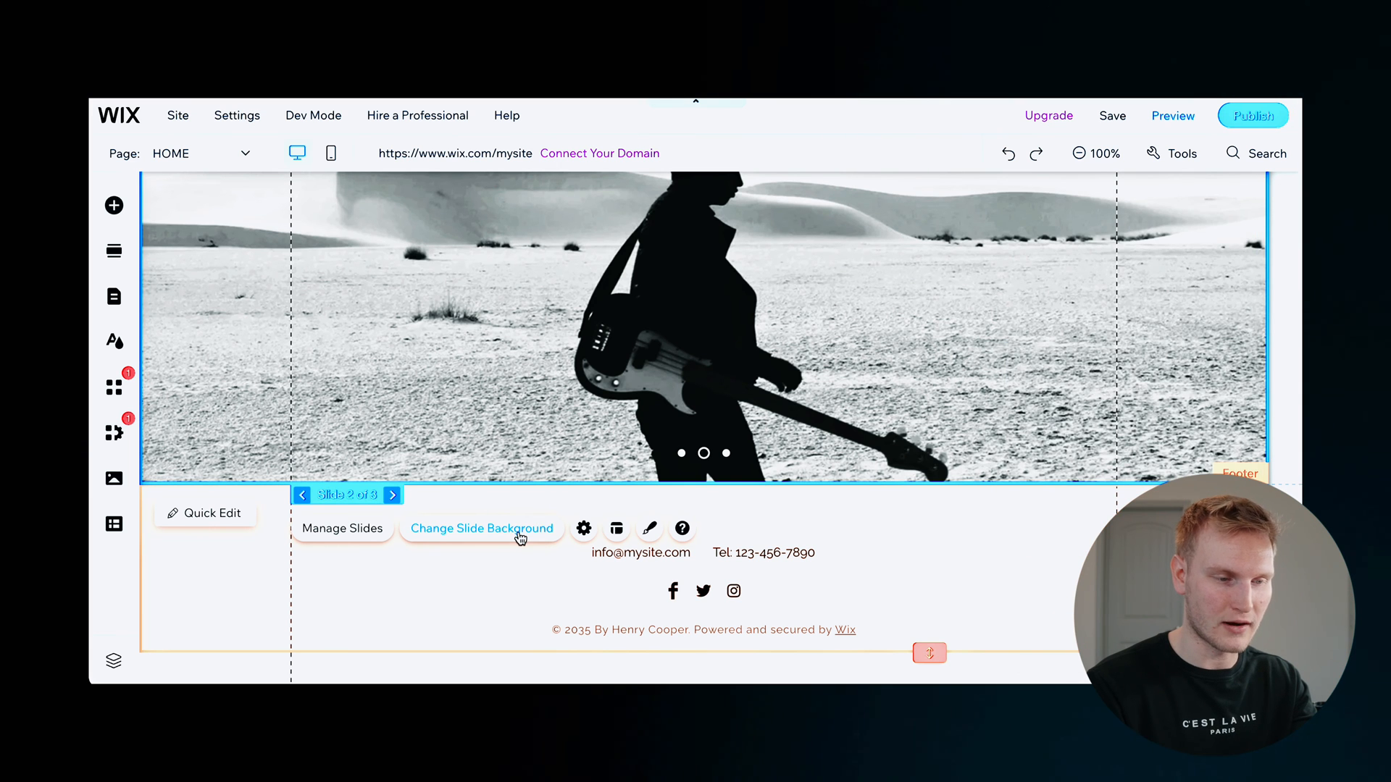
{"action": "left_click", "coordinate": [481, 528]}
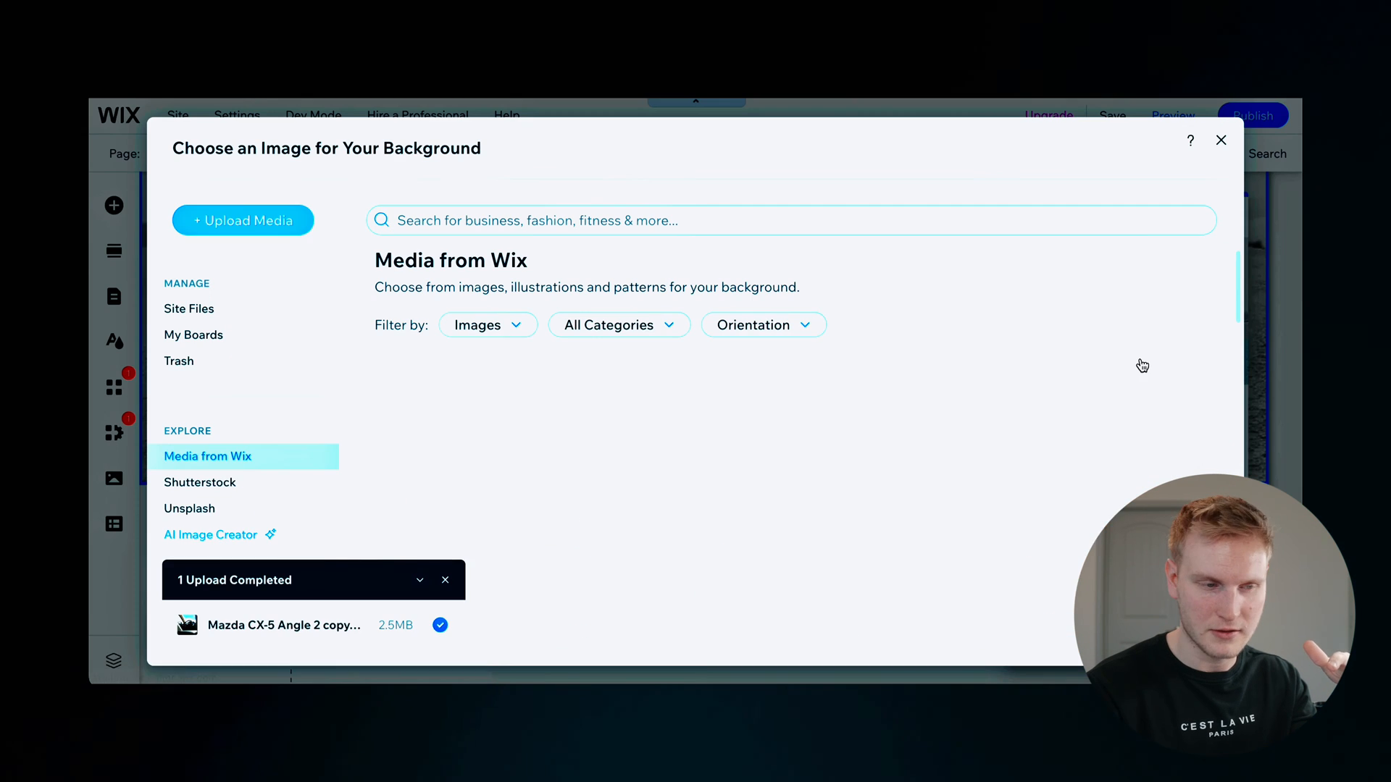
{"action": "left_click", "coordinate": [241, 220]}
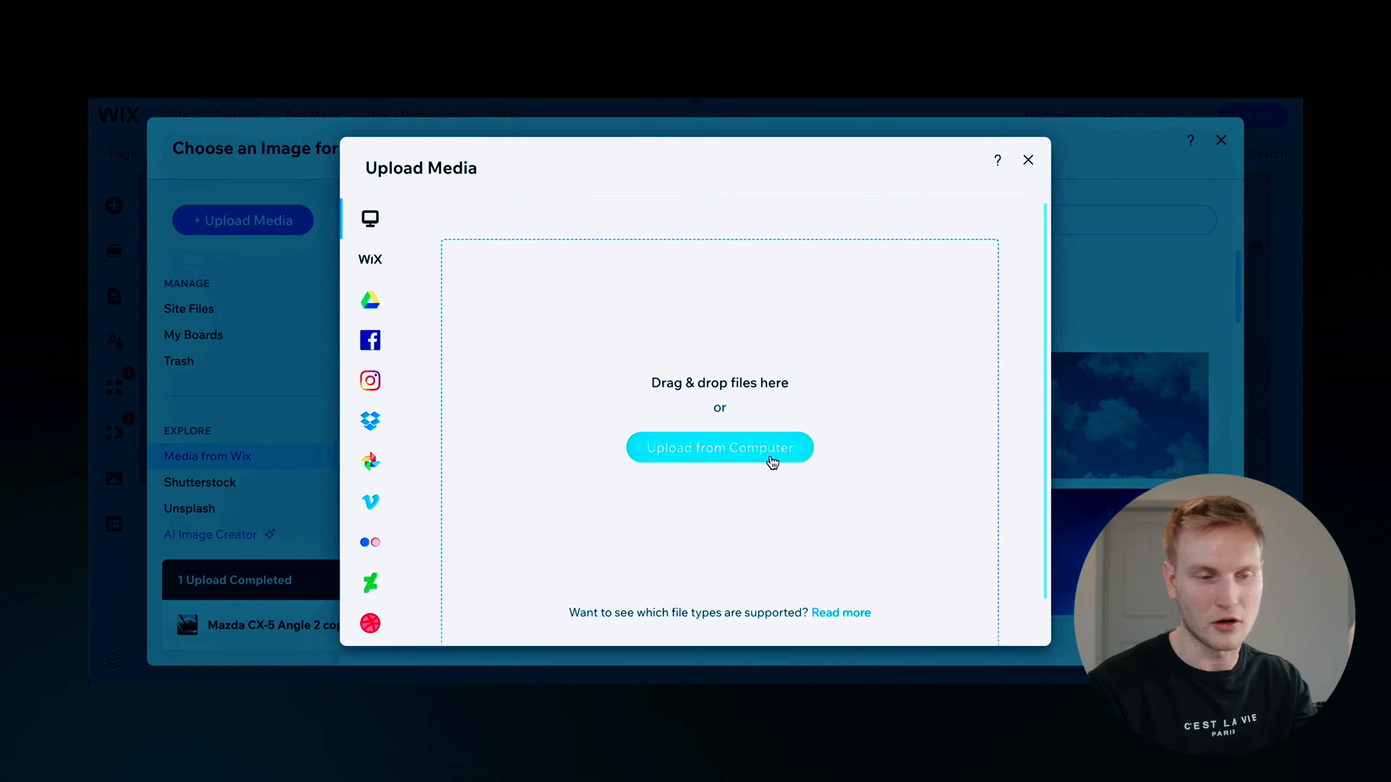
{"action": "left_click", "coordinate": [719, 447]}
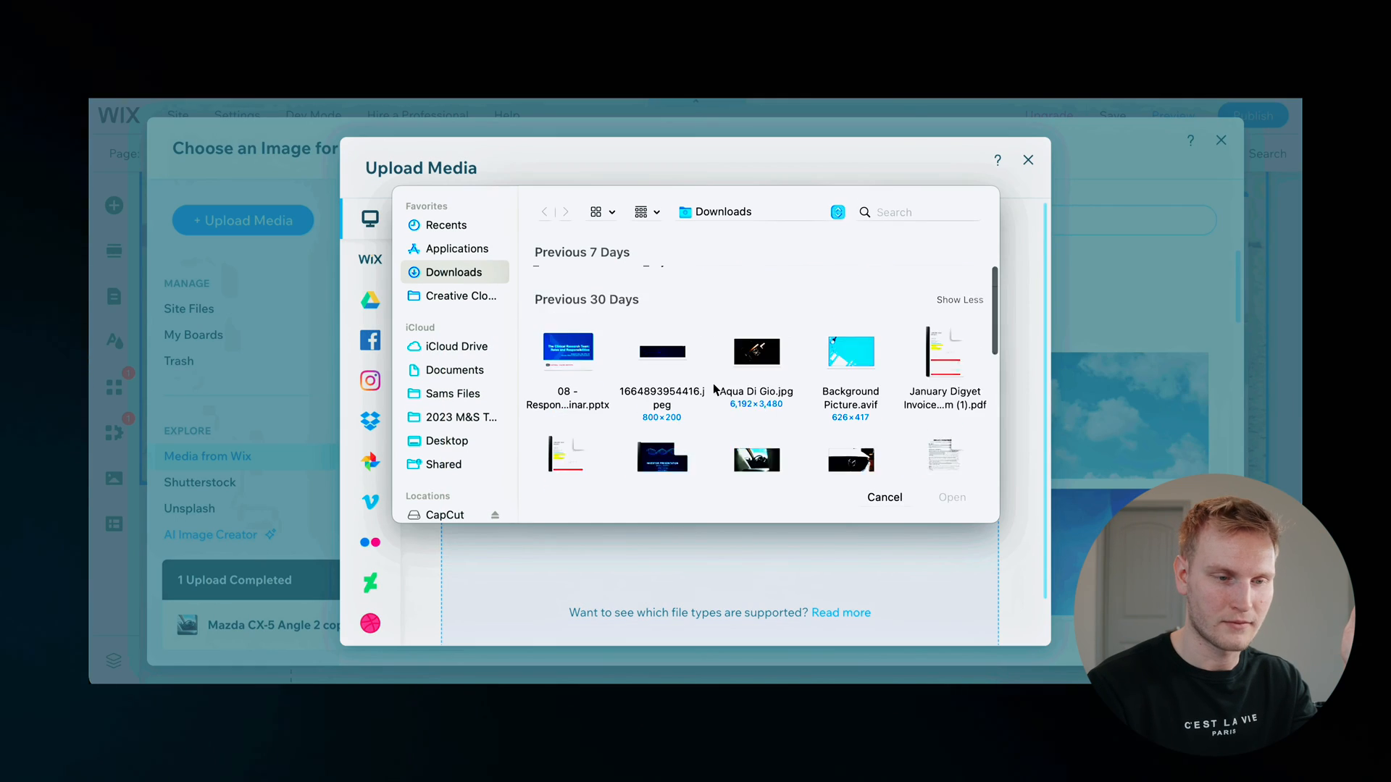
{"action": "left_click", "coordinate": [755, 352]}
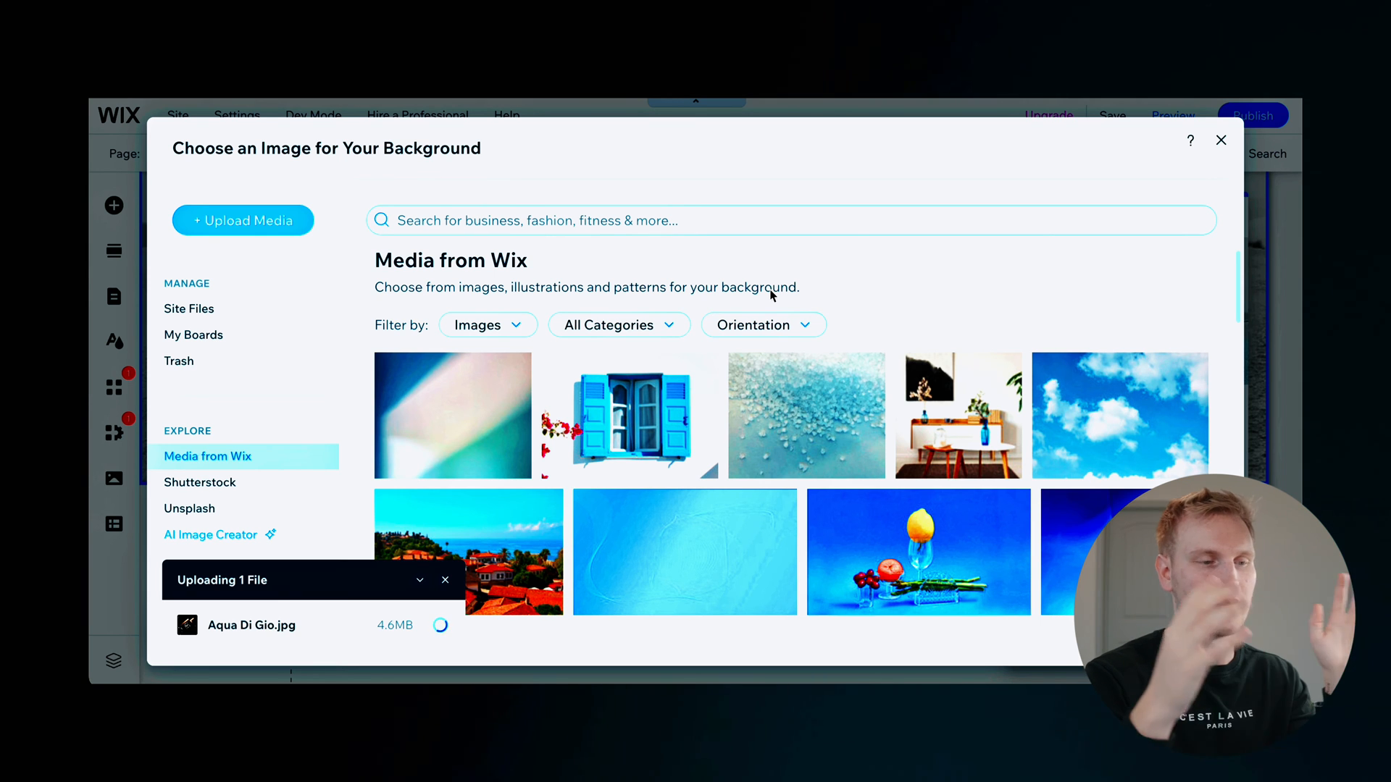
{"action": "left_click", "coordinate": [189, 309]}
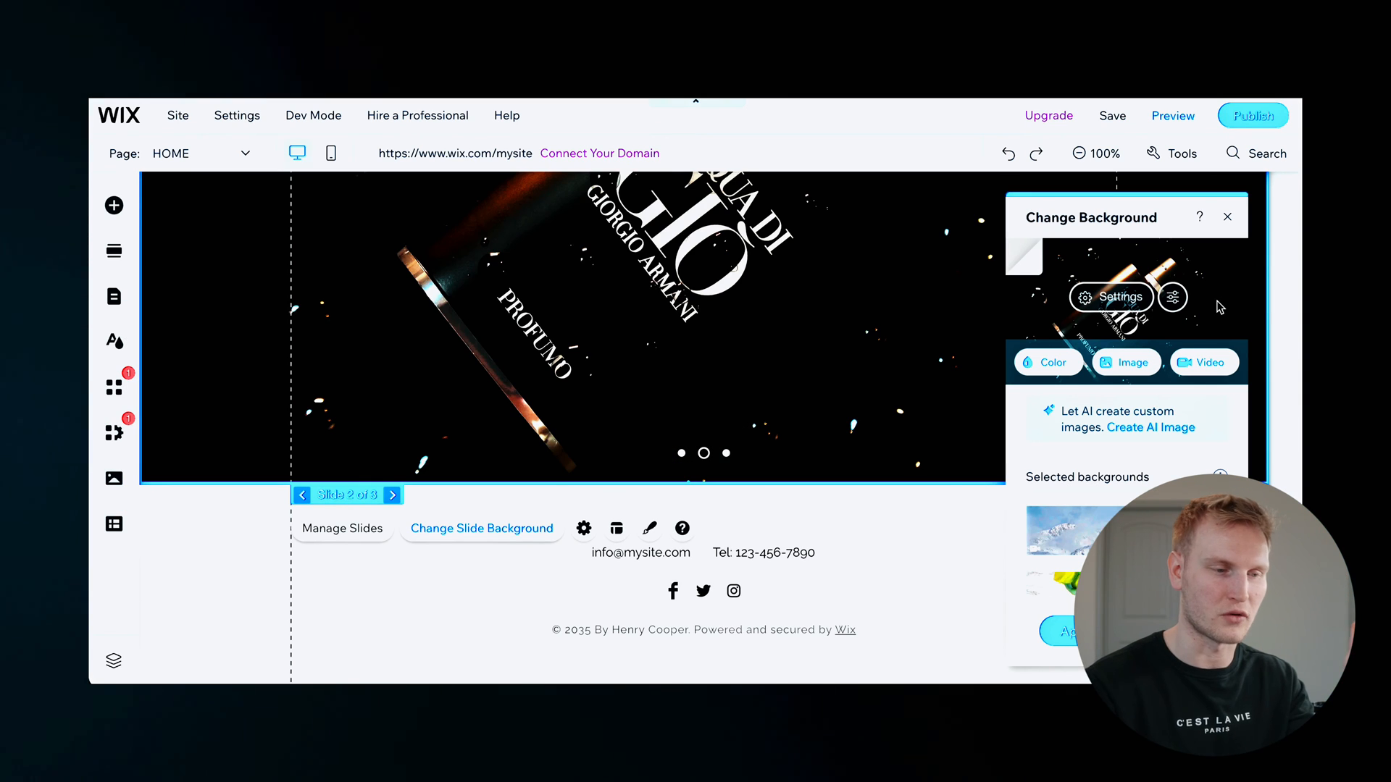
Step: Upload the car grille photo as slide 3's background
{"action": "left_click", "coordinate": [390, 494]}
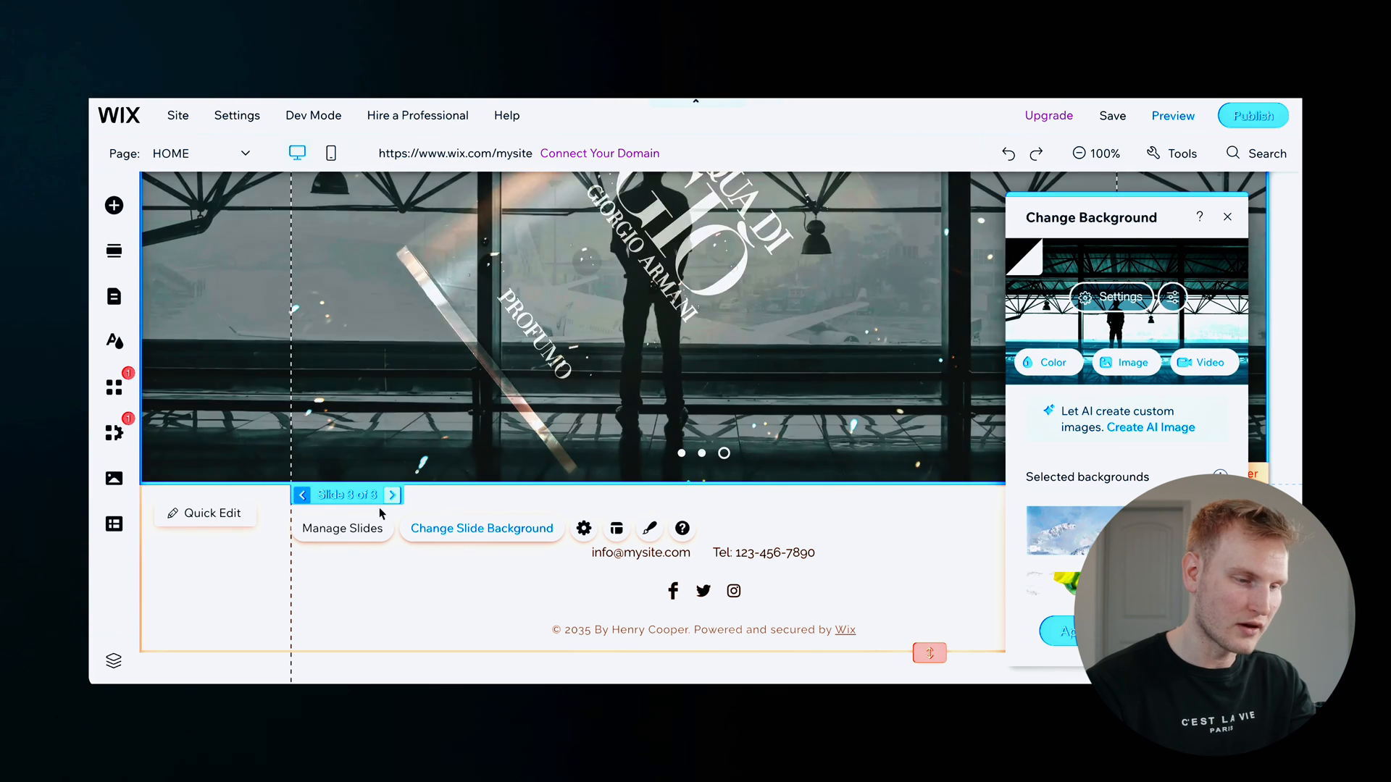
{"action": "left_click", "coordinate": [390, 495]}
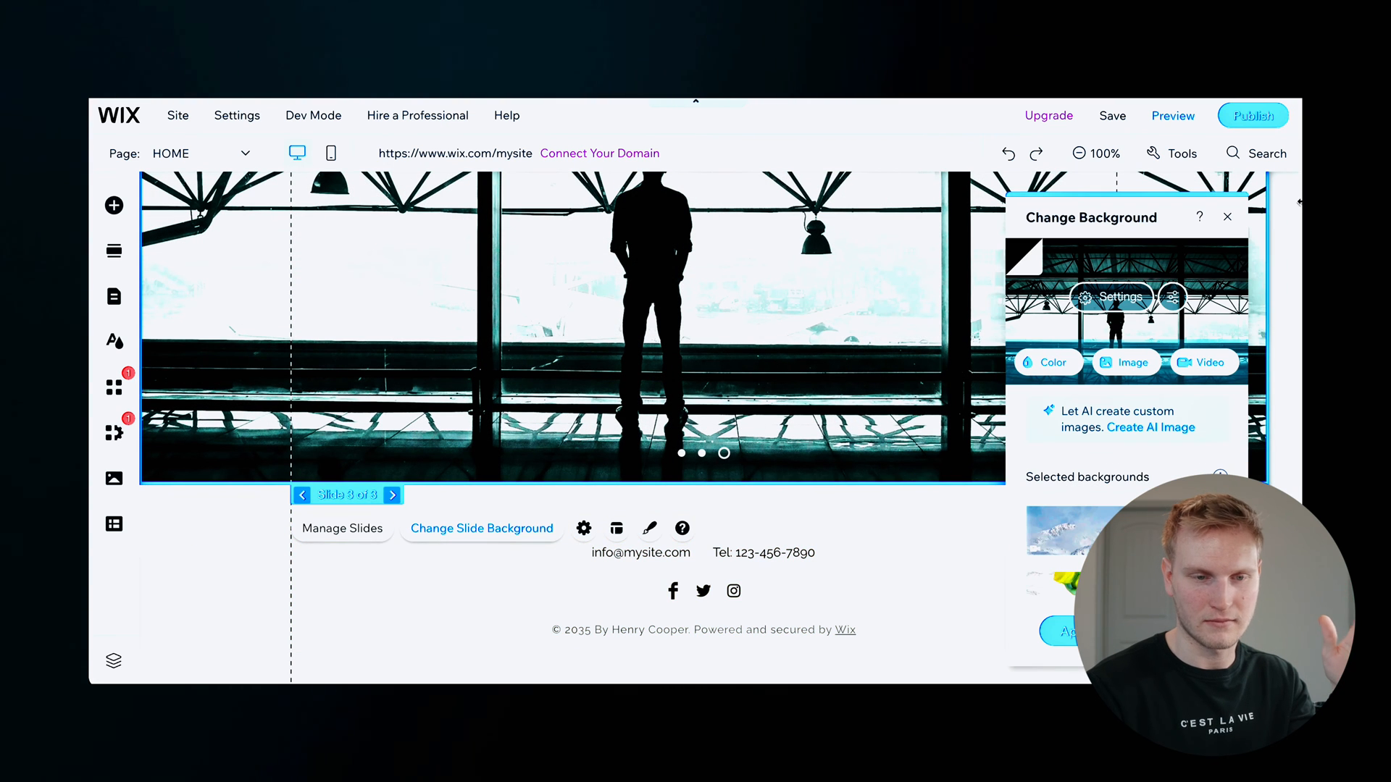
{"action": "left_click", "coordinate": [1126, 362]}
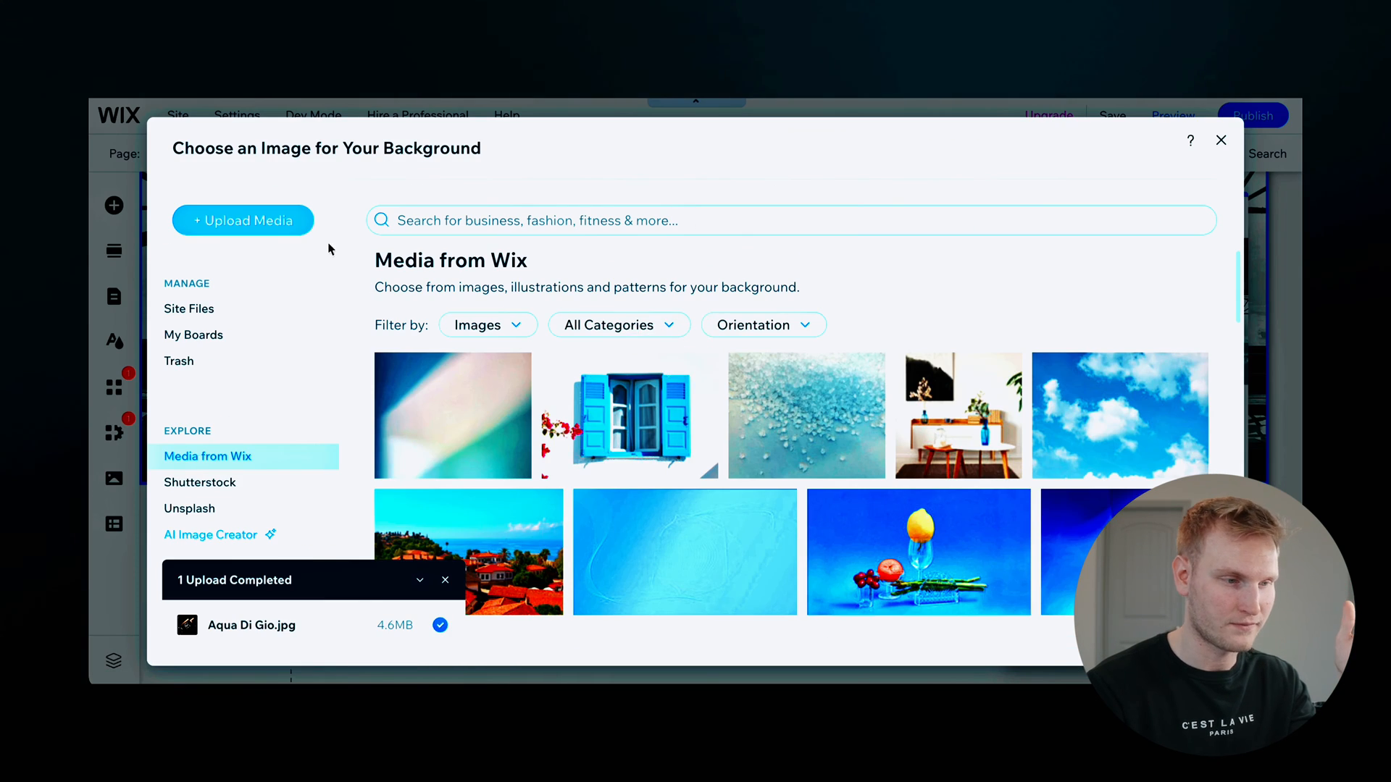
{"action": "left_click", "coordinate": [242, 220]}
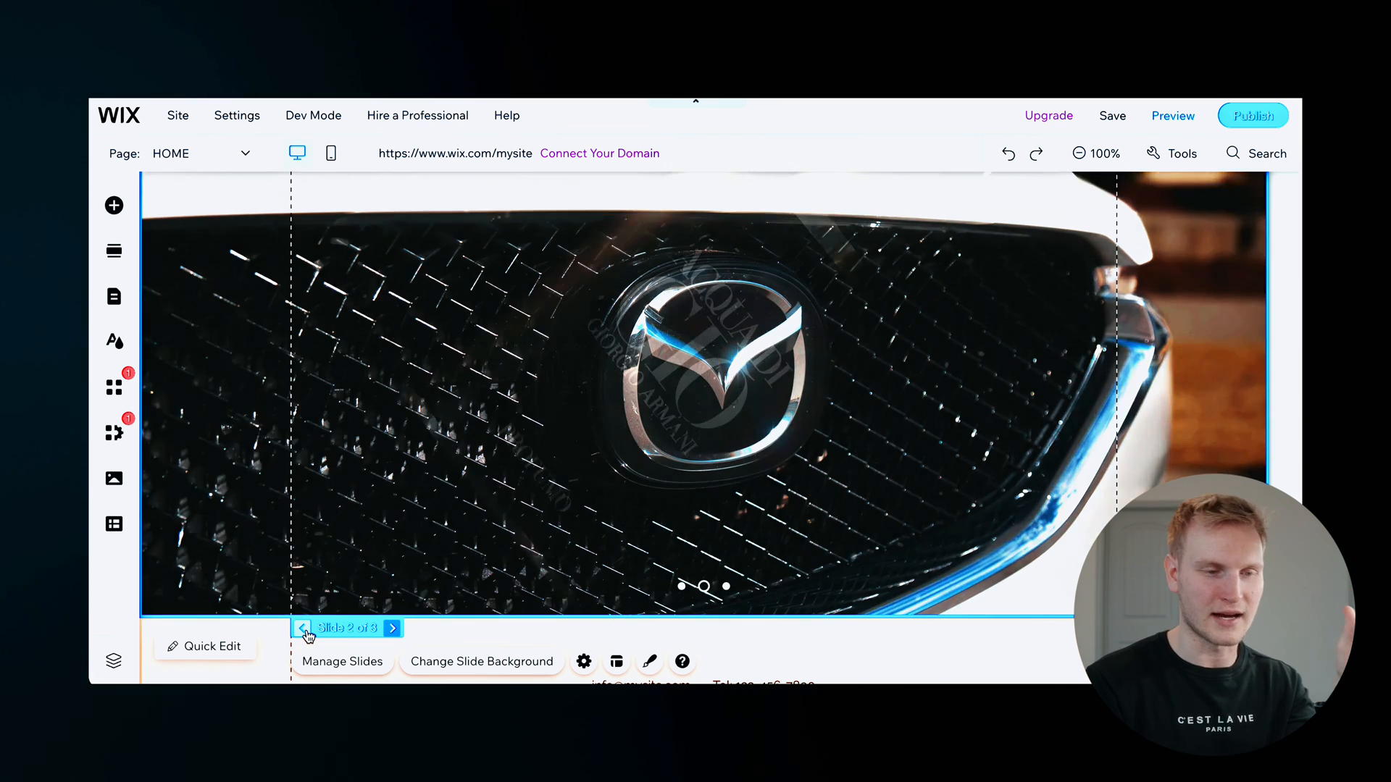
Step: Cycle through all three slides to check the new backgrounds
{"action": "left_click", "coordinate": [301, 628]}
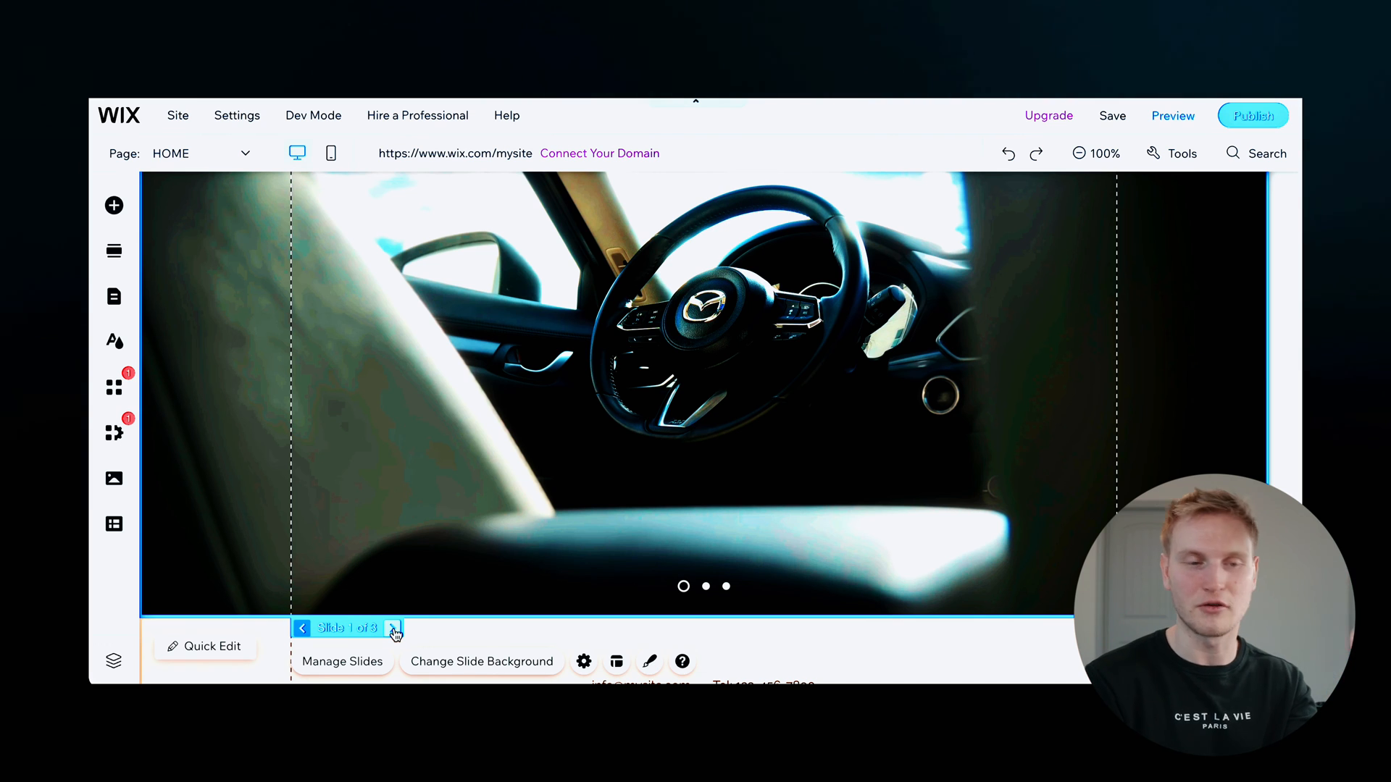
{"action": "left_click", "coordinate": [393, 628]}
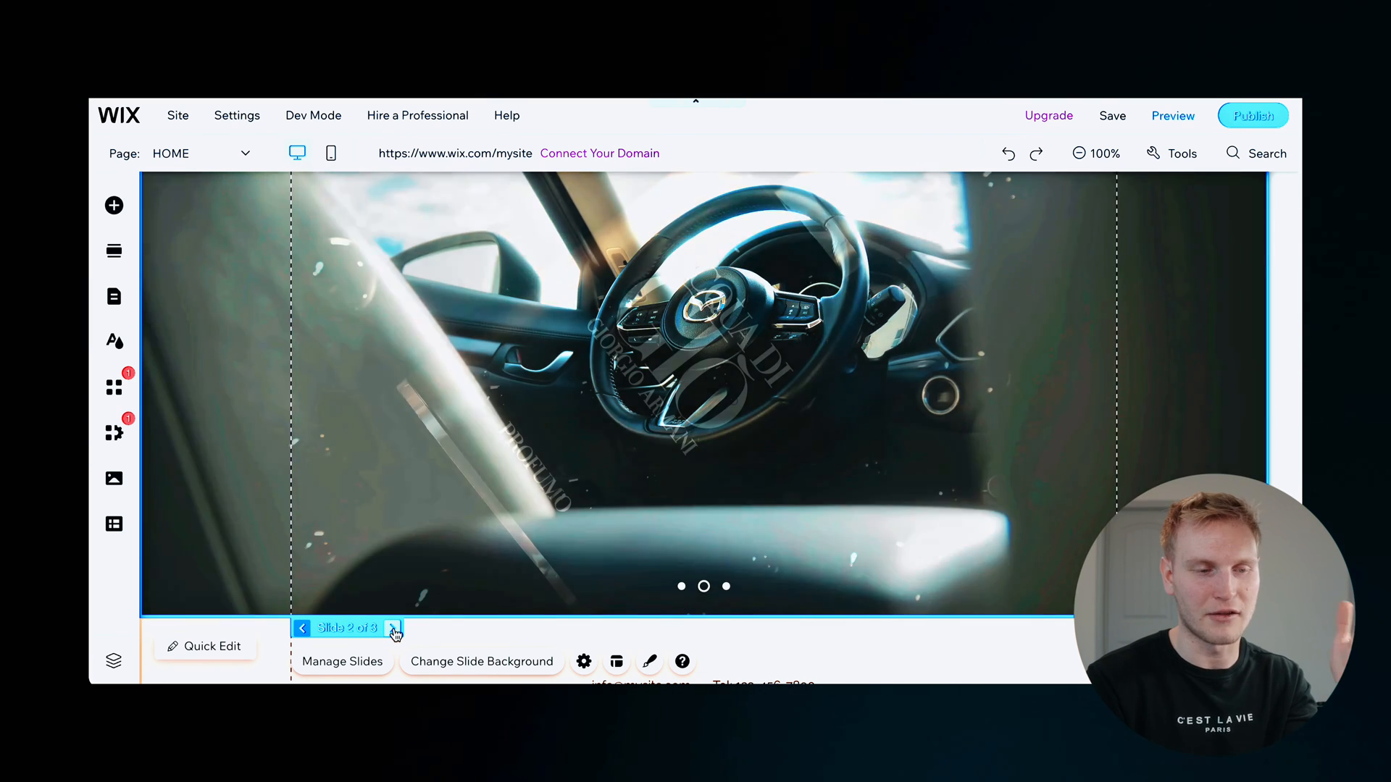
{"action": "left_click", "coordinate": [394, 628]}
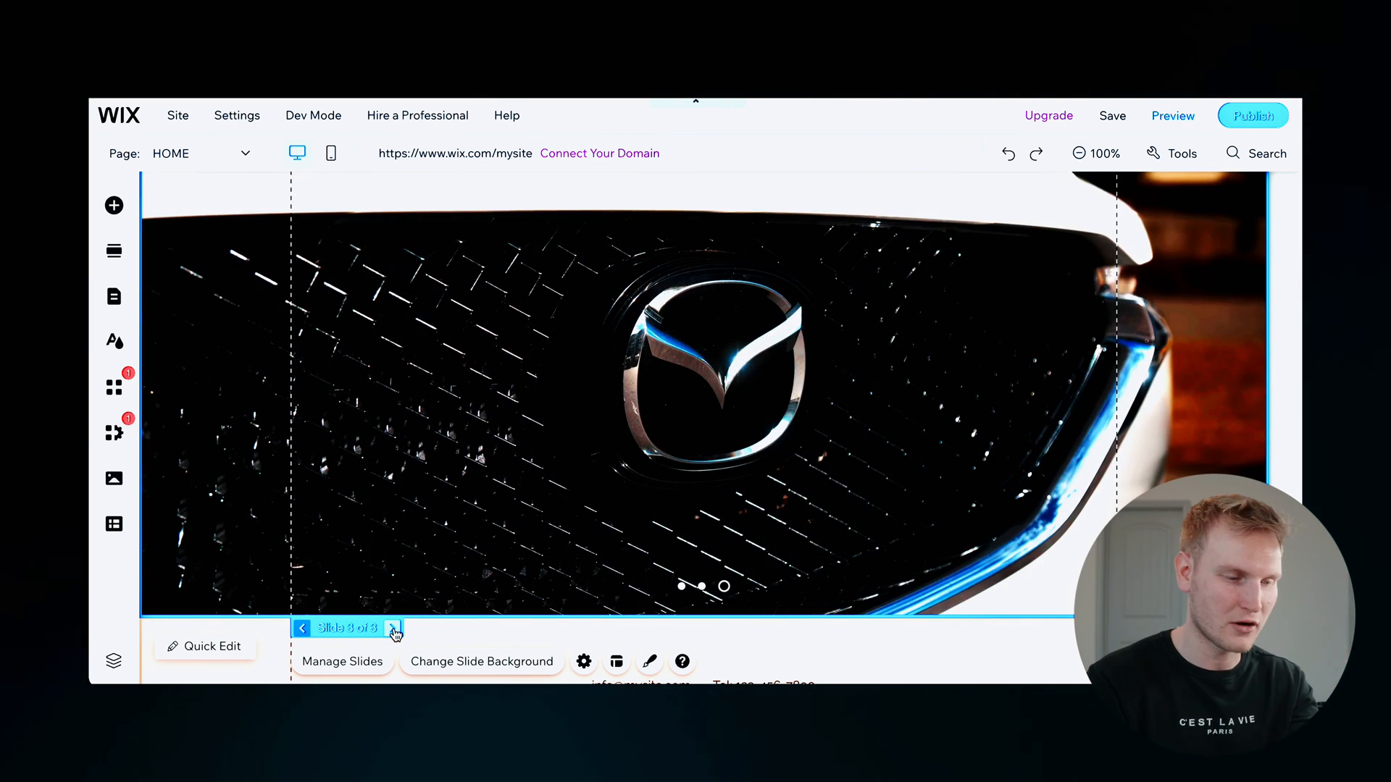
{"action": "left_click", "coordinate": [392, 629]}
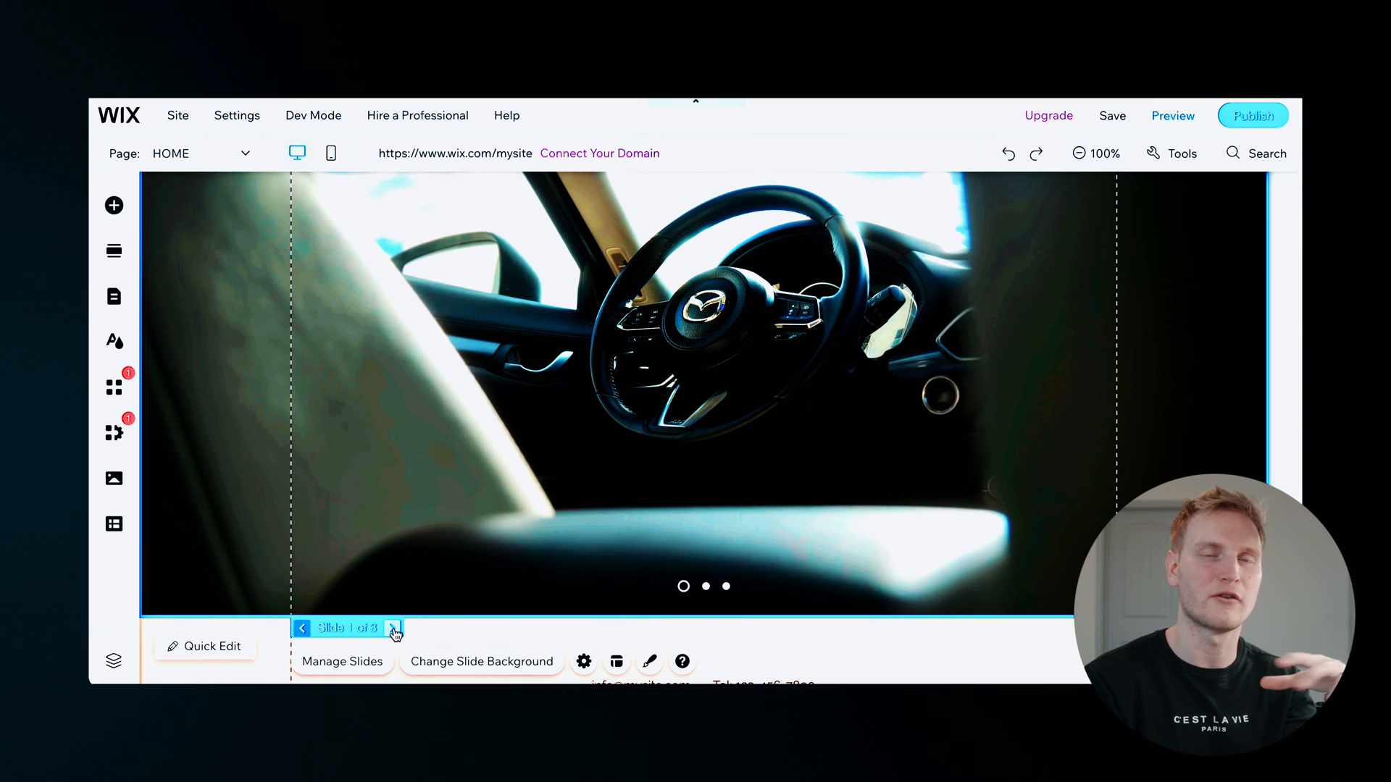
{"action": "scroll", "scroll_direction": "down", "scroll_amount": 3}
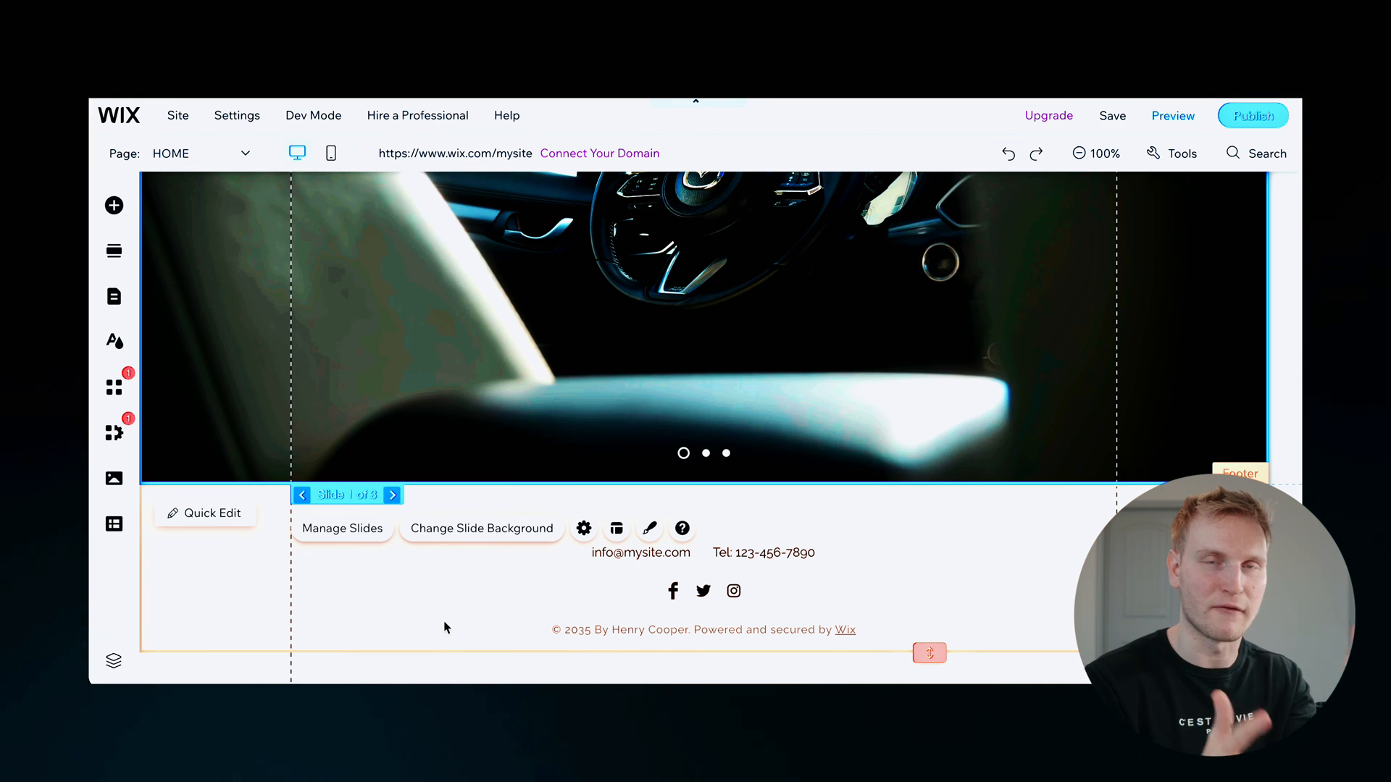
{"action": "mouse_move", "coordinate": [539, 586]}
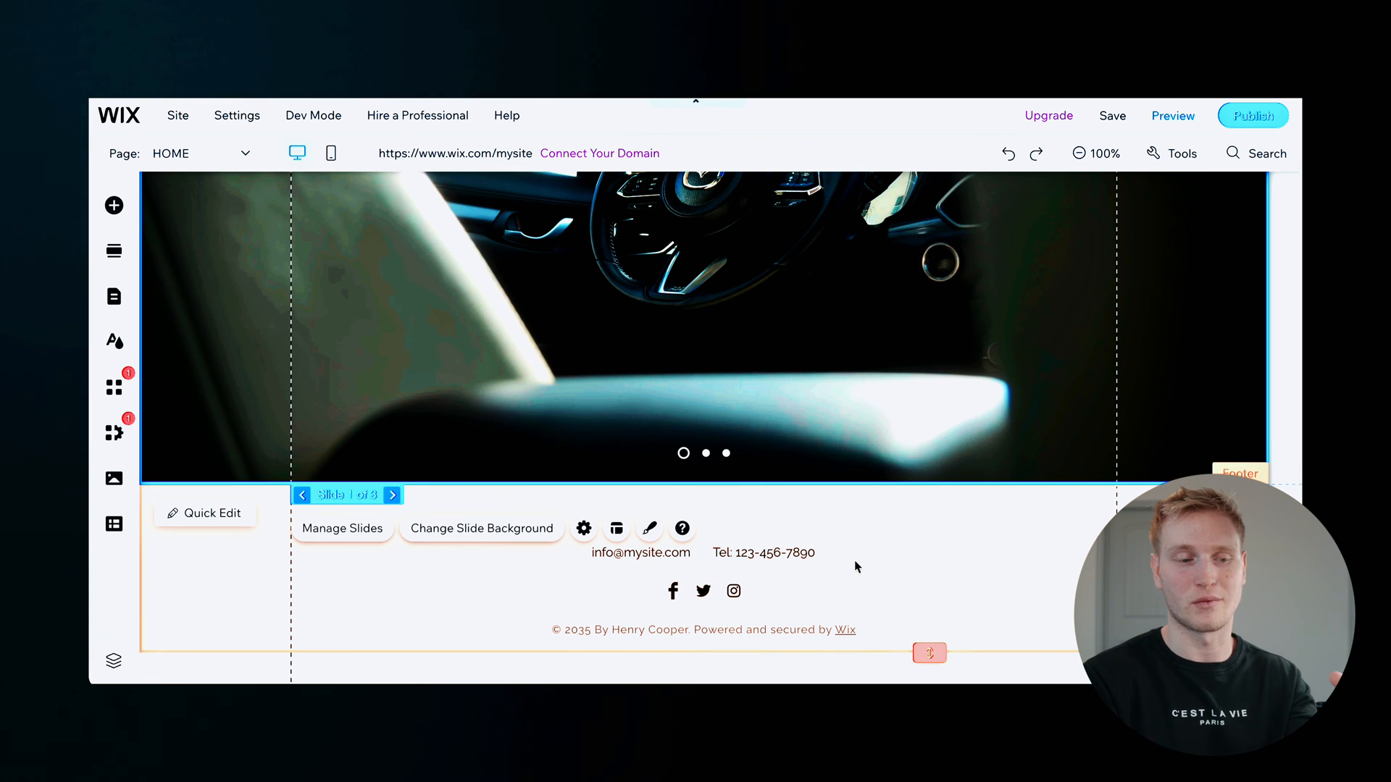
{"action": "mouse_move", "coordinate": [665, 557]}
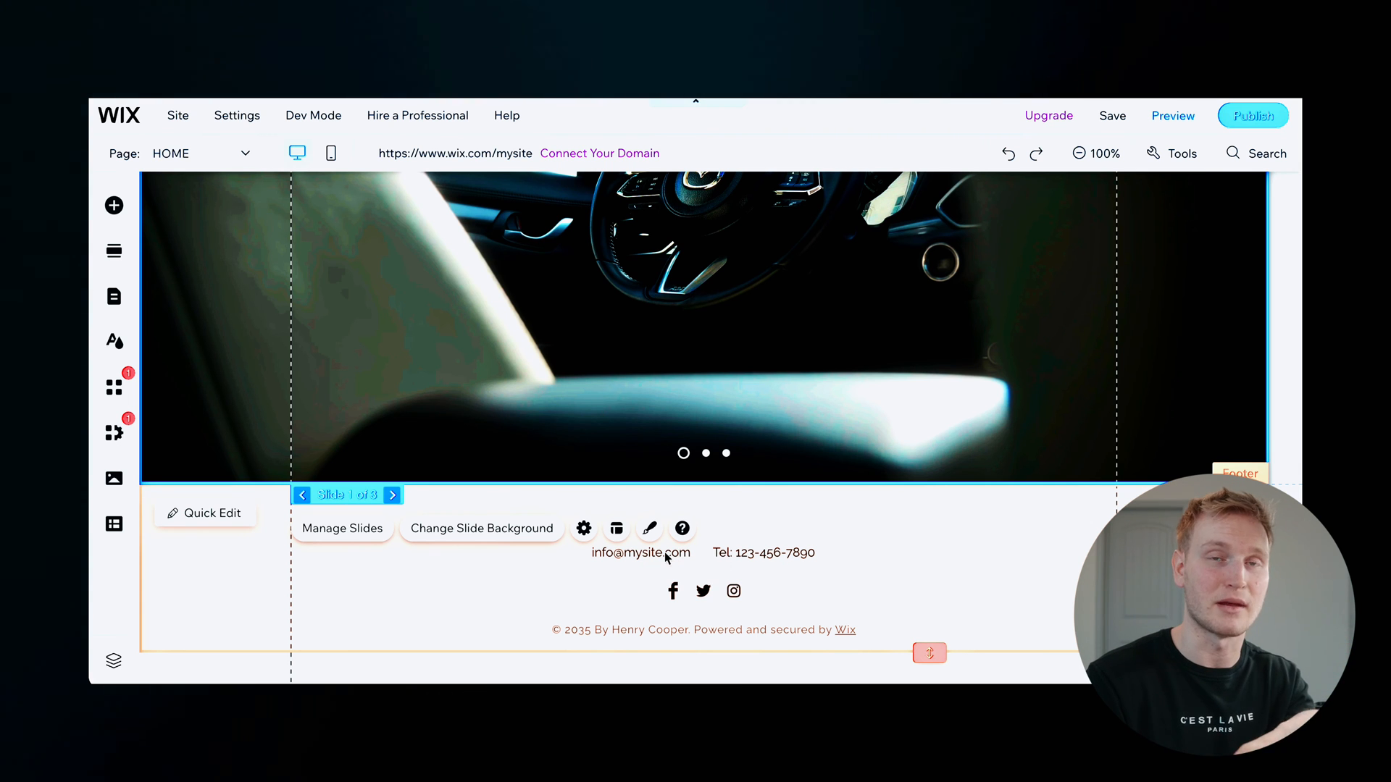
{"action": "mouse_move", "coordinate": [846, 563]}
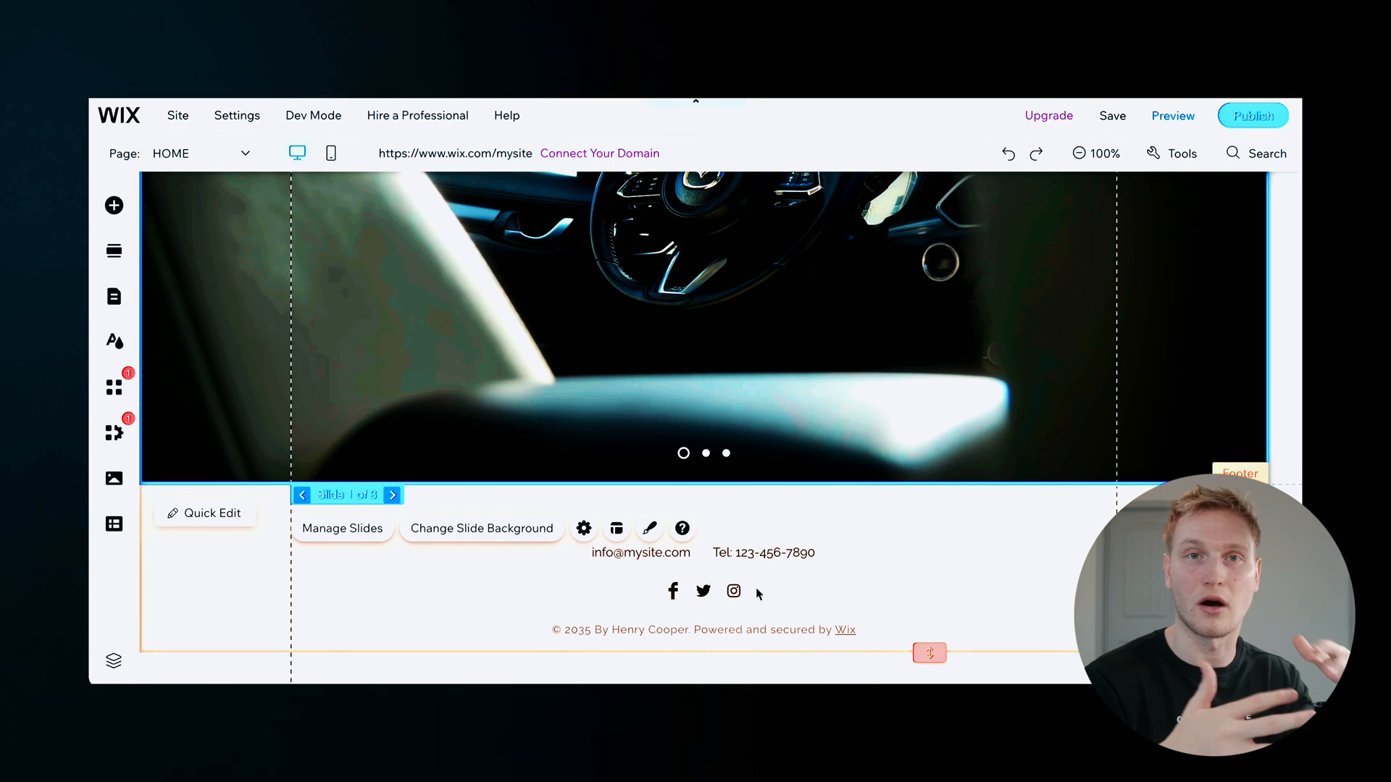
{"action": "mouse_move", "coordinate": [1172, 115]}
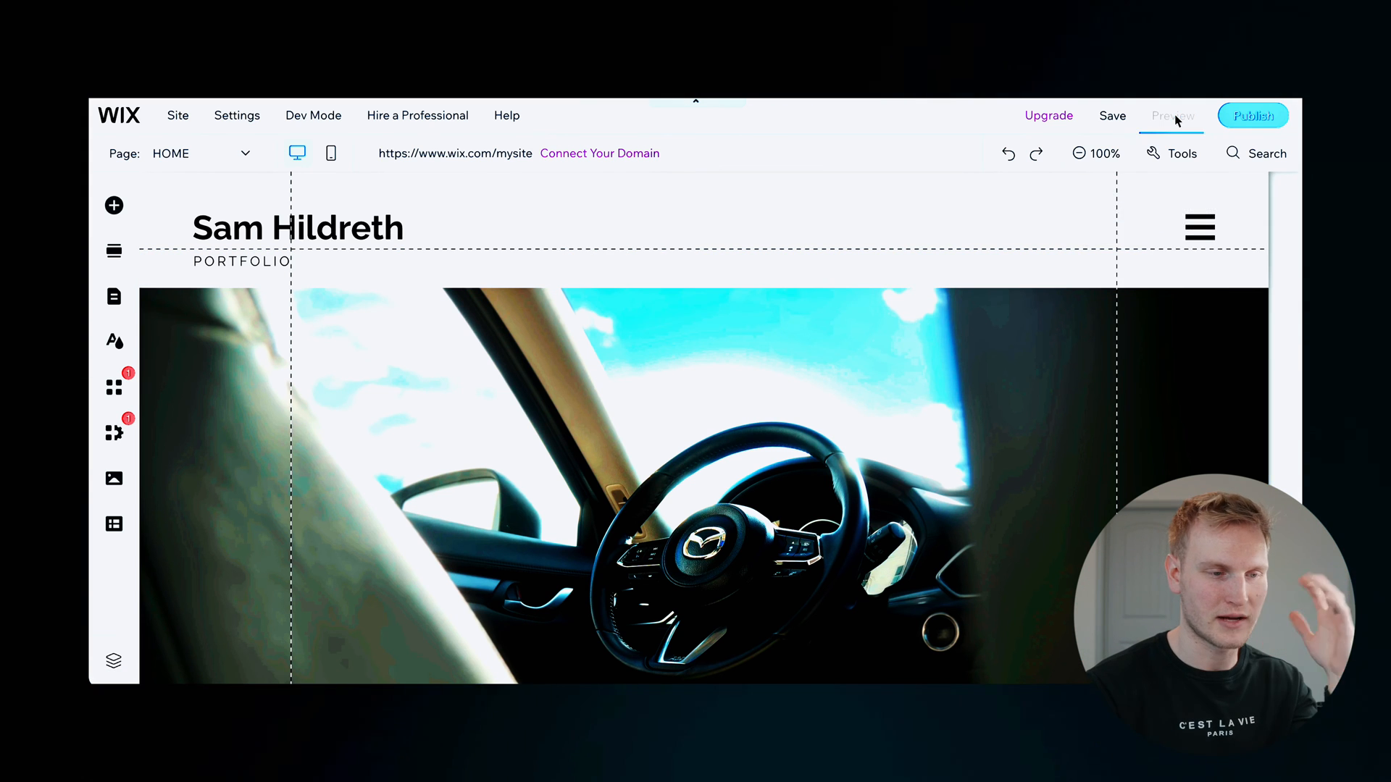
Step: Preview the site with its new slideshow photos, then return to the editor
{"action": "left_click", "coordinate": [1172, 115]}
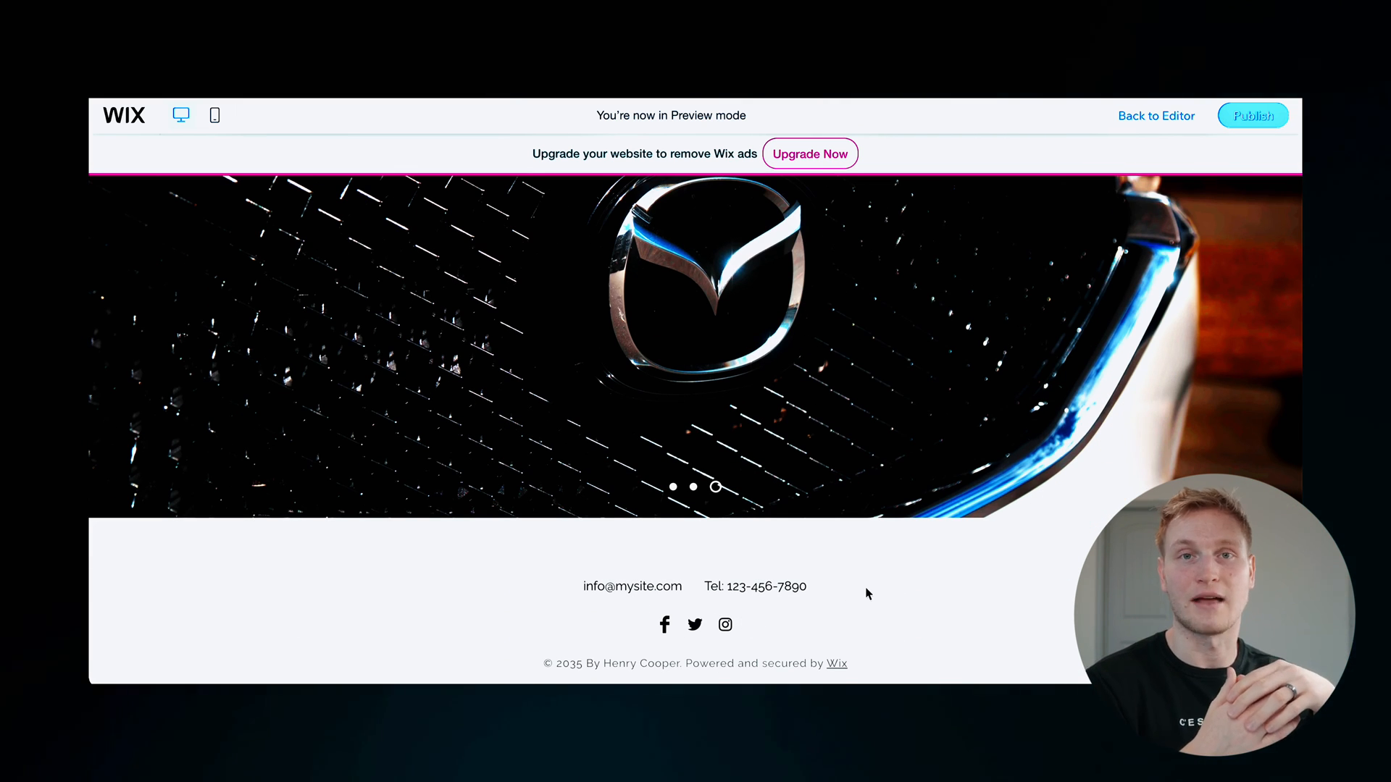
{"action": "left_click", "coordinate": [1156, 115]}
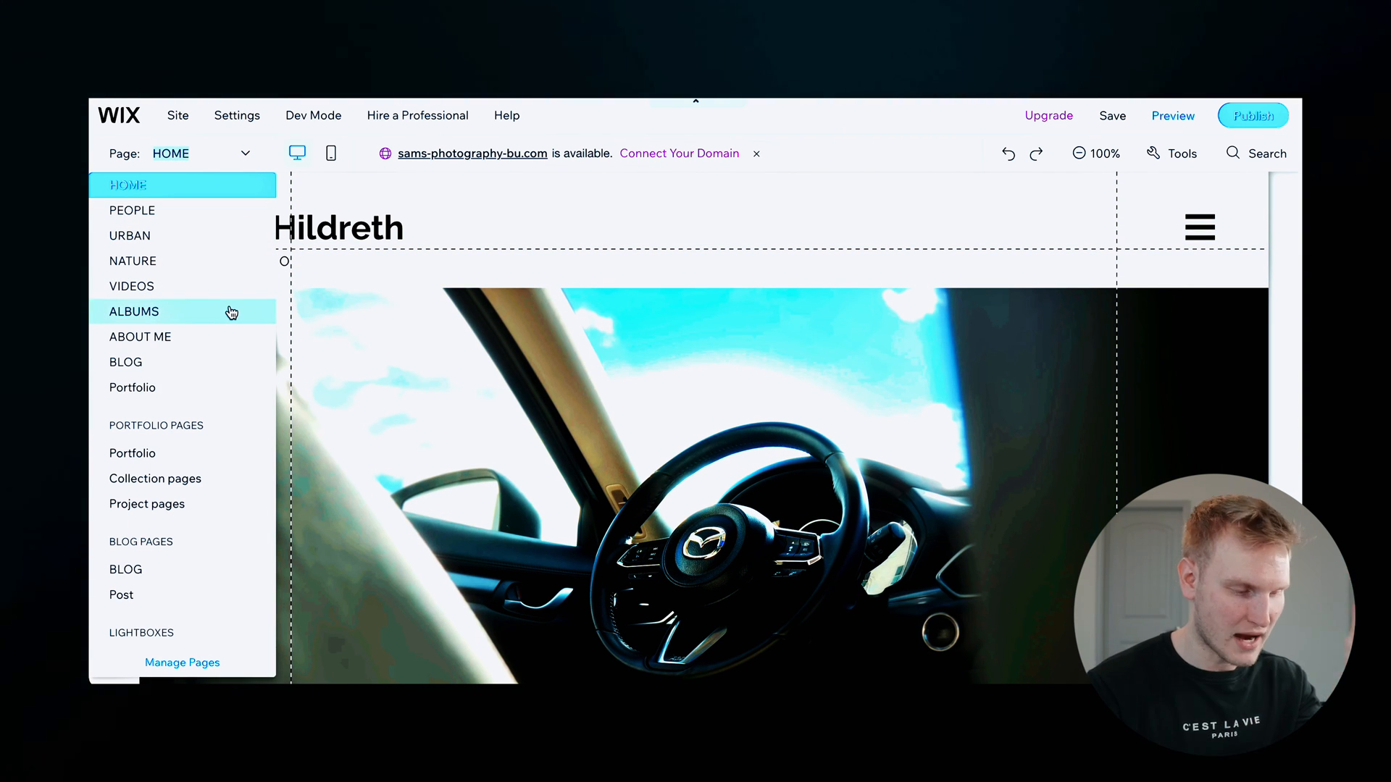
Step: Rename the pages PEOPLE, URBAN and NATURE to CARS, TRAVEL and PRODUCTS
{"action": "left_click", "coordinate": [182, 661]}
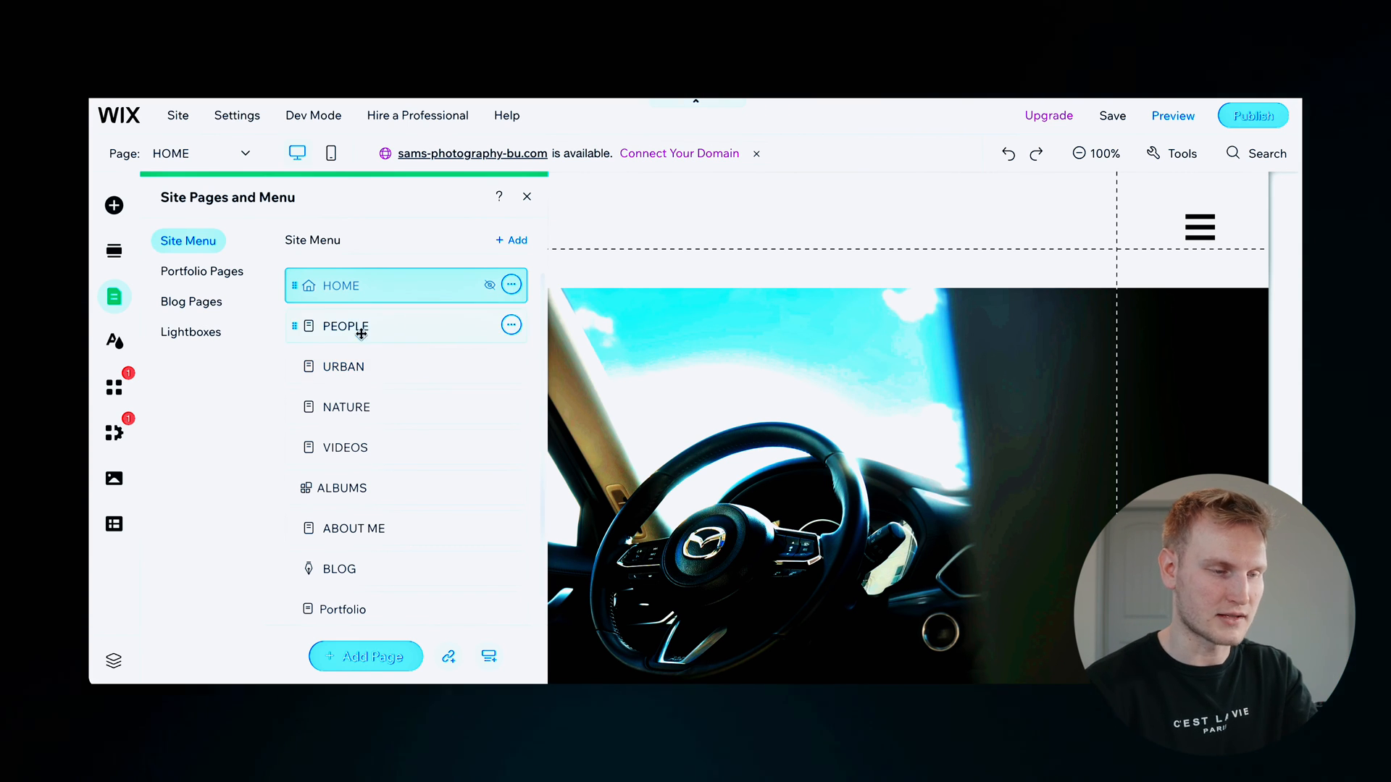
{"action": "type", "text": "CARS"}
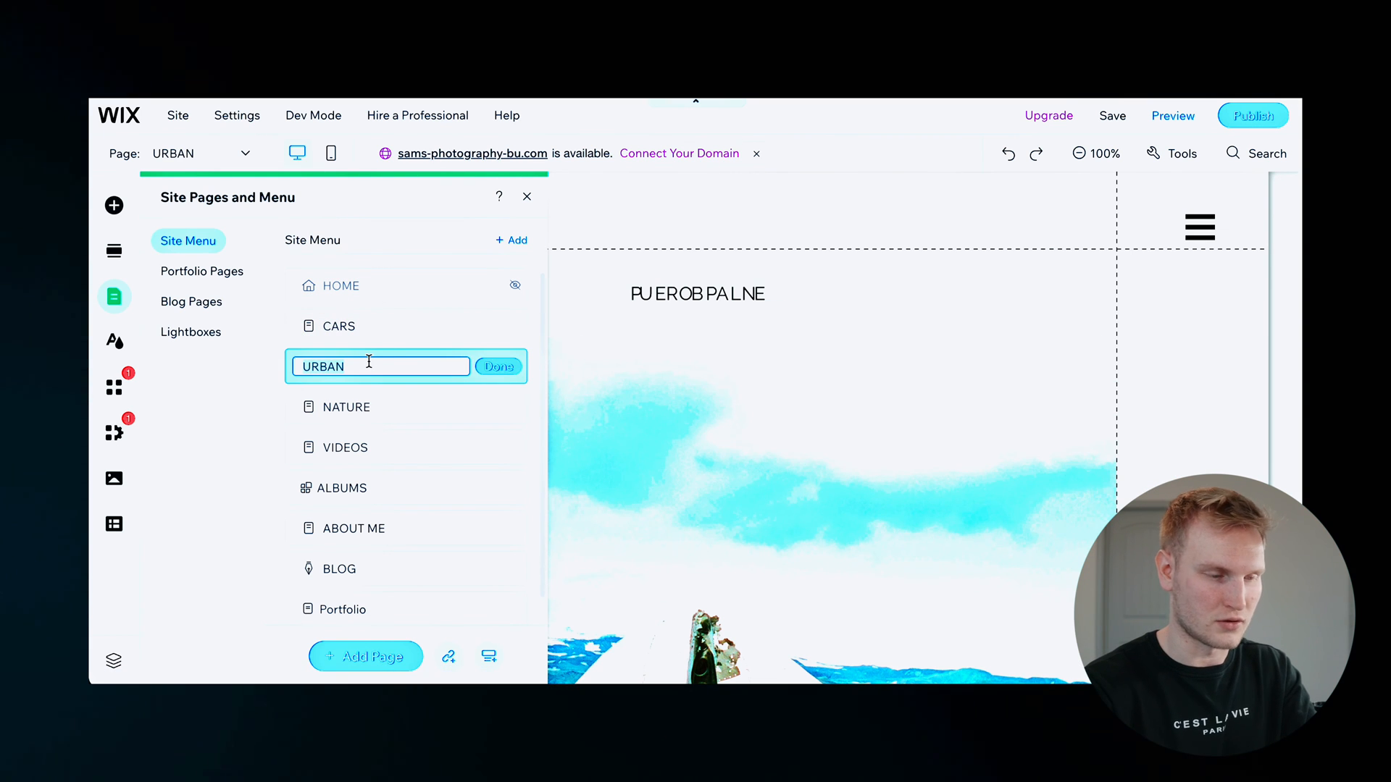
{"action": "type", "text": "Tra"}
{"action": "left_click", "coordinate": [407, 407]}
{"action": "type", "text": "PRODUCTS"}
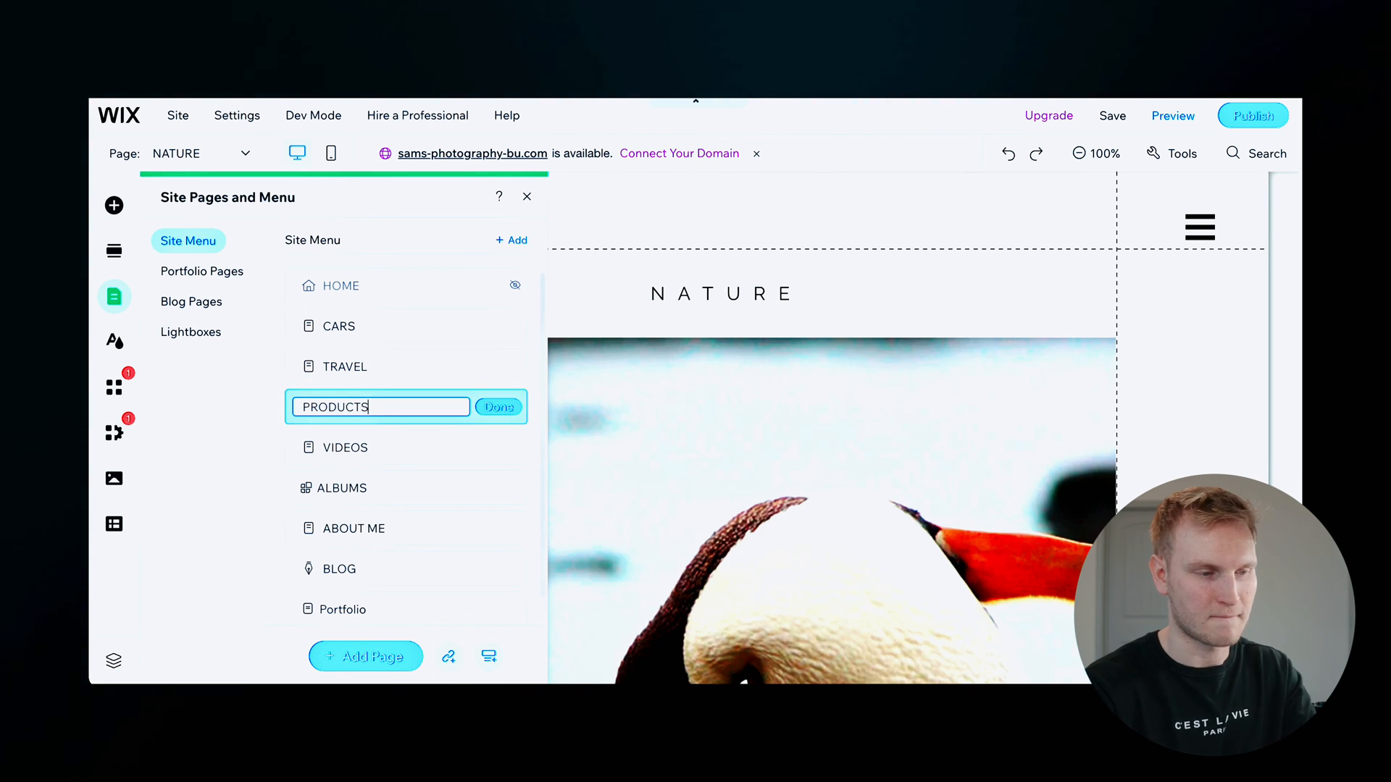
{"action": "left_click", "coordinate": [498, 407]}
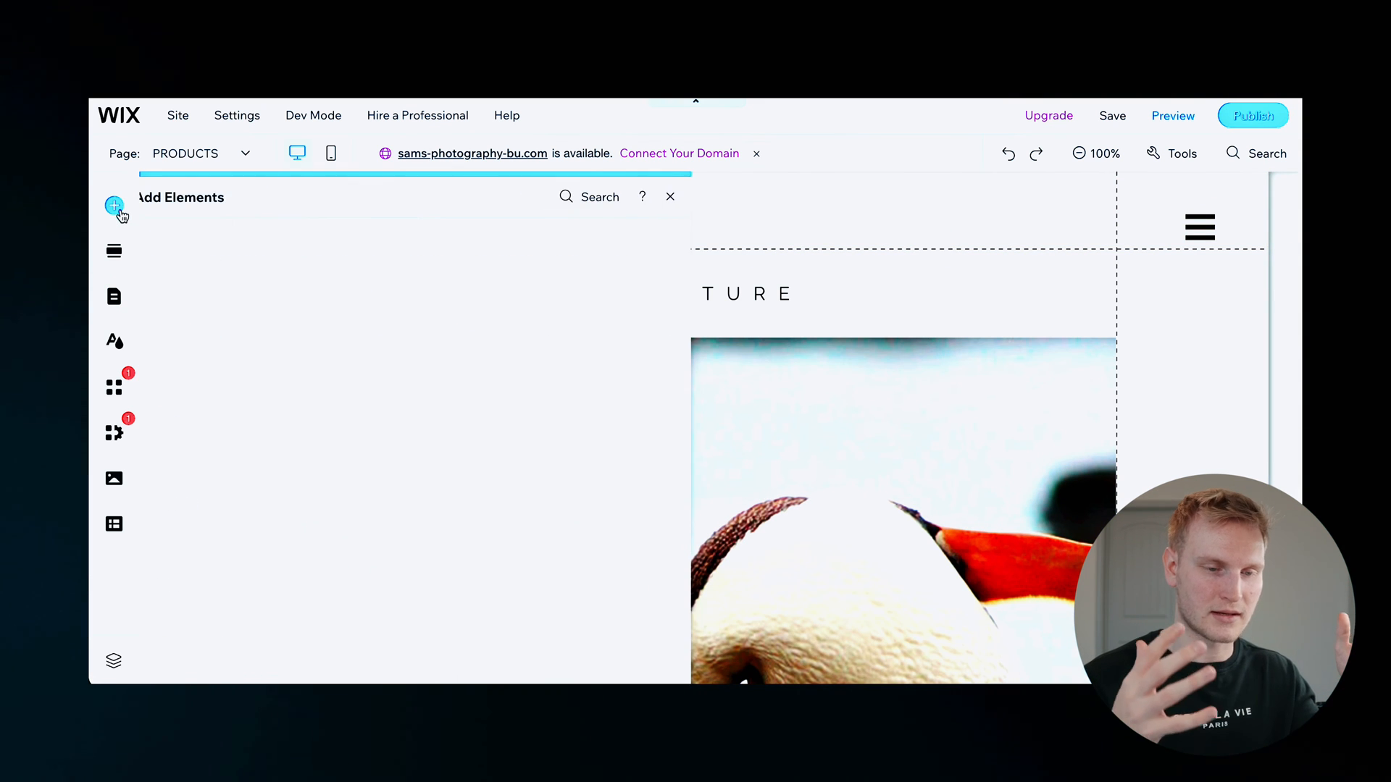
Step: Close the editor and exit to the site's Wix dashboard
{"action": "left_click", "coordinate": [114, 205]}
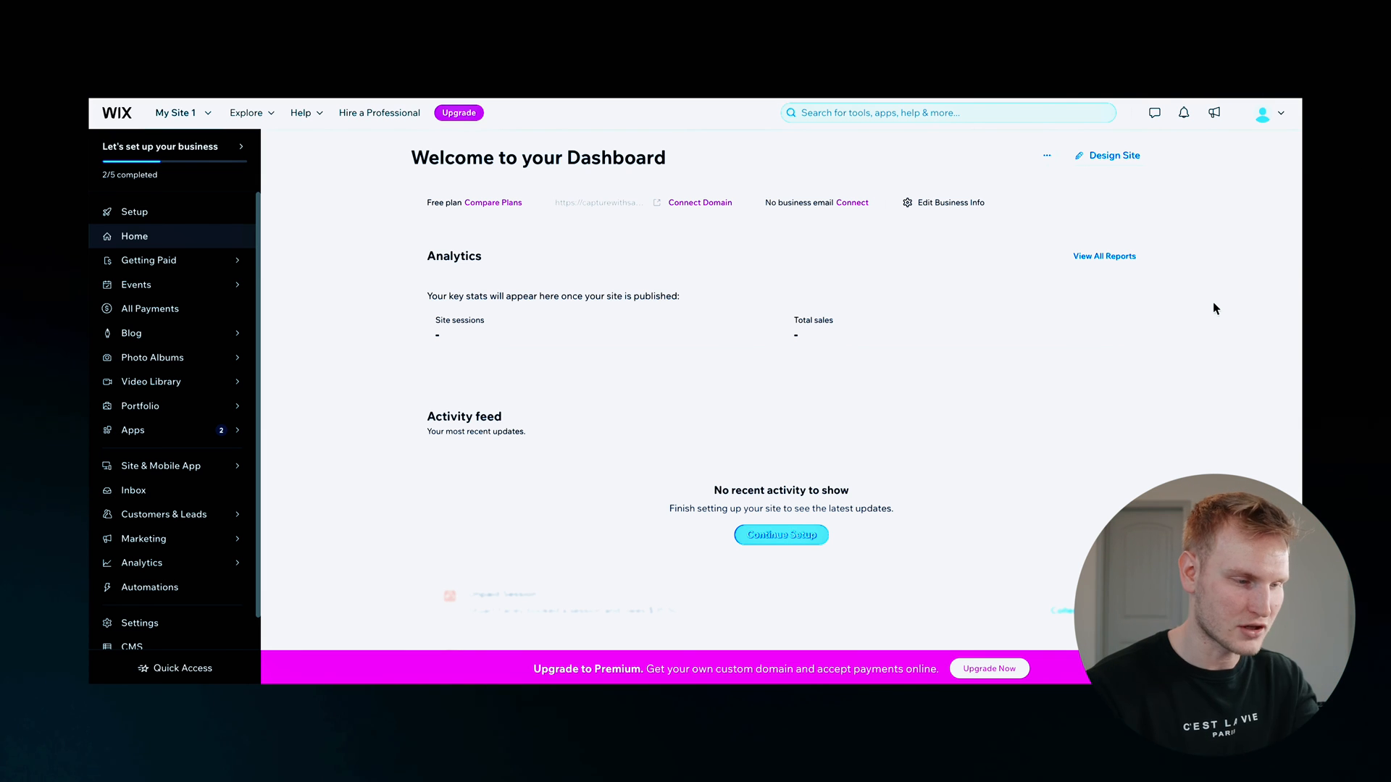
Step: Expand Website & SEO tools and start the personalized SEO checklist
{"action": "left_click", "coordinate": [143, 538]}
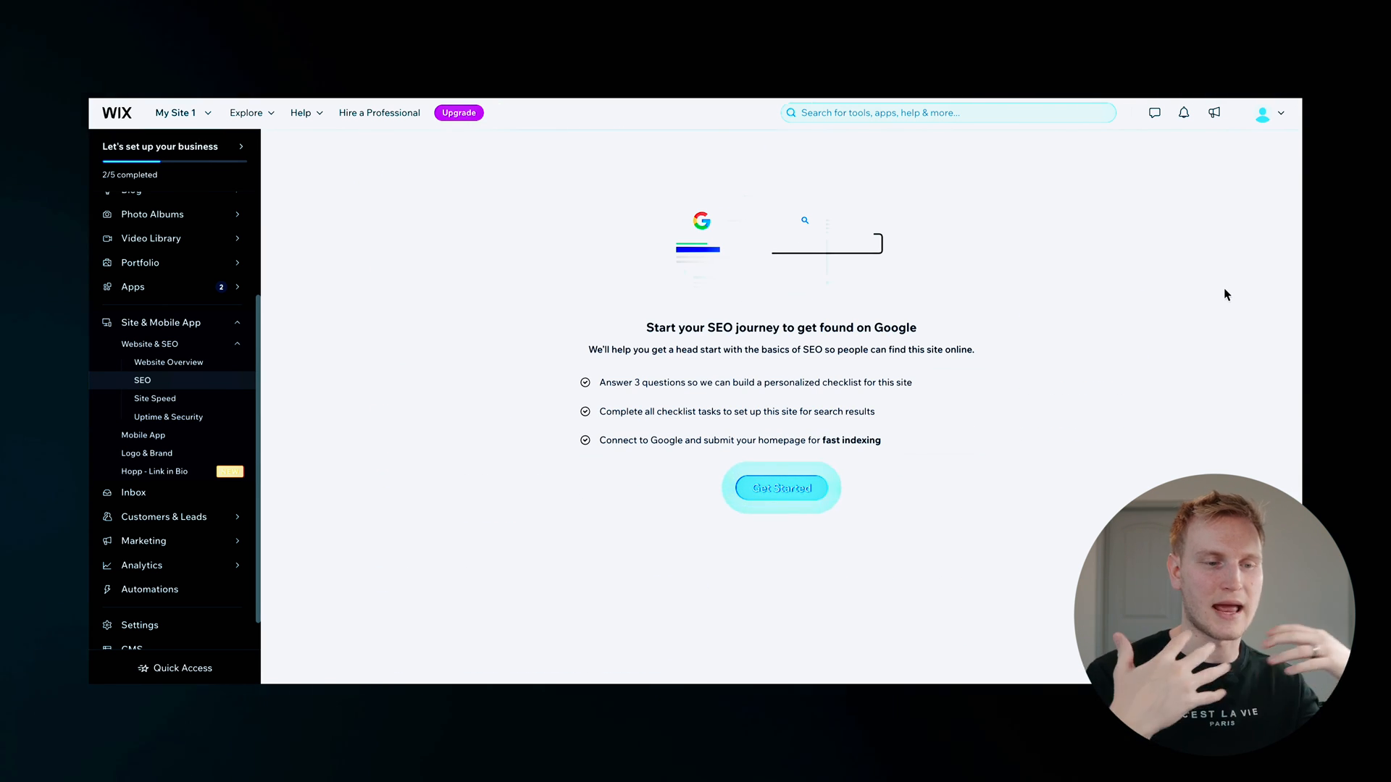
{"action": "left_click", "coordinate": [779, 487]}
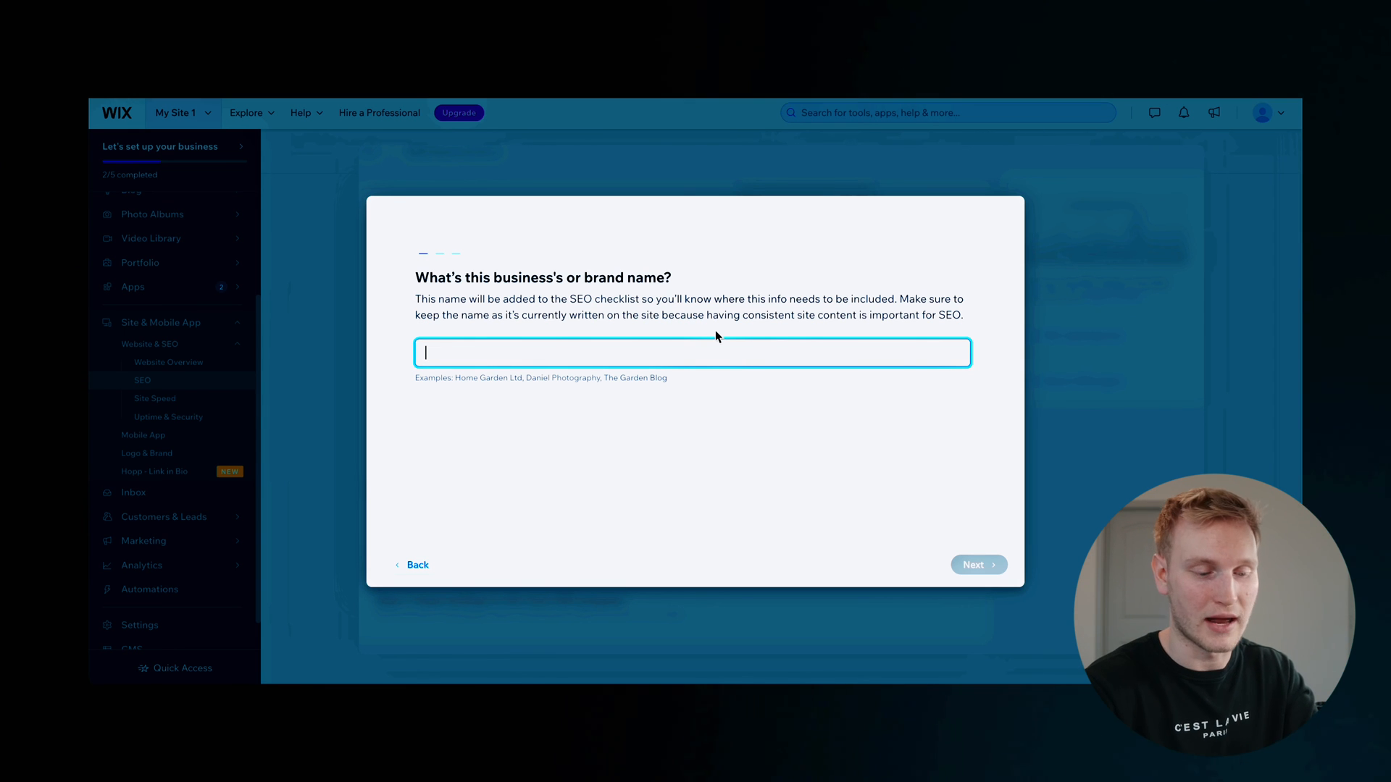
Step: Enter brand name Sam's Photography Business and choose nationwide/online customers
{"action": "type", "text": "Sam's Photography Business"}
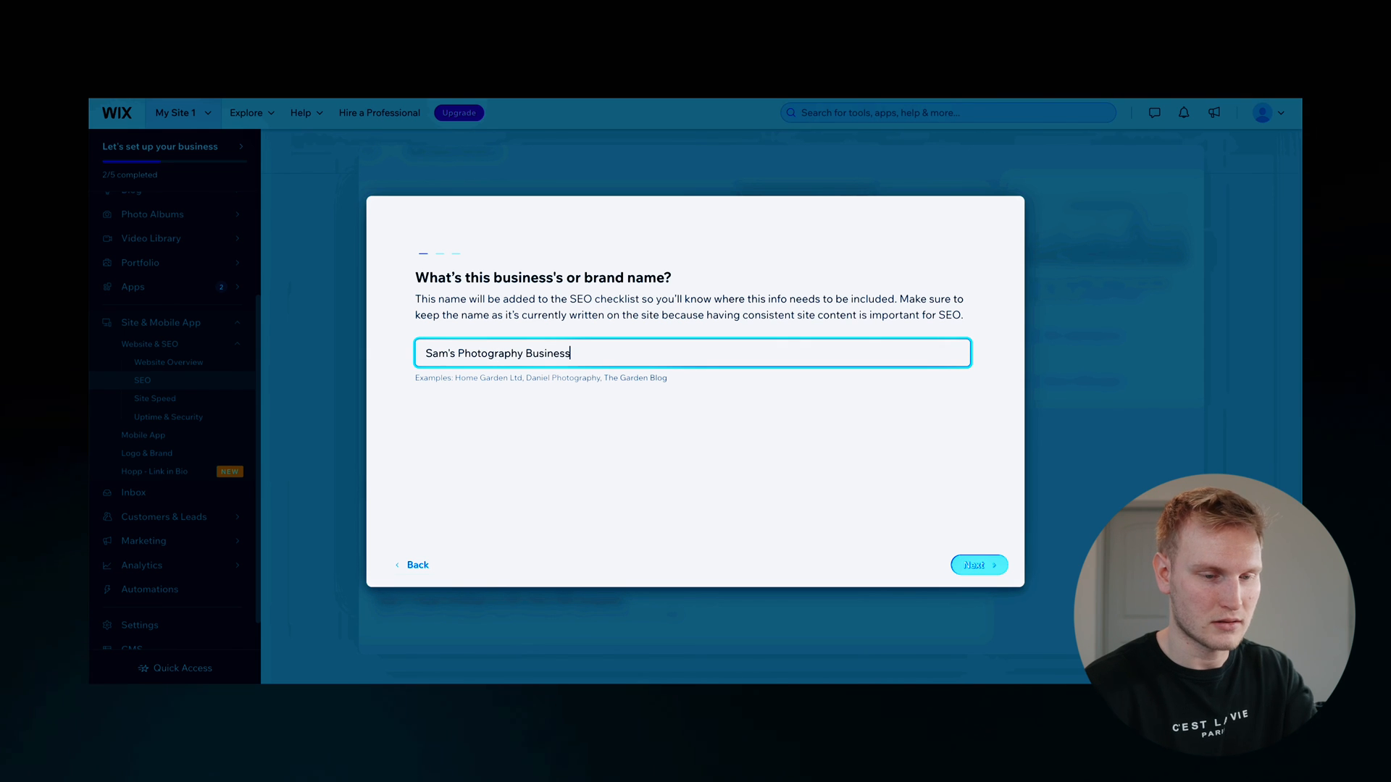
{"action": "left_click", "coordinate": [978, 565]}
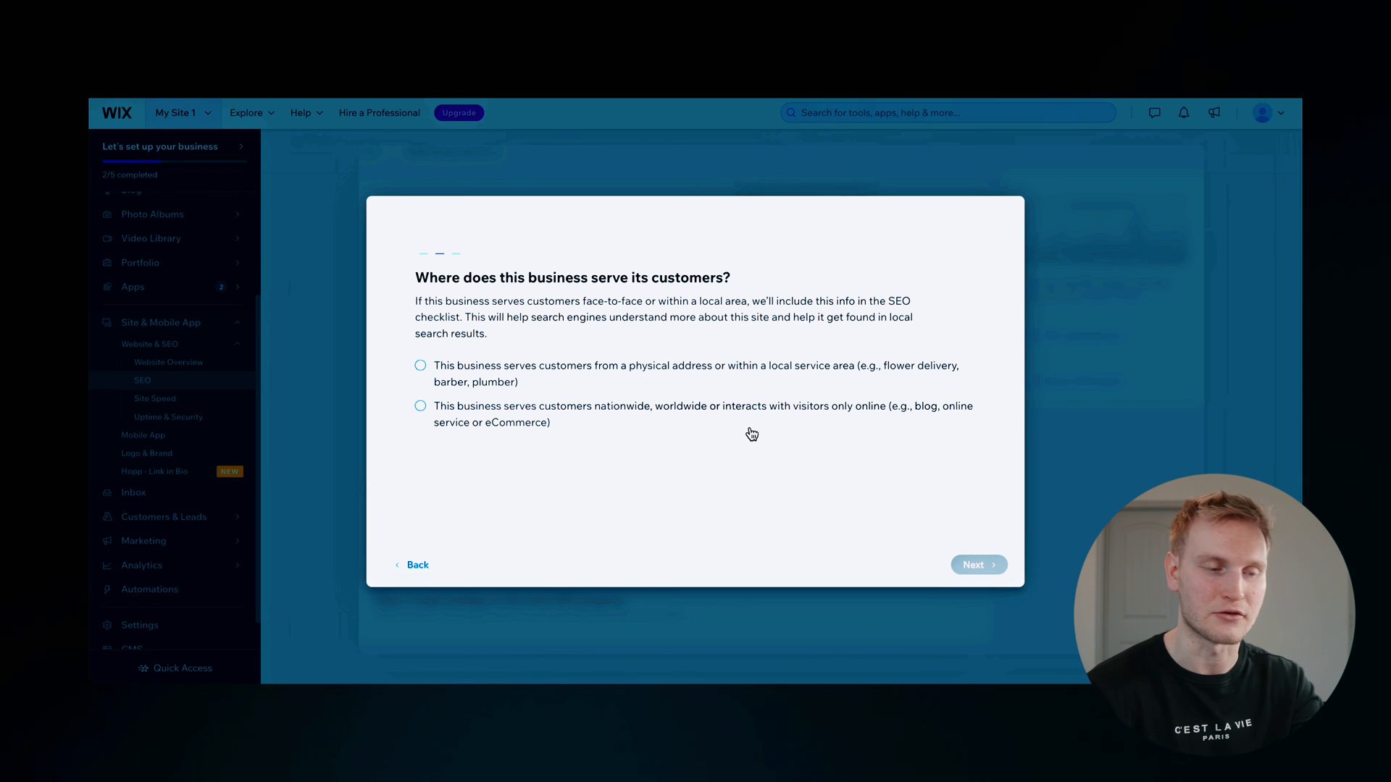
{"action": "left_click", "coordinate": [420, 406]}
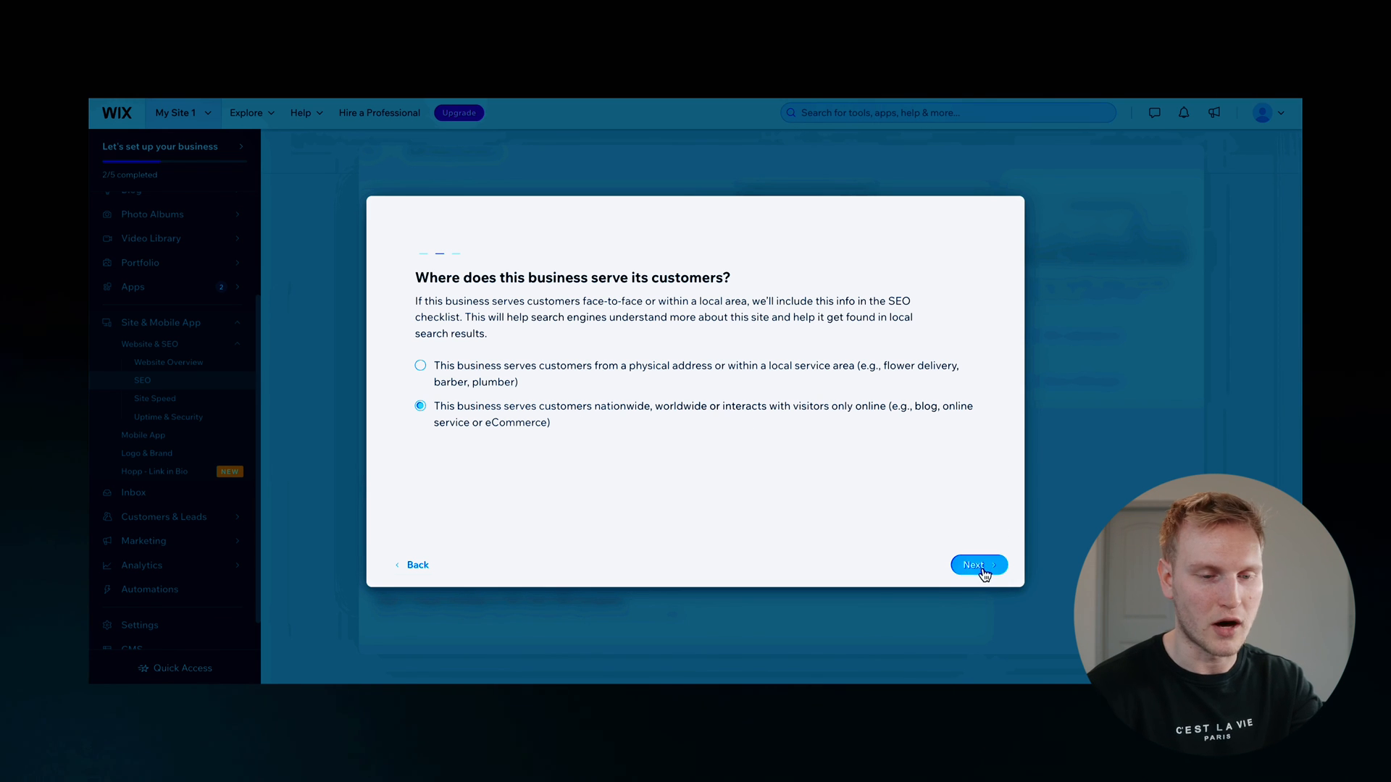
{"action": "left_click", "coordinate": [977, 565]}
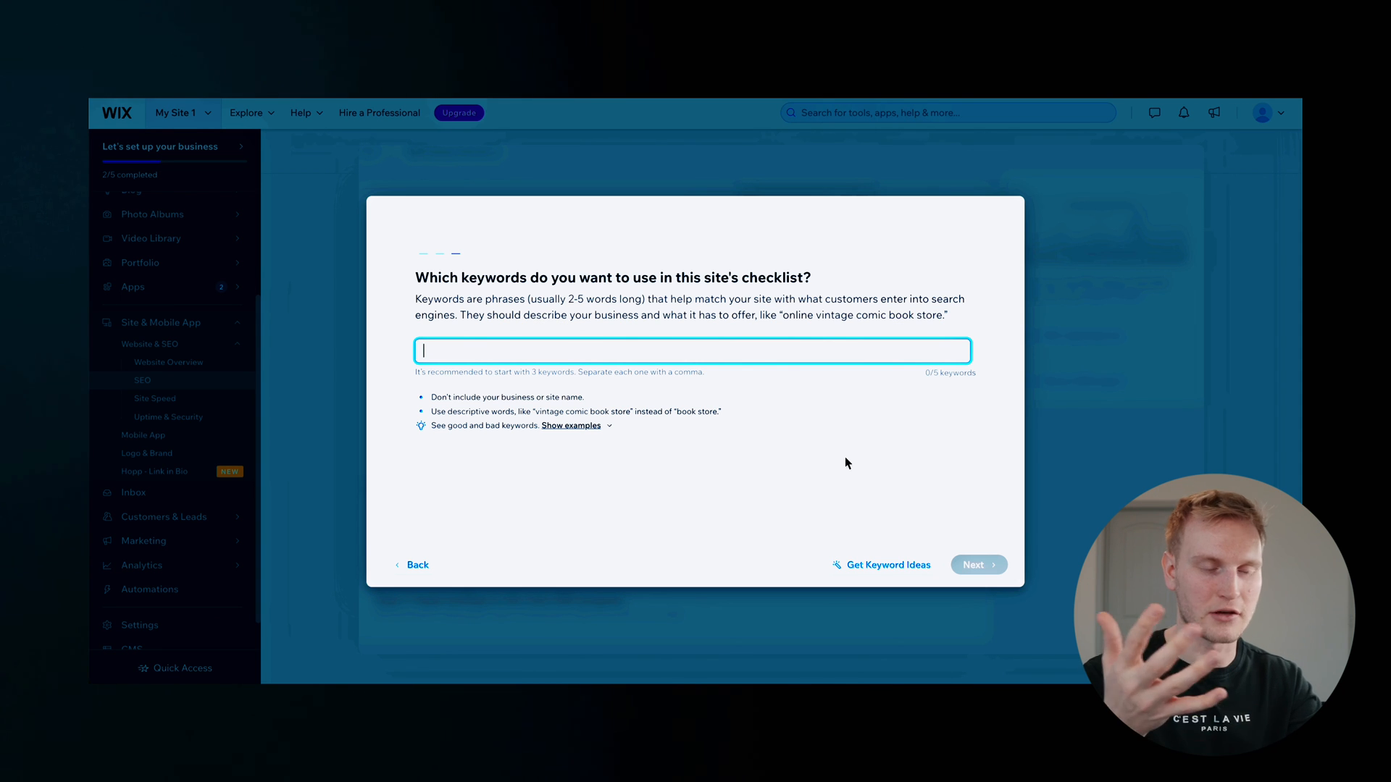
{"action": "mouse_move", "coordinate": [882, 565]}
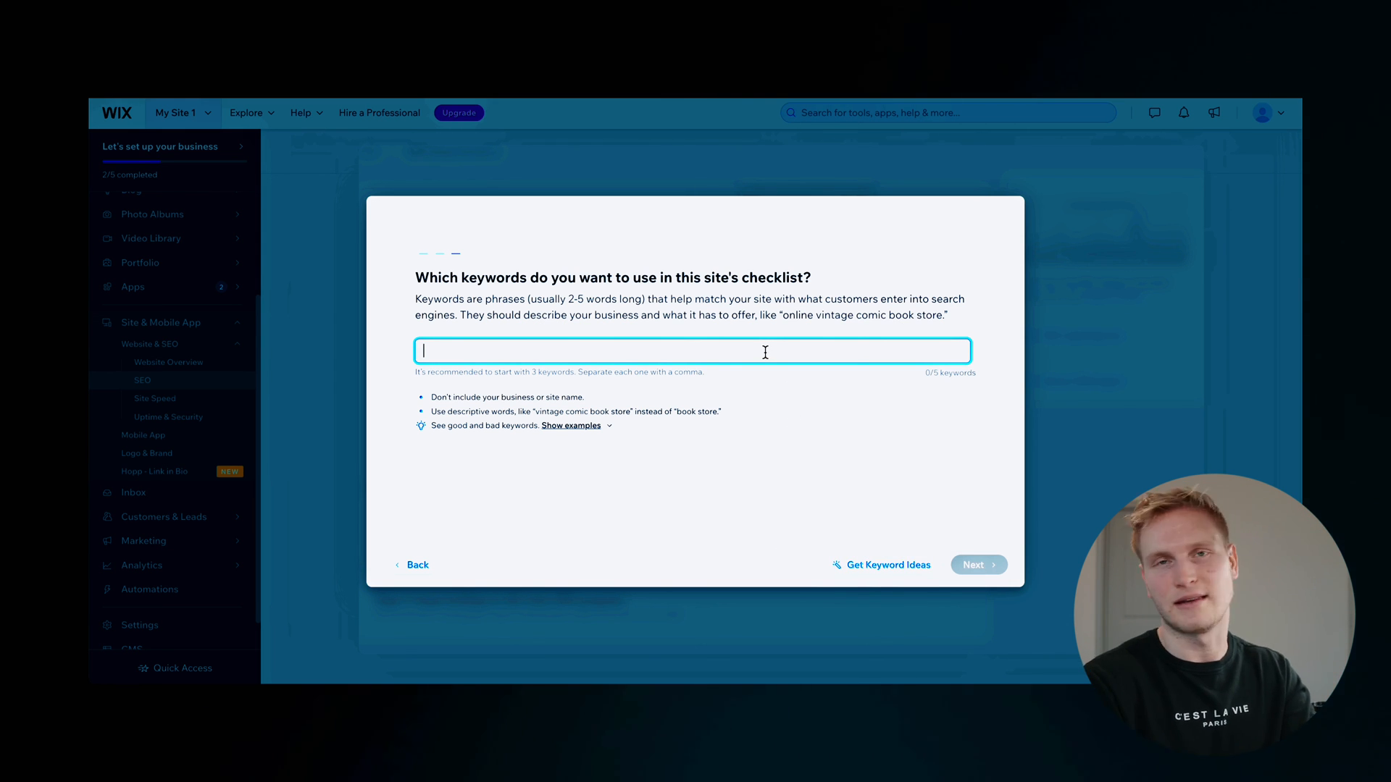
Step: Submit keywords photography, videography, car photography, travel photography and photos
{"action": "type", "text": "phot"}
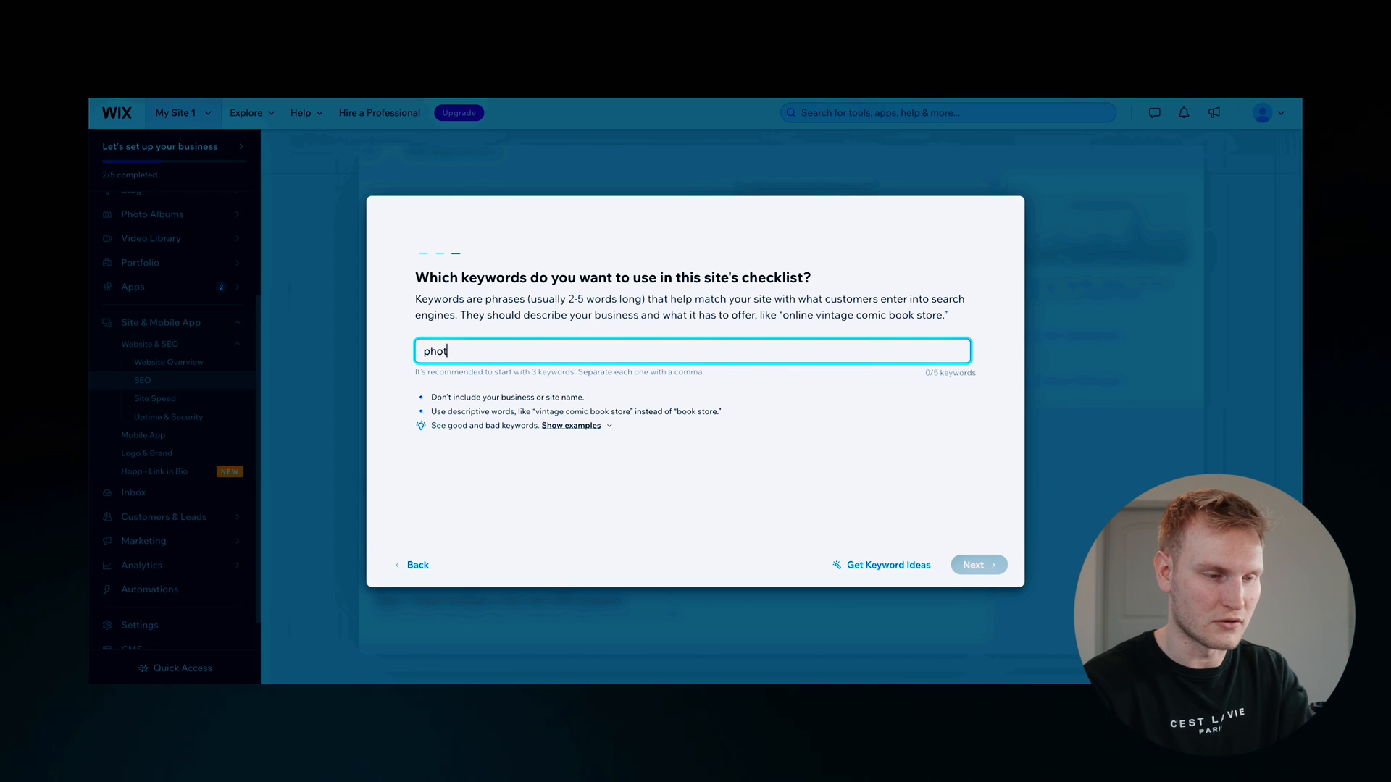
{"action": "type", "text": "ography videography"}
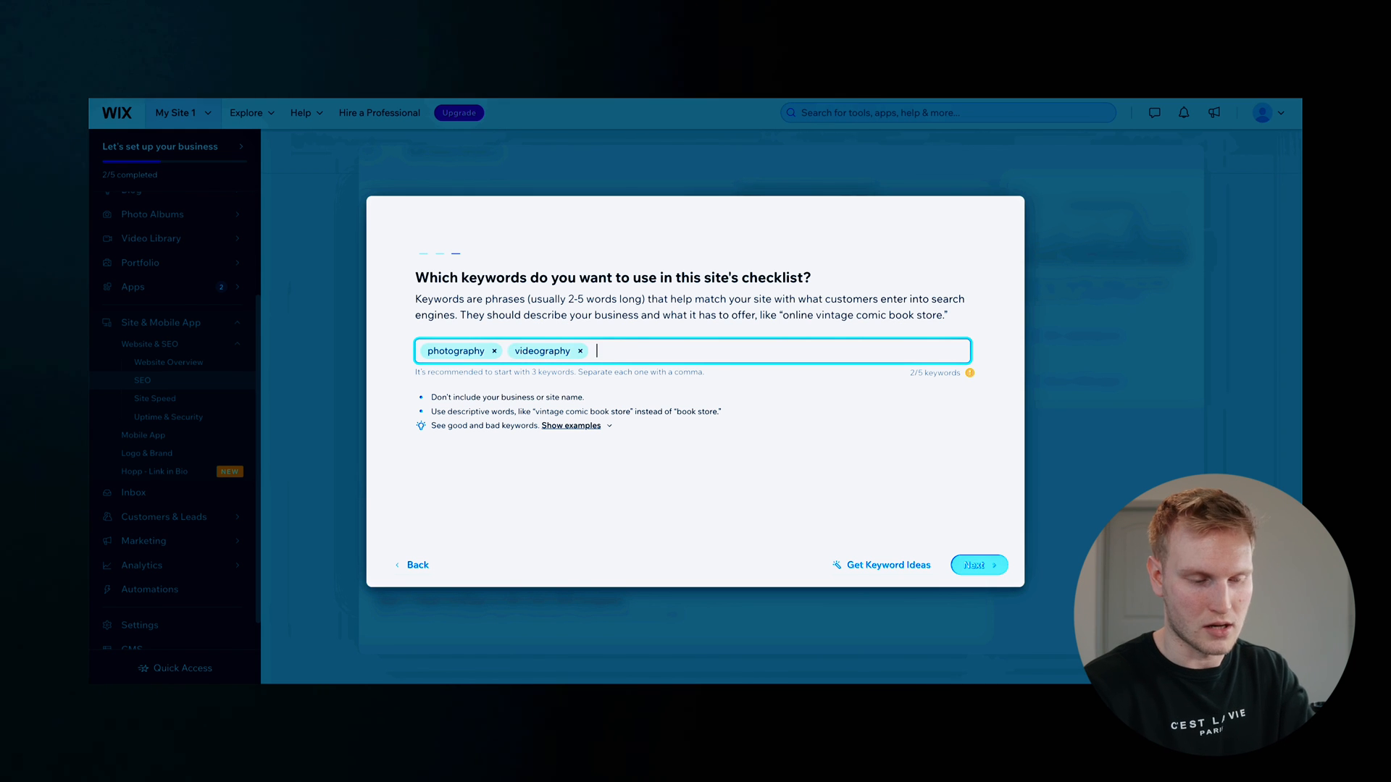
{"action": "type", "text": "carphotogra"}
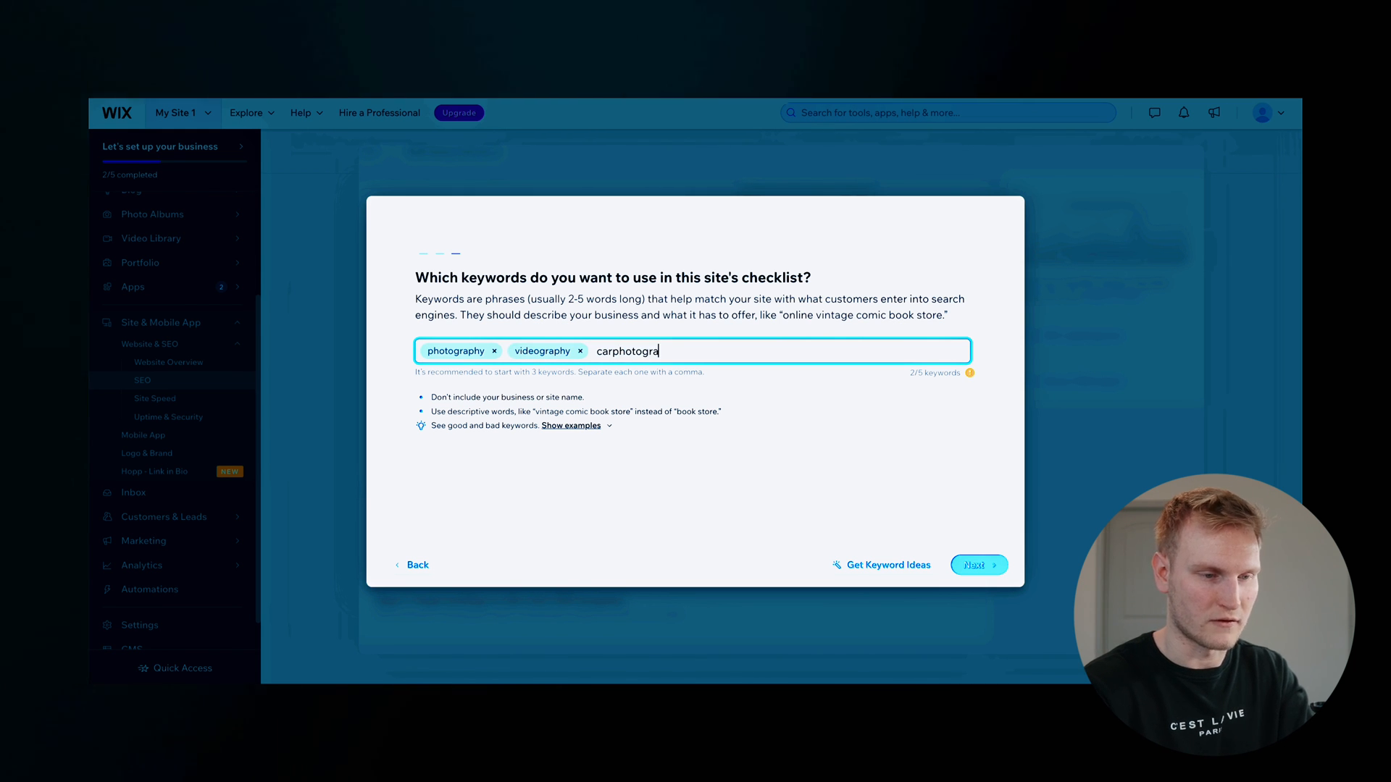
{"action": "type", "text": "travelpho"}
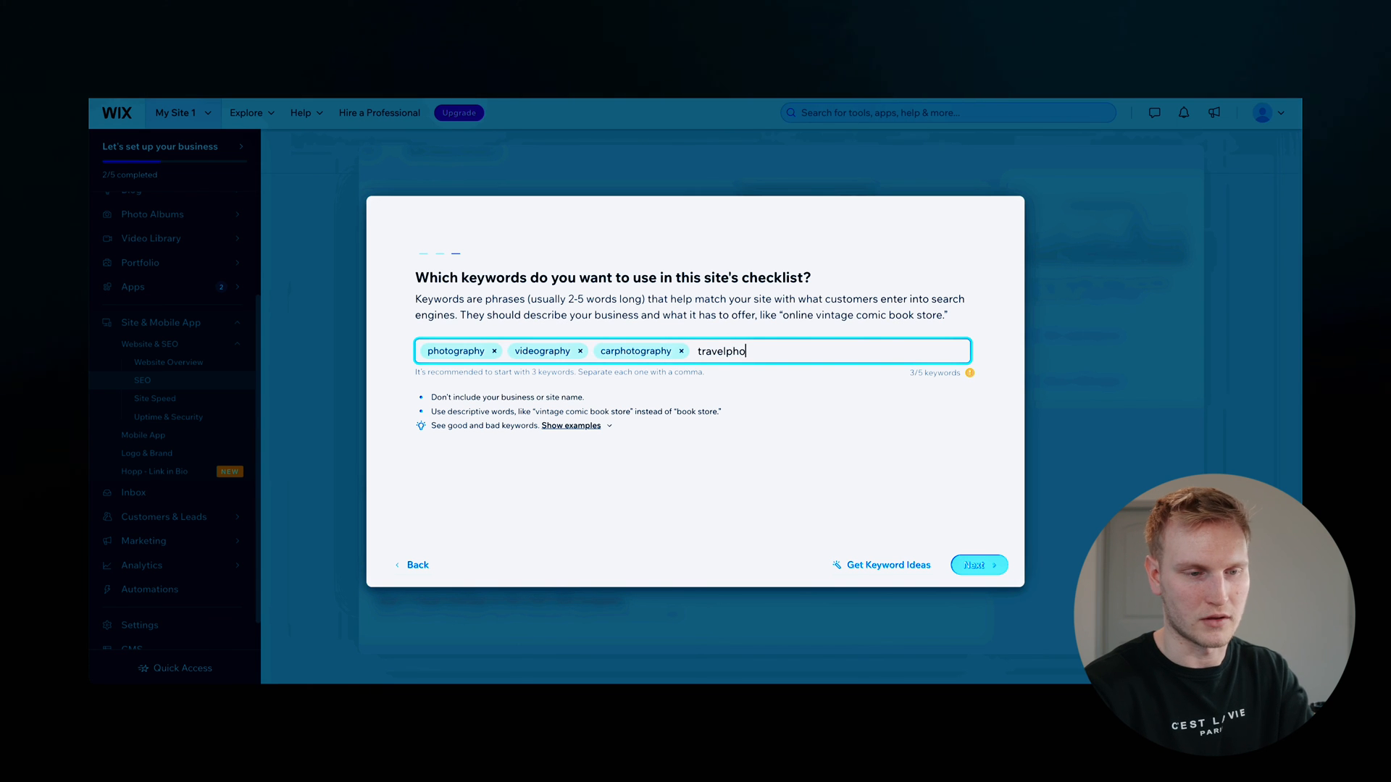
{"action": "type", "text": "tography"}
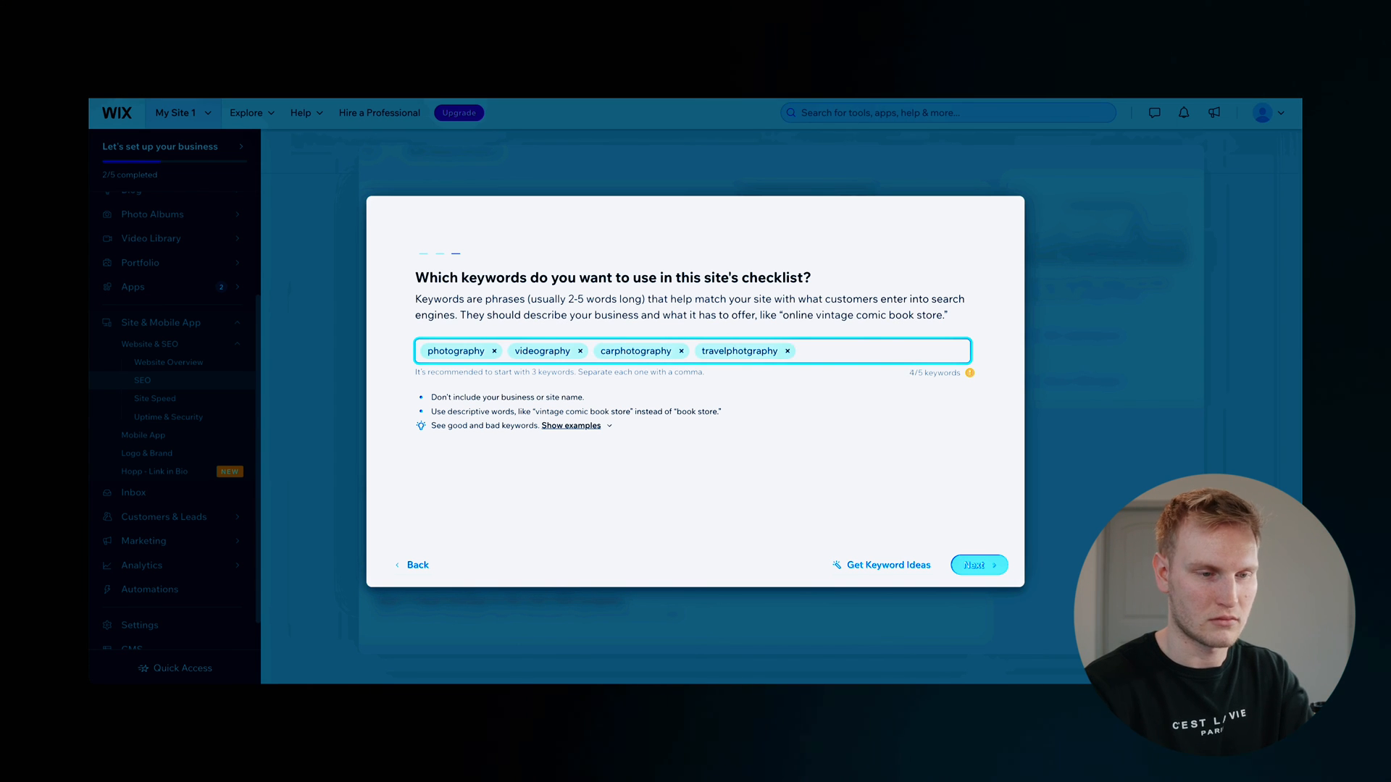
{"action": "type", "text": "photos"}
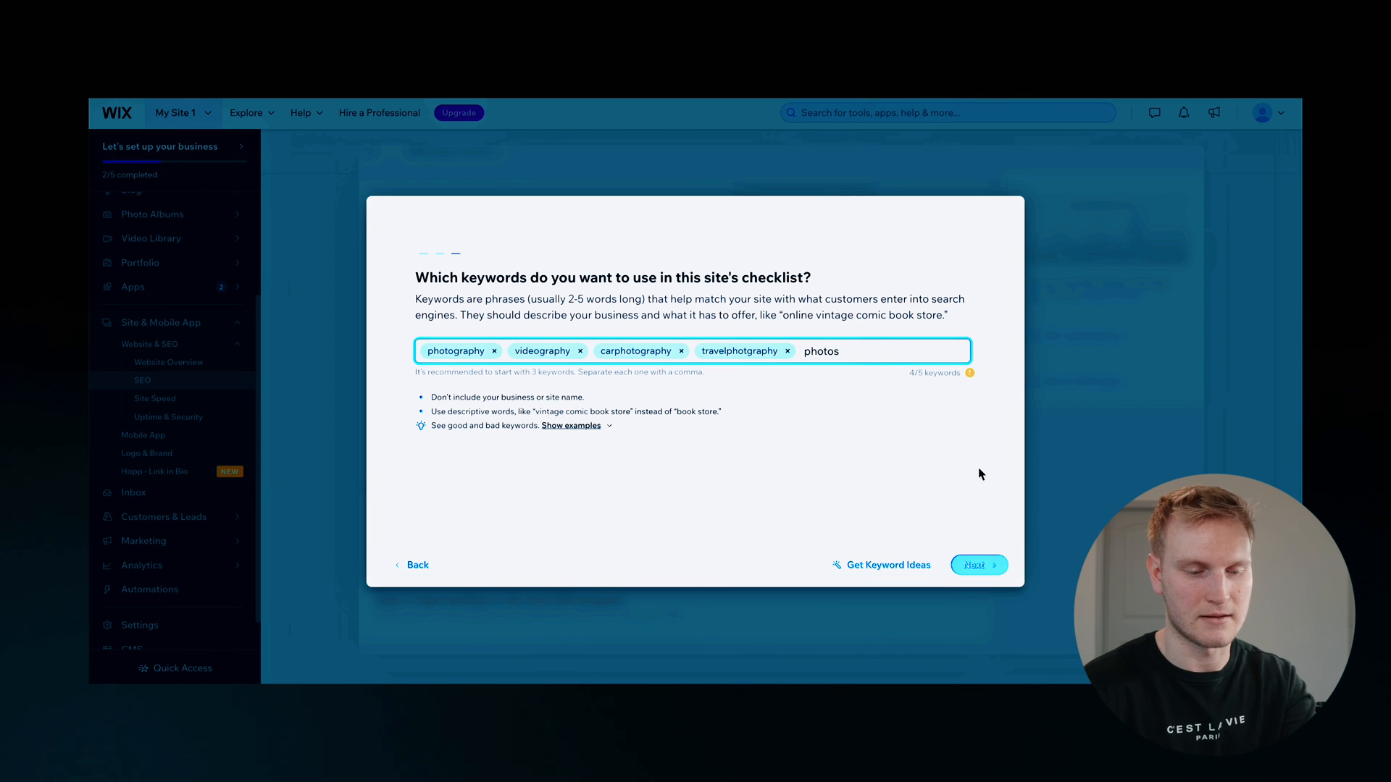
{"action": "left_click", "coordinate": [978, 565]}
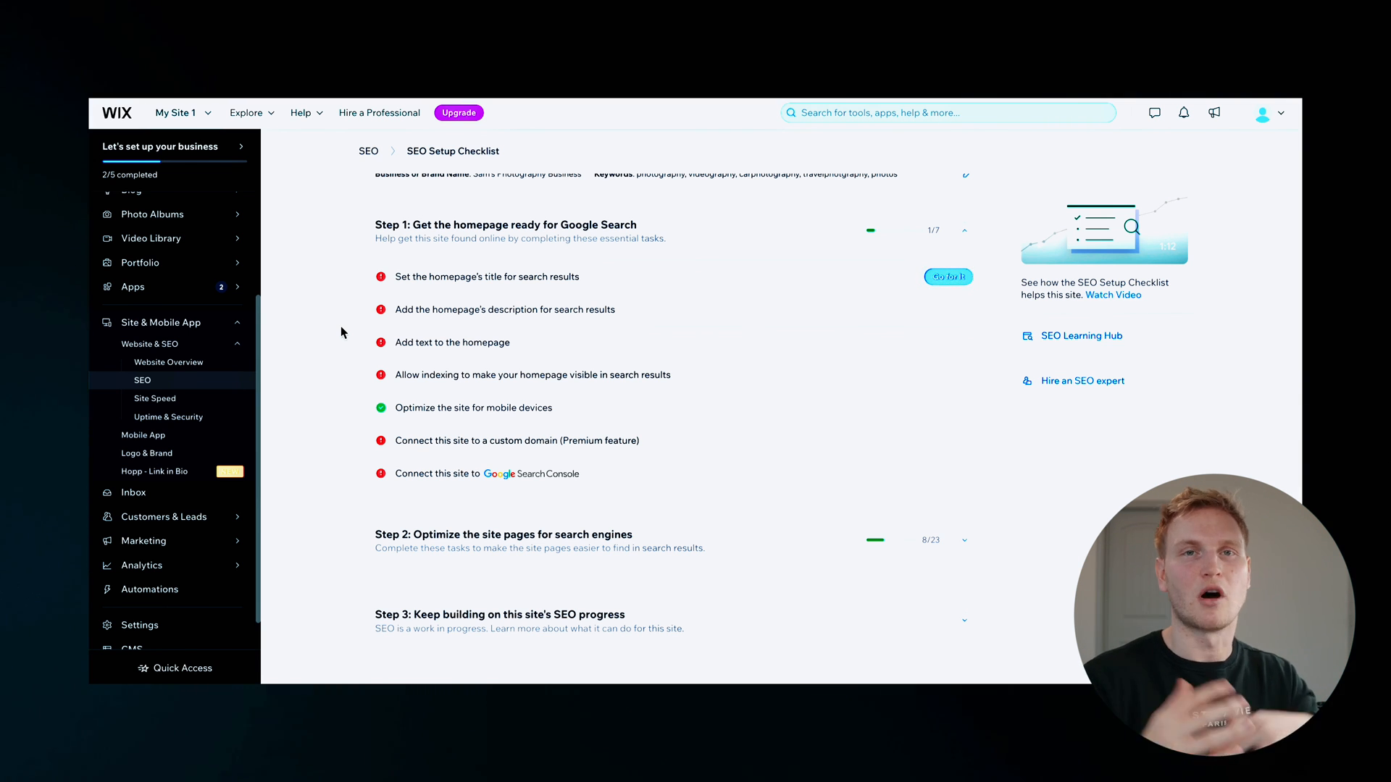
{"action": "mouse_move", "coordinate": [204, 388]}
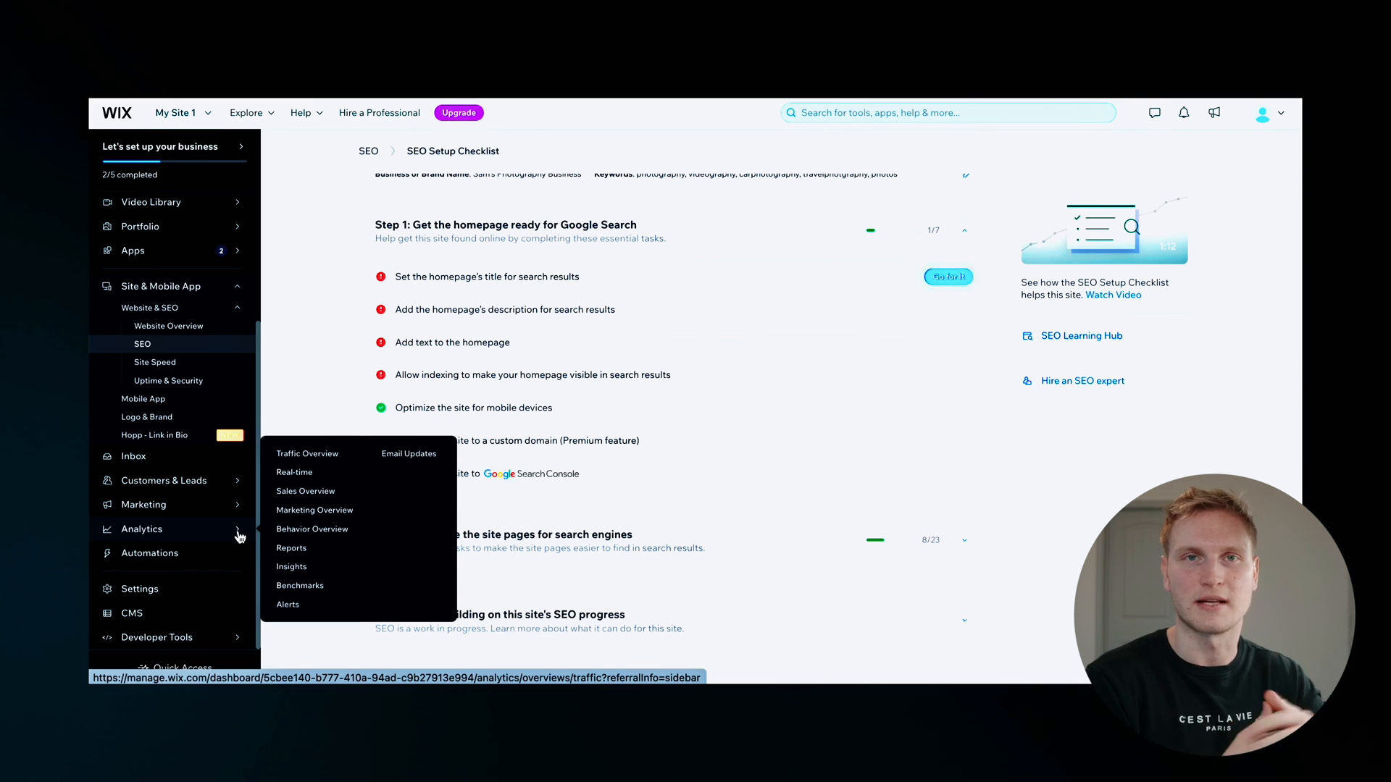
Step: Review the SEO checklist and bring up the premium plan pricing
{"action": "left_click", "coordinate": [458, 113]}
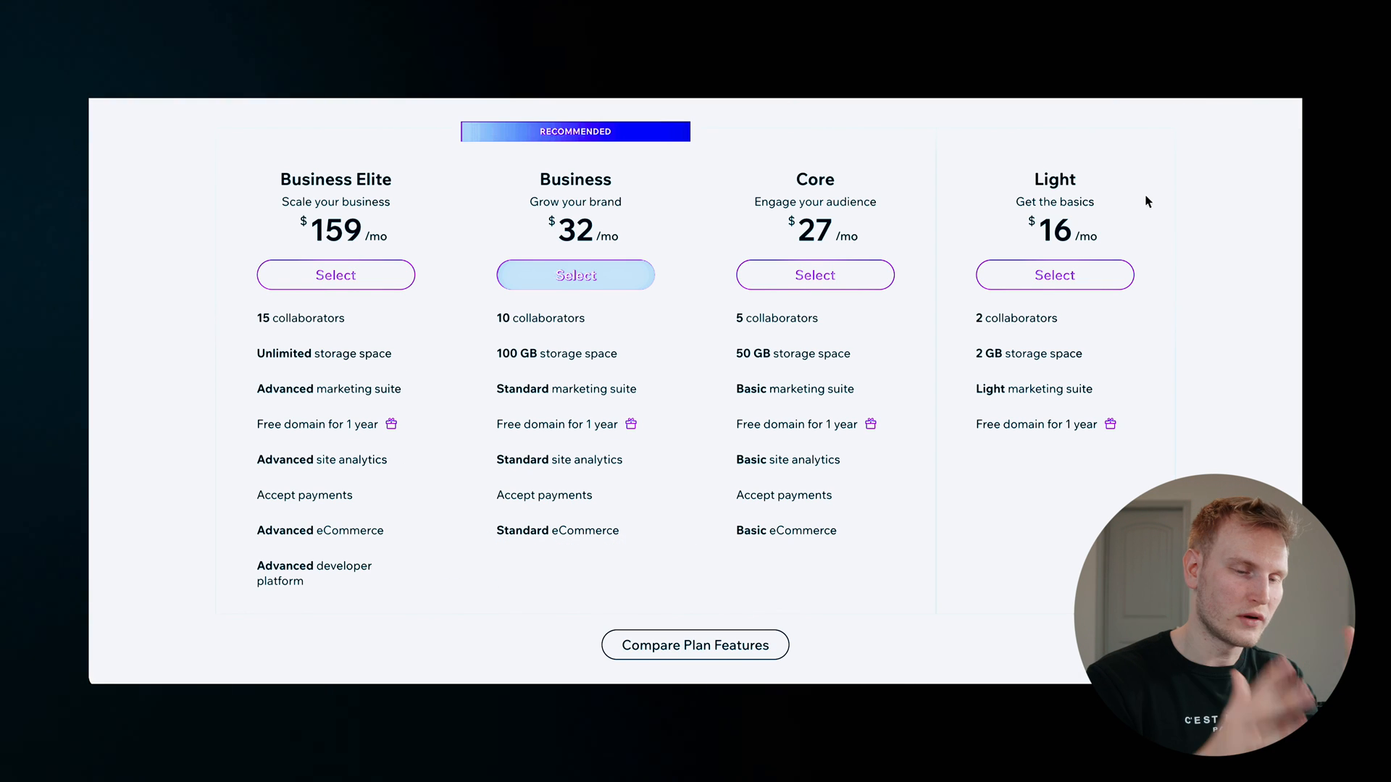